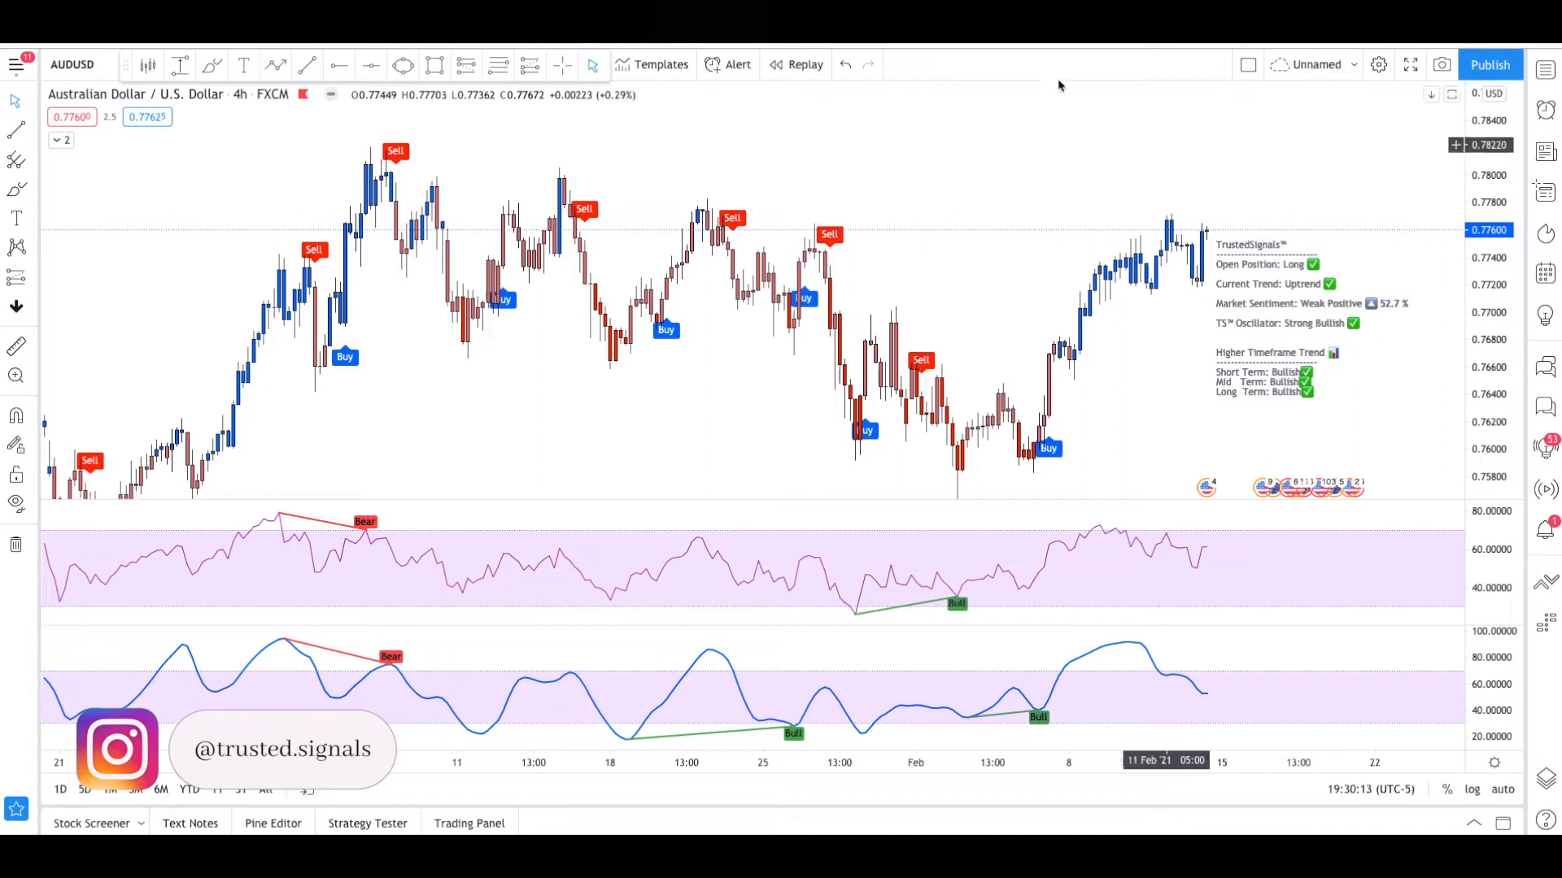
{"action": "mouse_move", "coordinate": [1075, 246]}
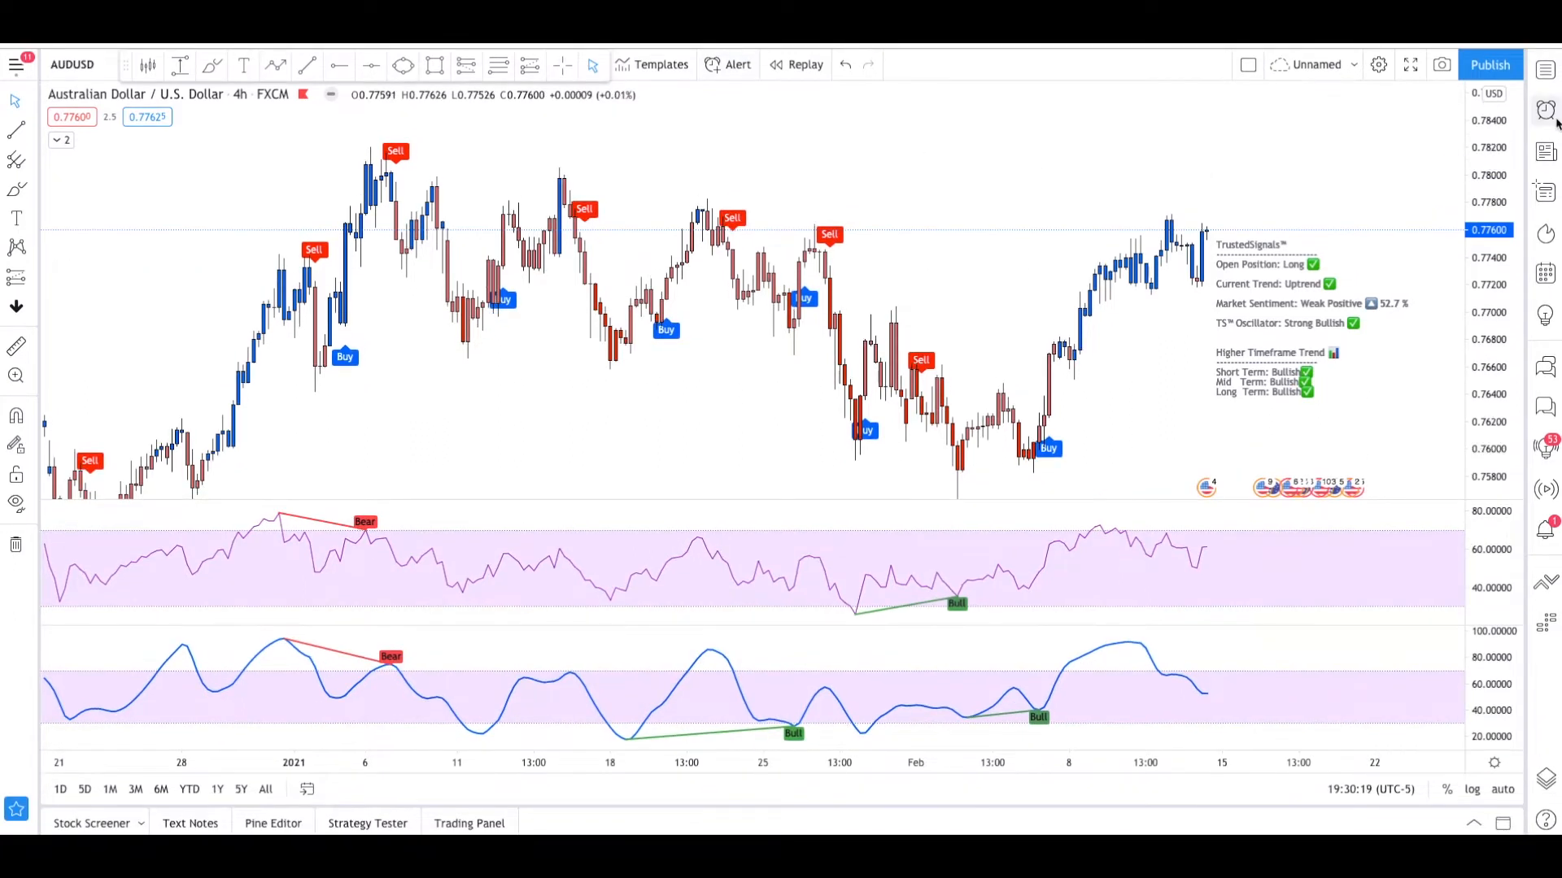
Open the Alerts panel from the alarm clock icon in the right sidebar
{"action": "left_click", "coordinate": [1544, 110]}
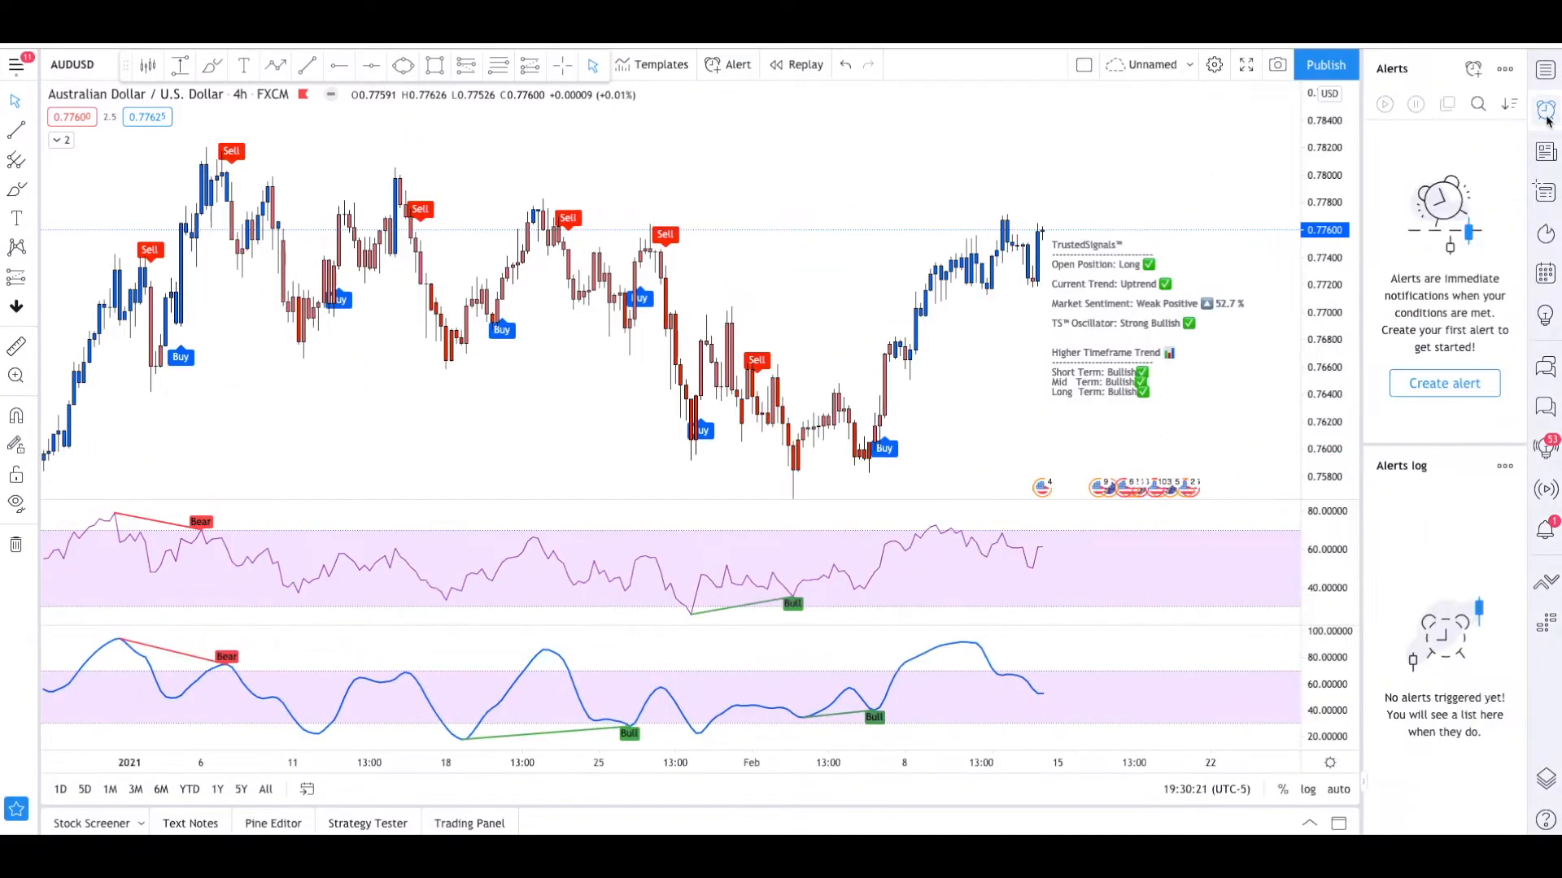
Draft an AUDUSD alert on TrustedSignals BUY or SELL Alert, firing once per bar close
{"action": "left_click", "coordinate": [1474, 68]}
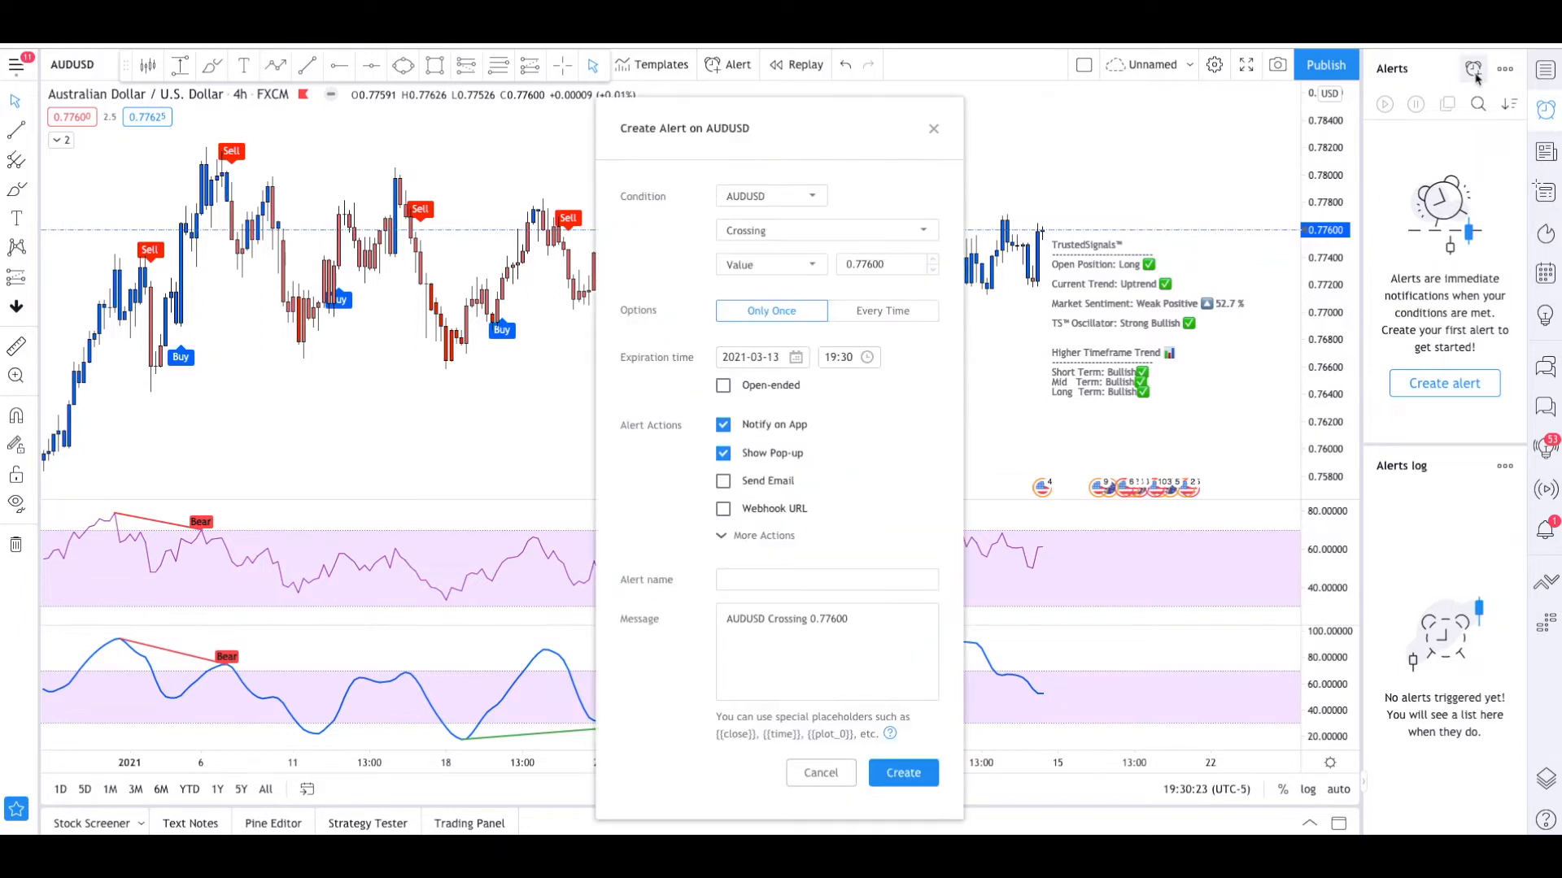
{"action": "left_click", "coordinate": [770, 195]}
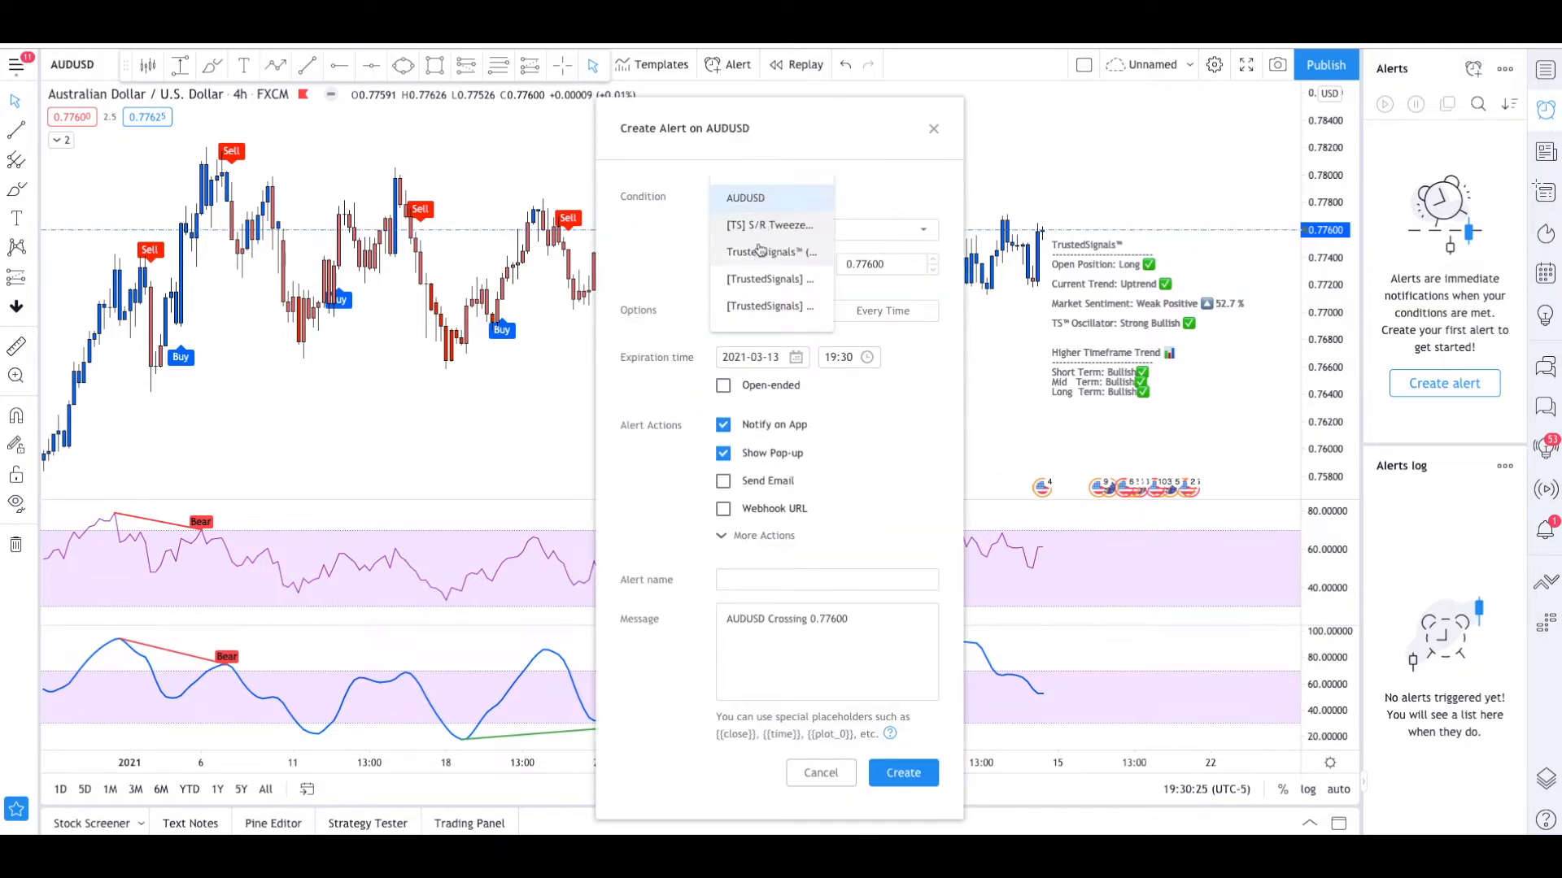
{"action": "left_click", "coordinate": [770, 251]}
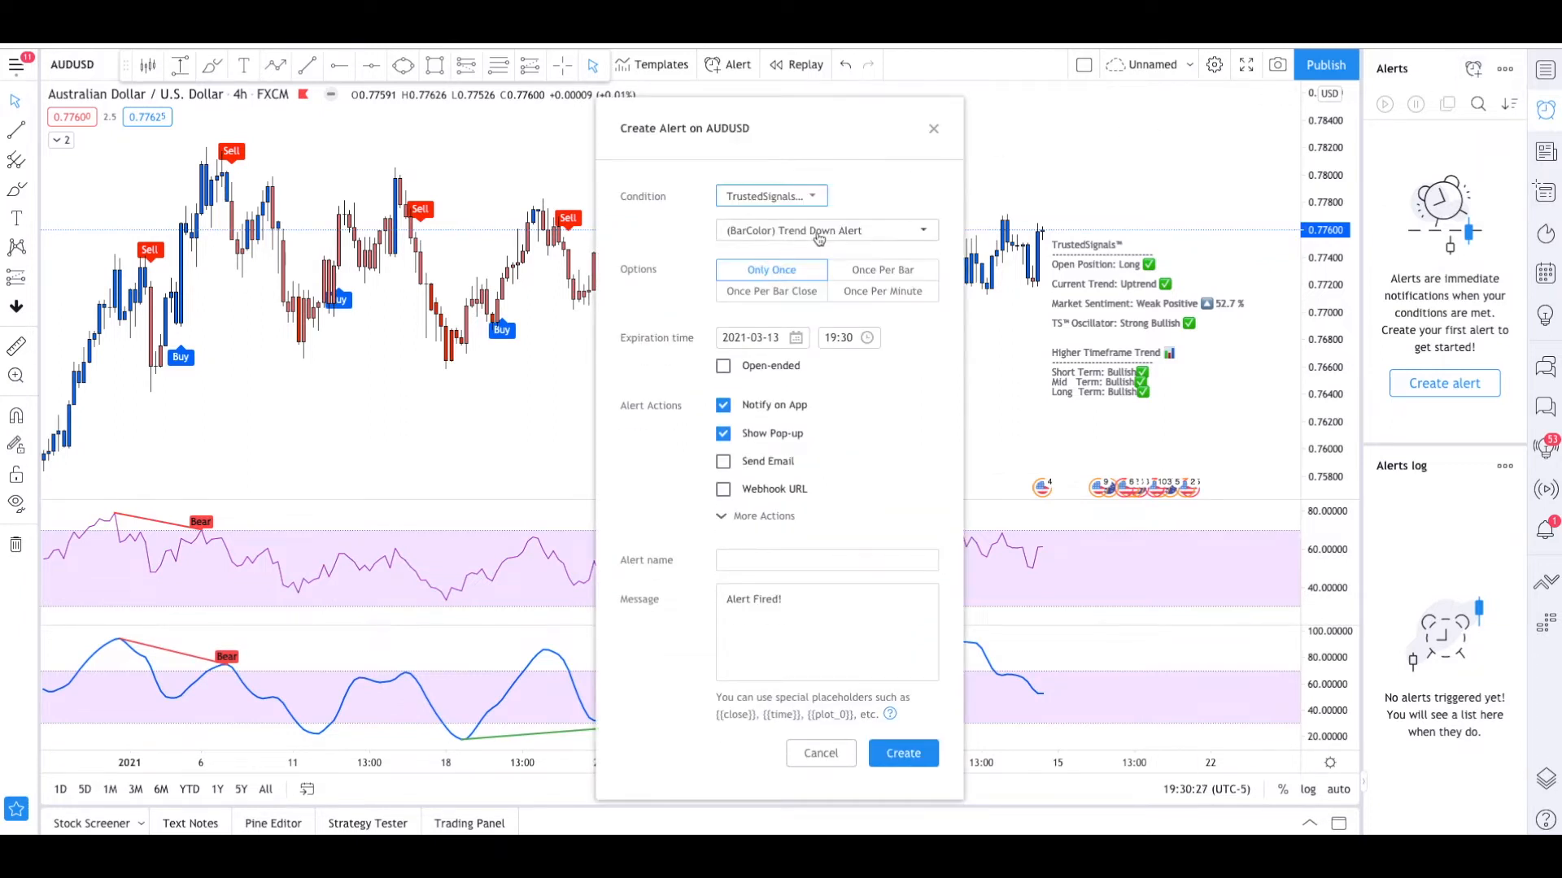
{"action": "left_click", "coordinate": [823, 230]}
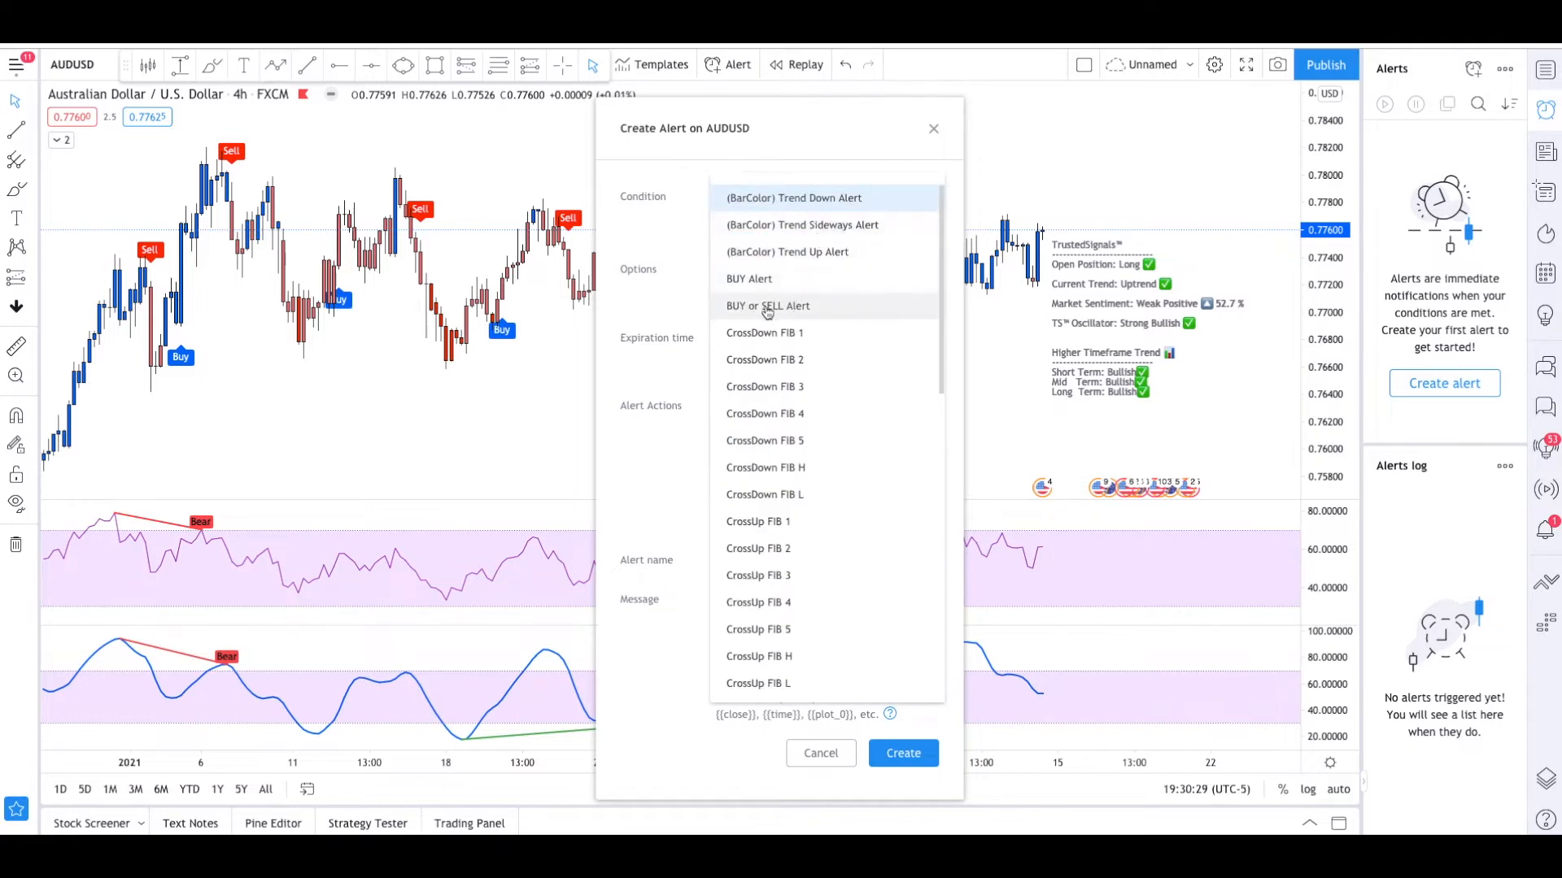
{"action": "left_click", "coordinate": [767, 305]}
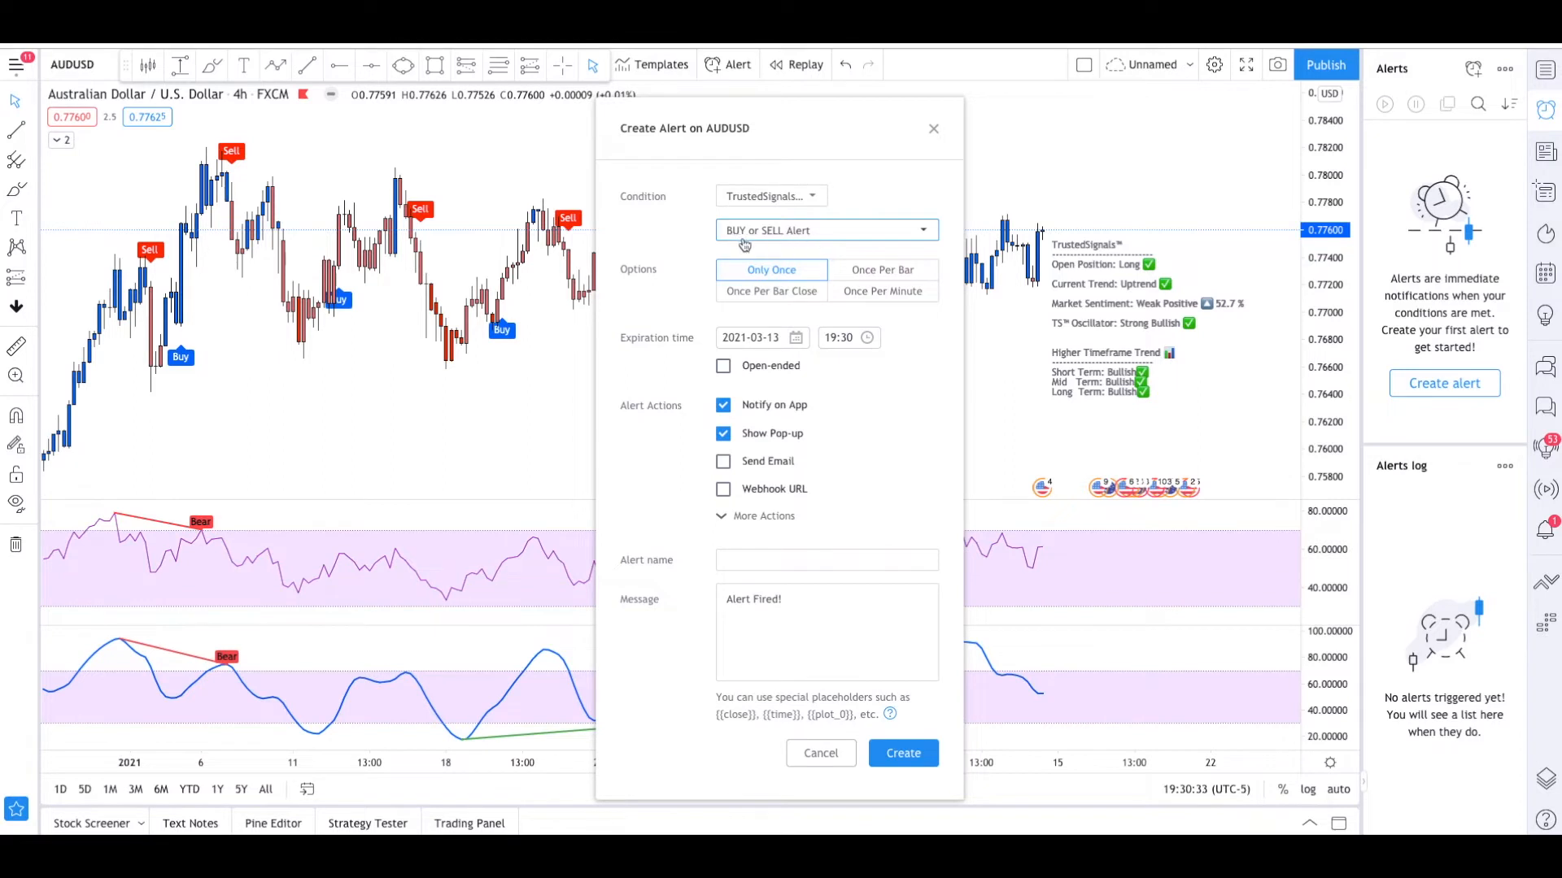
{"action": "mouse_move", "coordinate": [771, 291]}
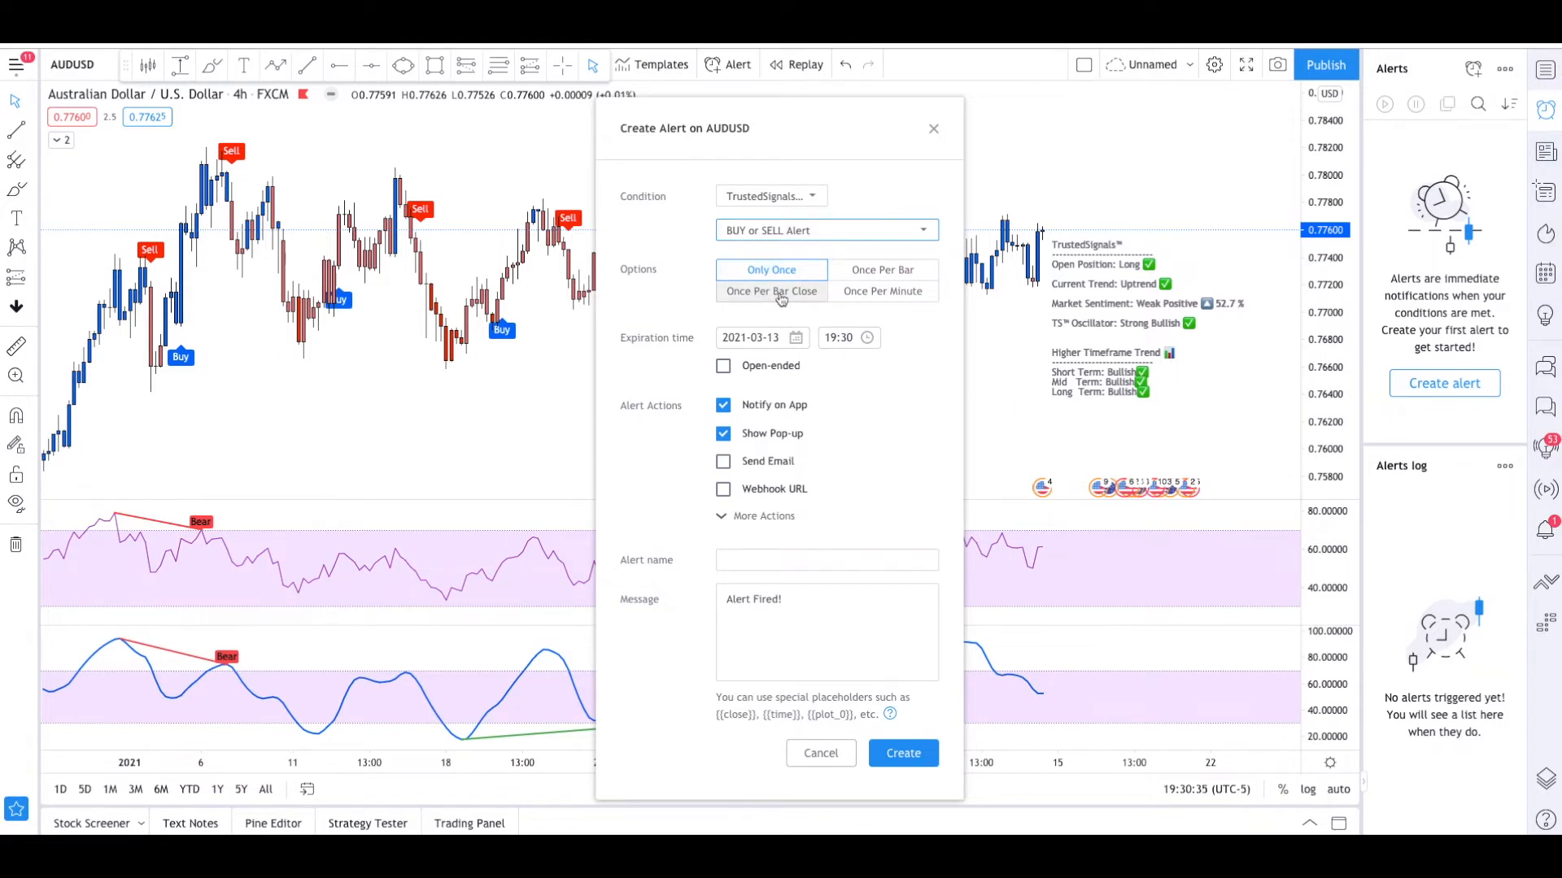
{"action": "left_click", "coordinate": [771, 291]}
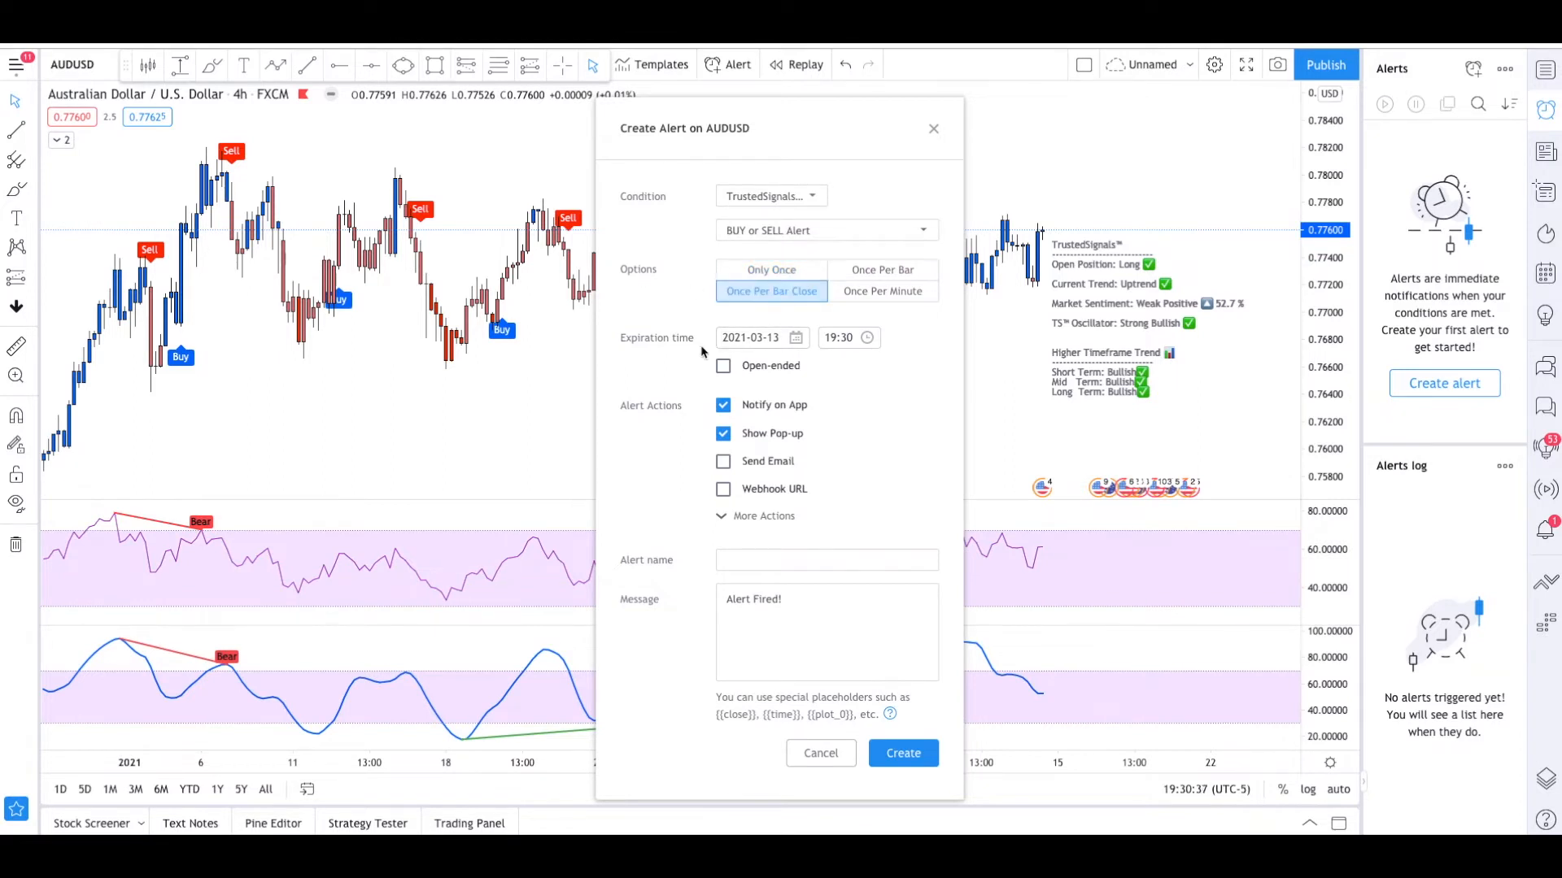
{"action": "left_click_drag", "start_coordinate": [685, 128], "coordinate": [989, 143]}
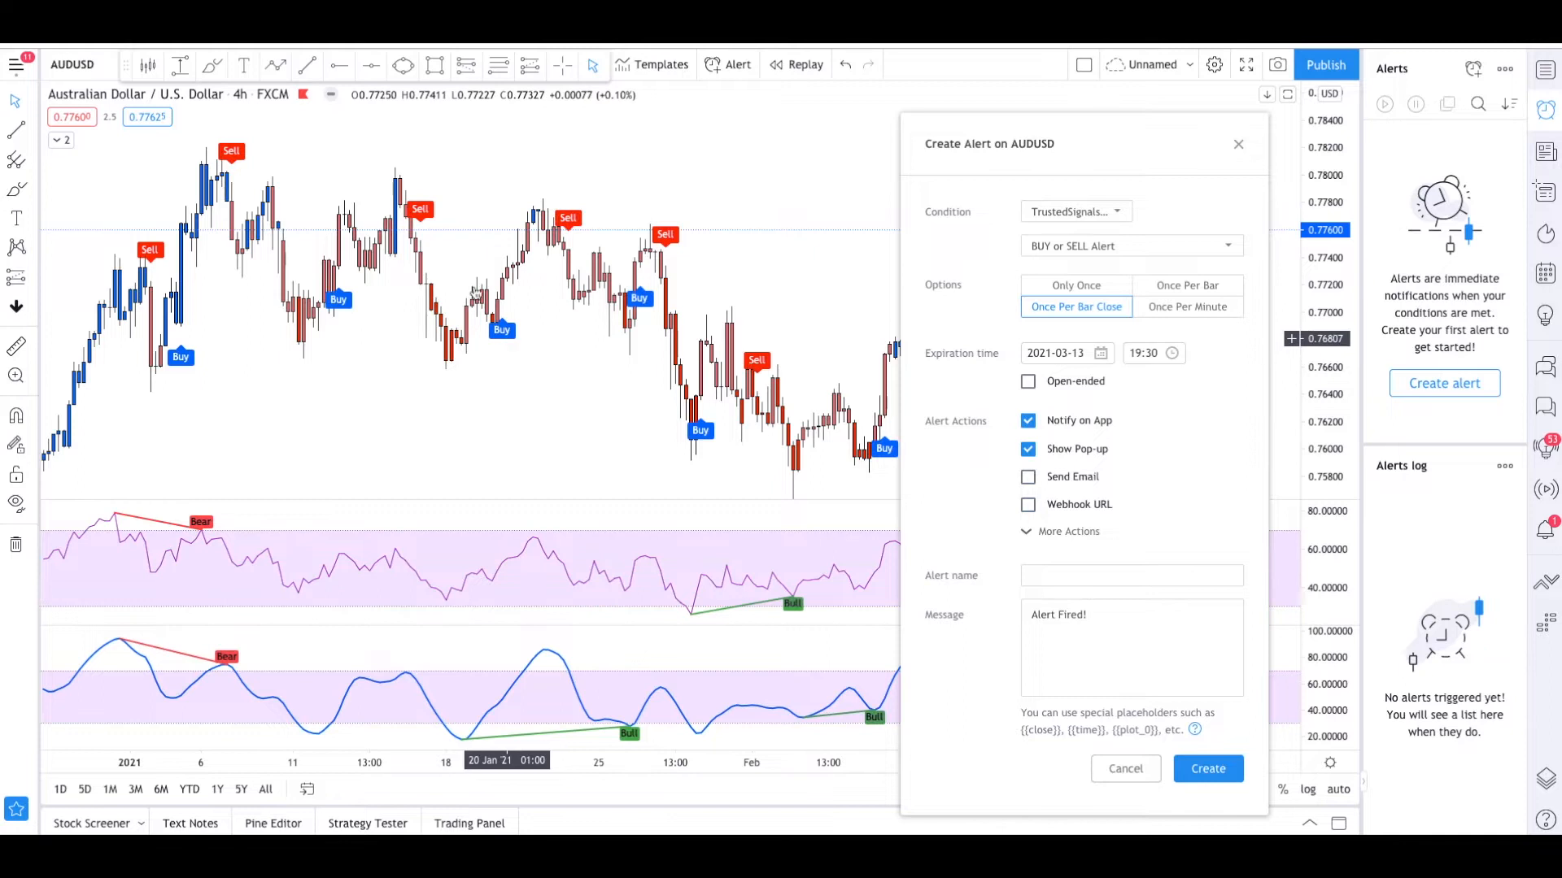
Move the alert dialog back over the chart and expand More Actions
{"action": "left_click_drag", "start_coordinate": [989, 143], "coordinate": [868, 134]}
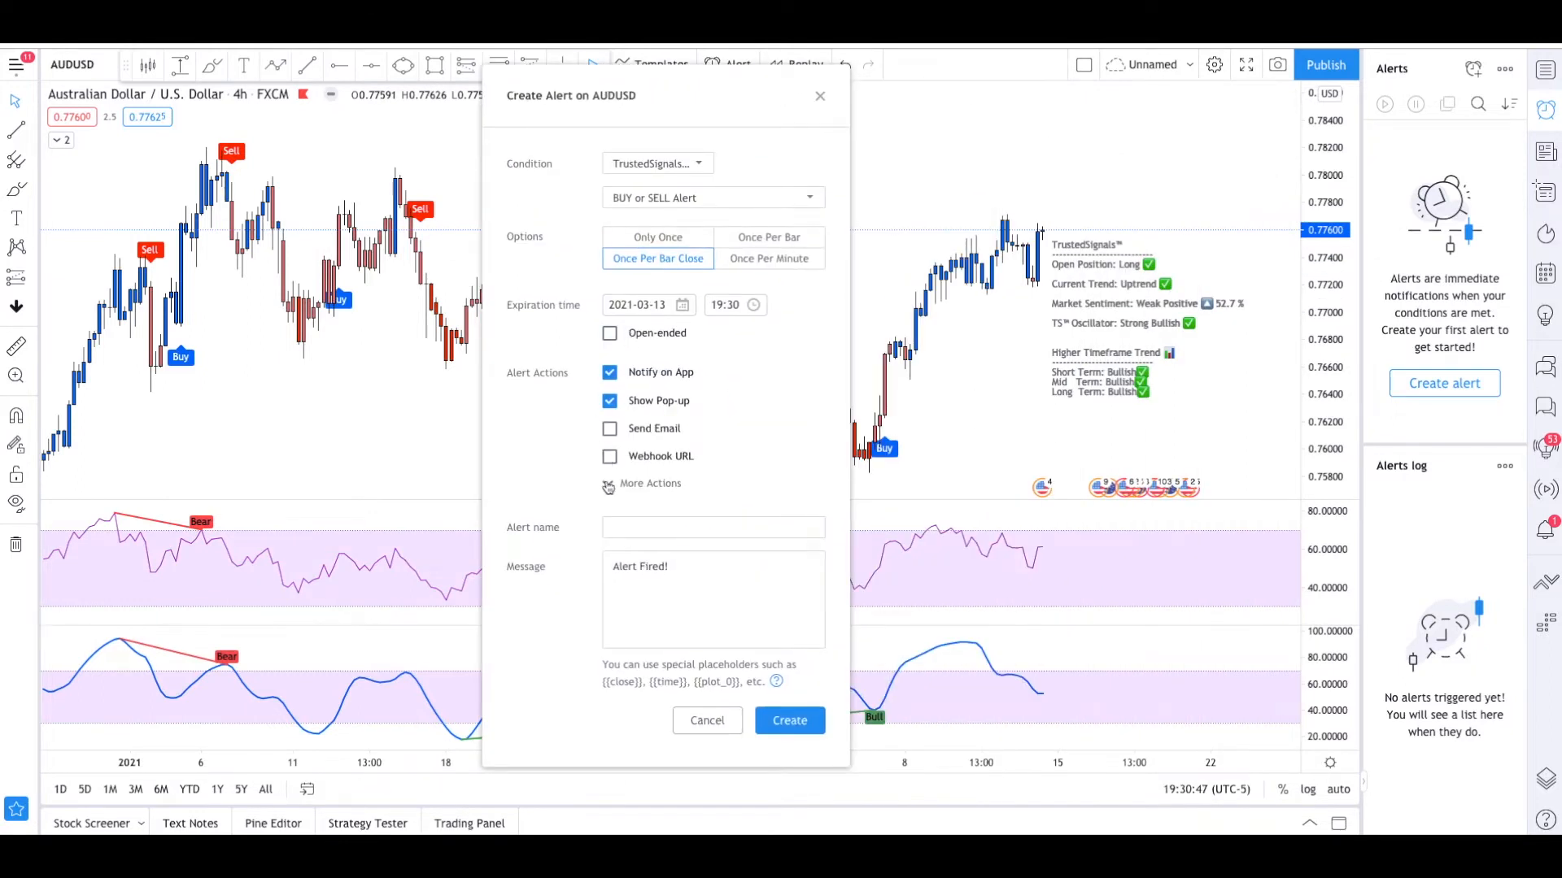
{"action": "left_click", "coordinate": [651, 483]}
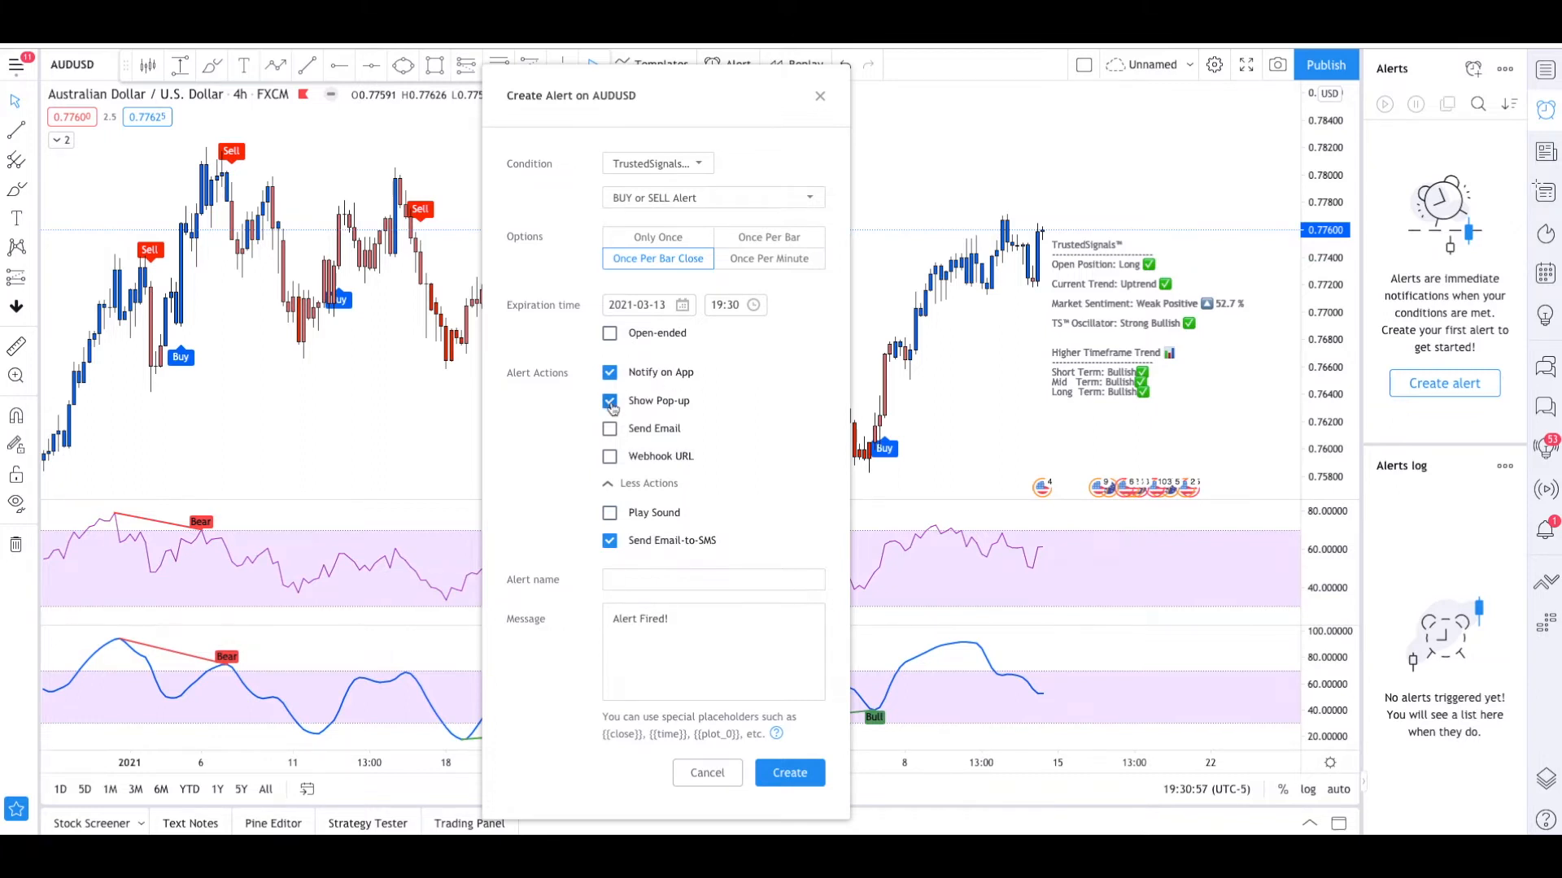
{"action": "mouse_move", "coordinate": [777, 389]}
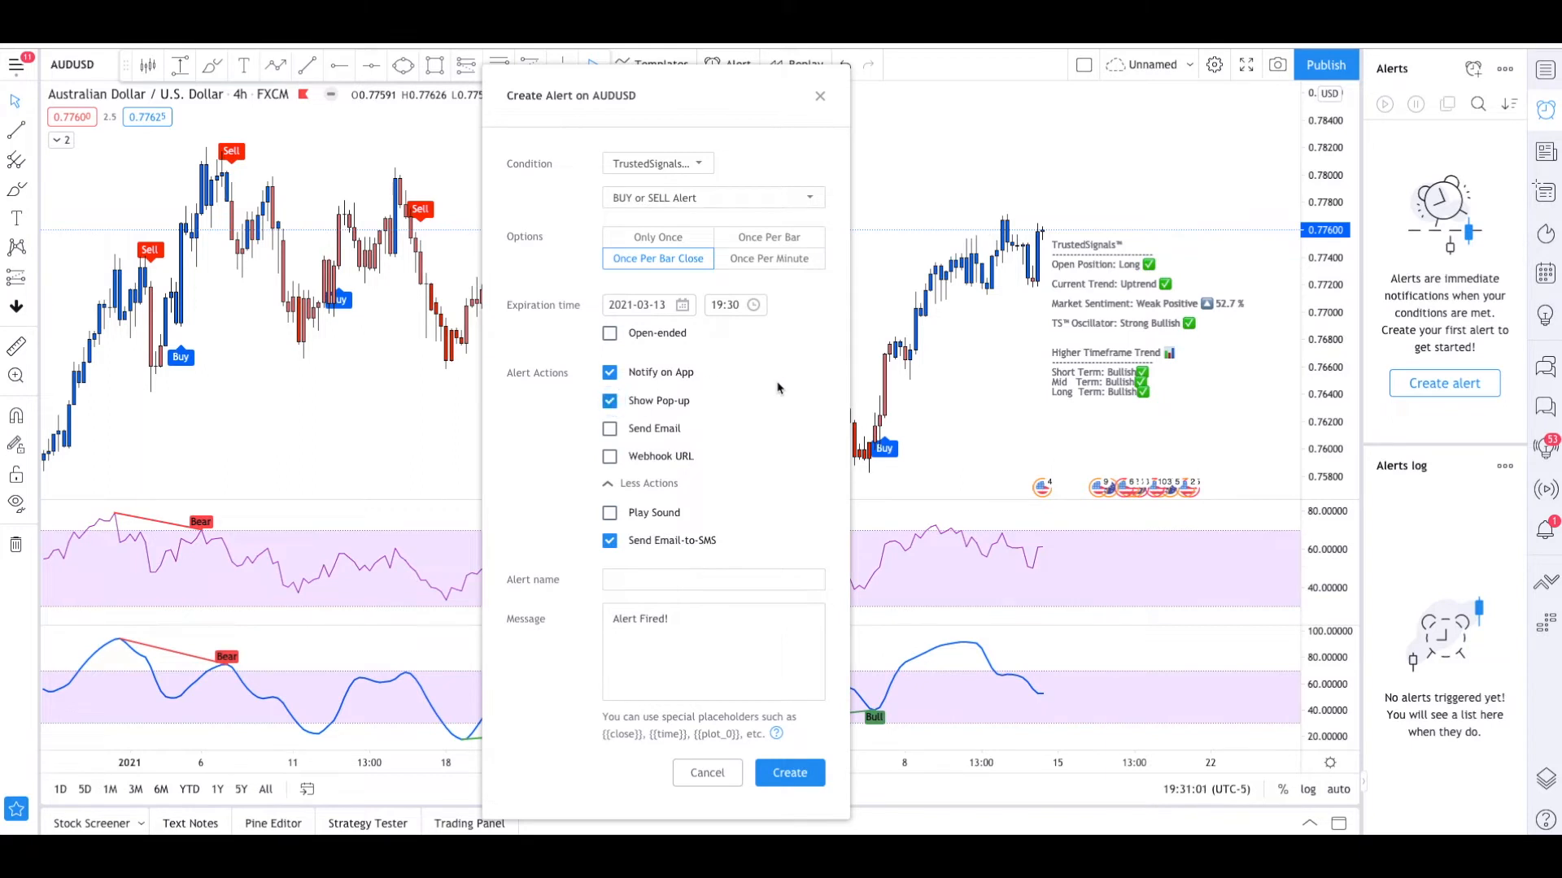
{"action": "mouse_move", "coordinate": [861, 408]}
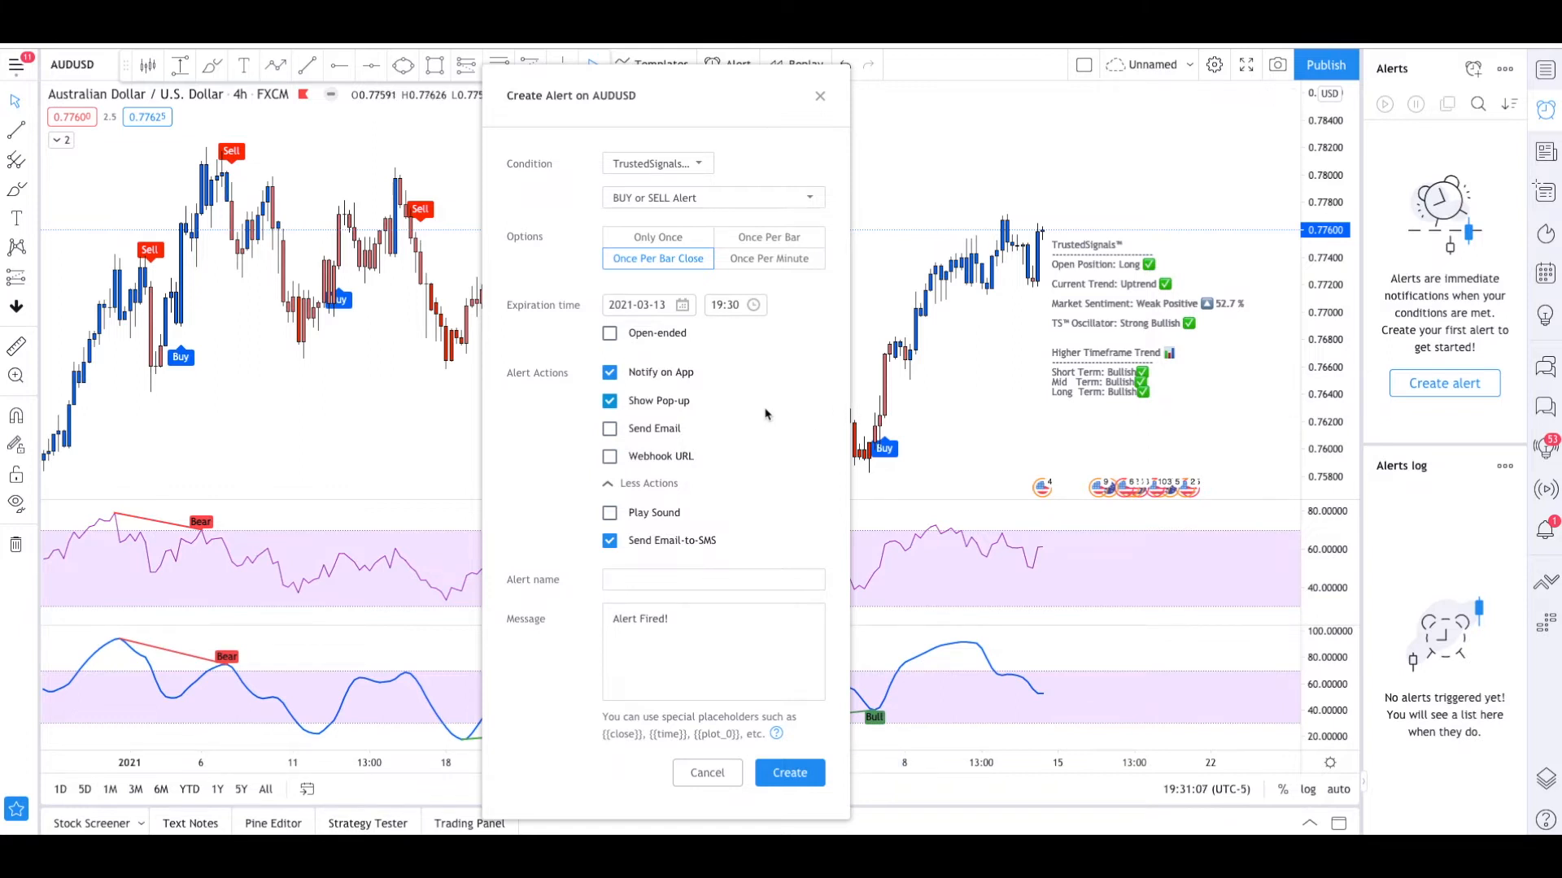
{"action": "mouse_move", "coordinate": [644, 435]}
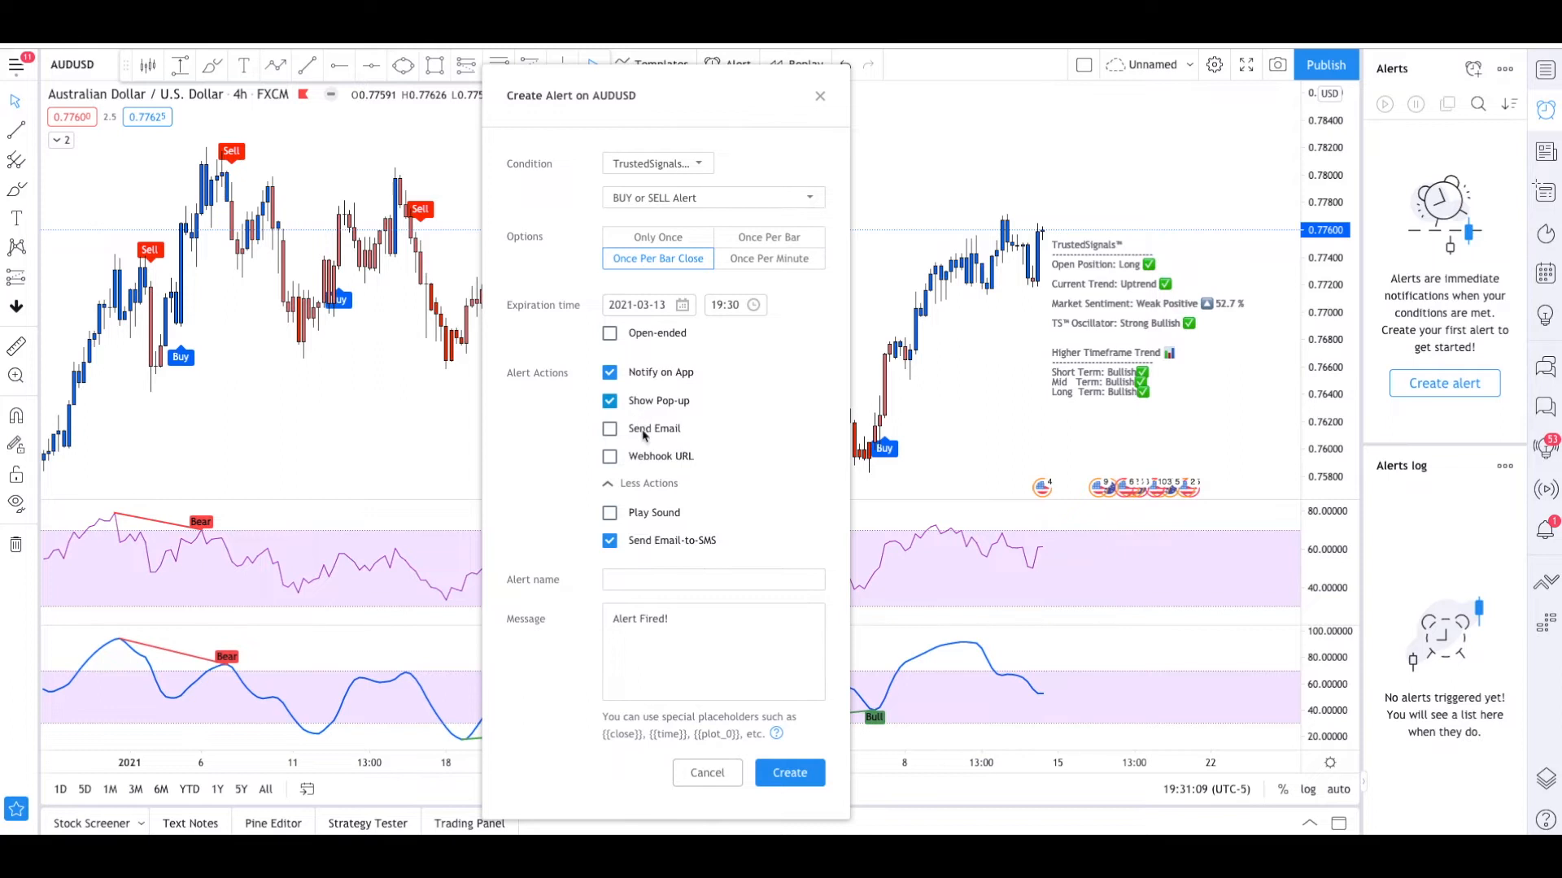
{"action": "mouse_move", "coordinate": [630, 417]}
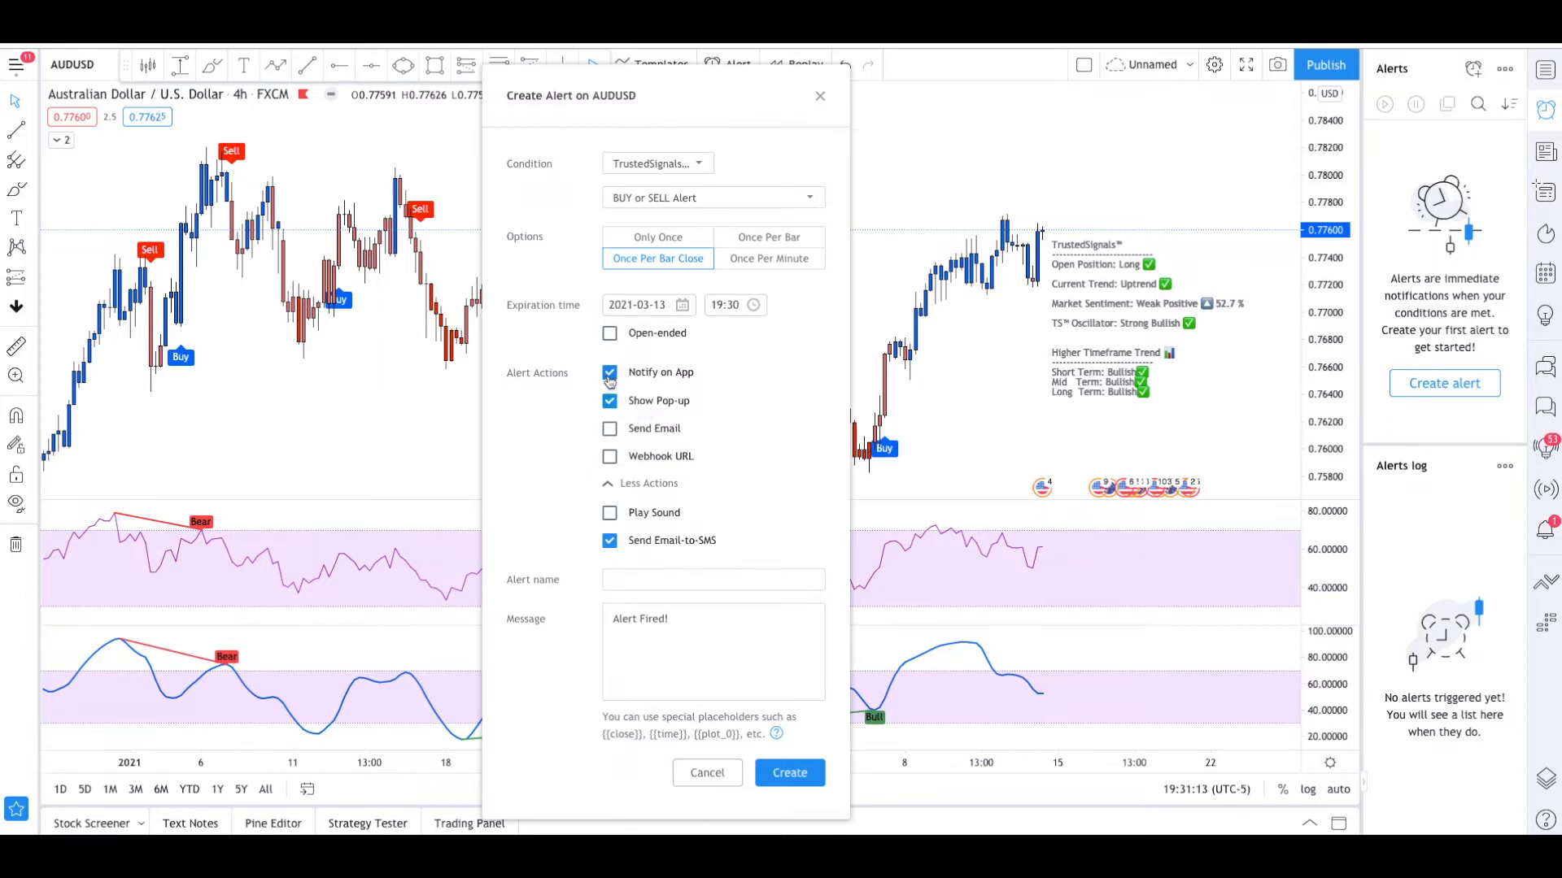
Enable app, email and email-to-SMS notifications, with pop-up, webhook and sound off
{"action": "left_click", "coordinate": [608, 429]}
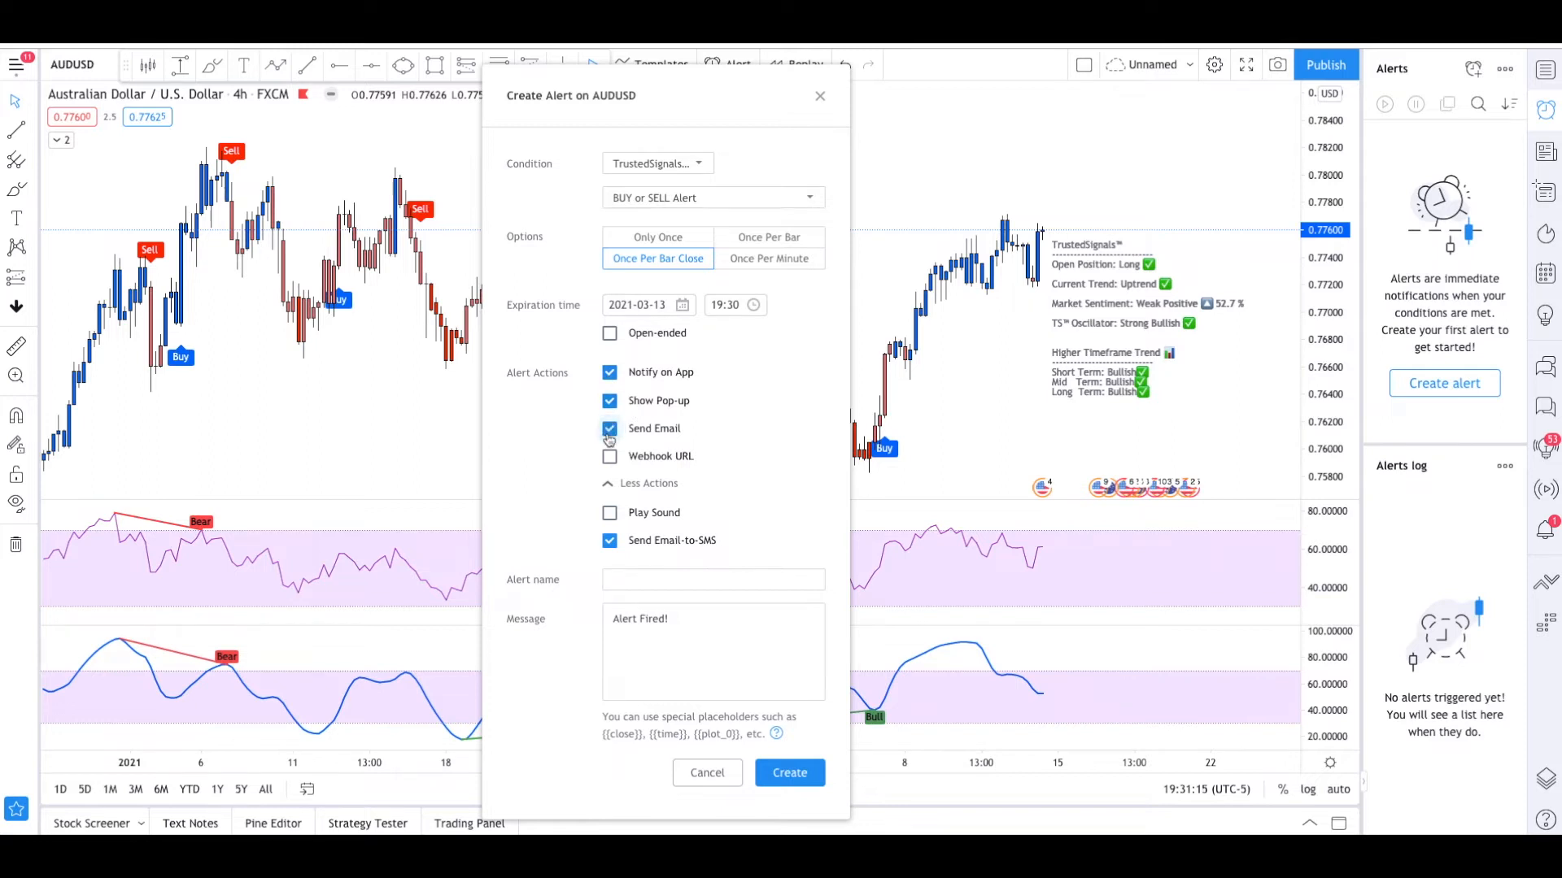
{"action": "left_click", "coordinate": [609, 428]}
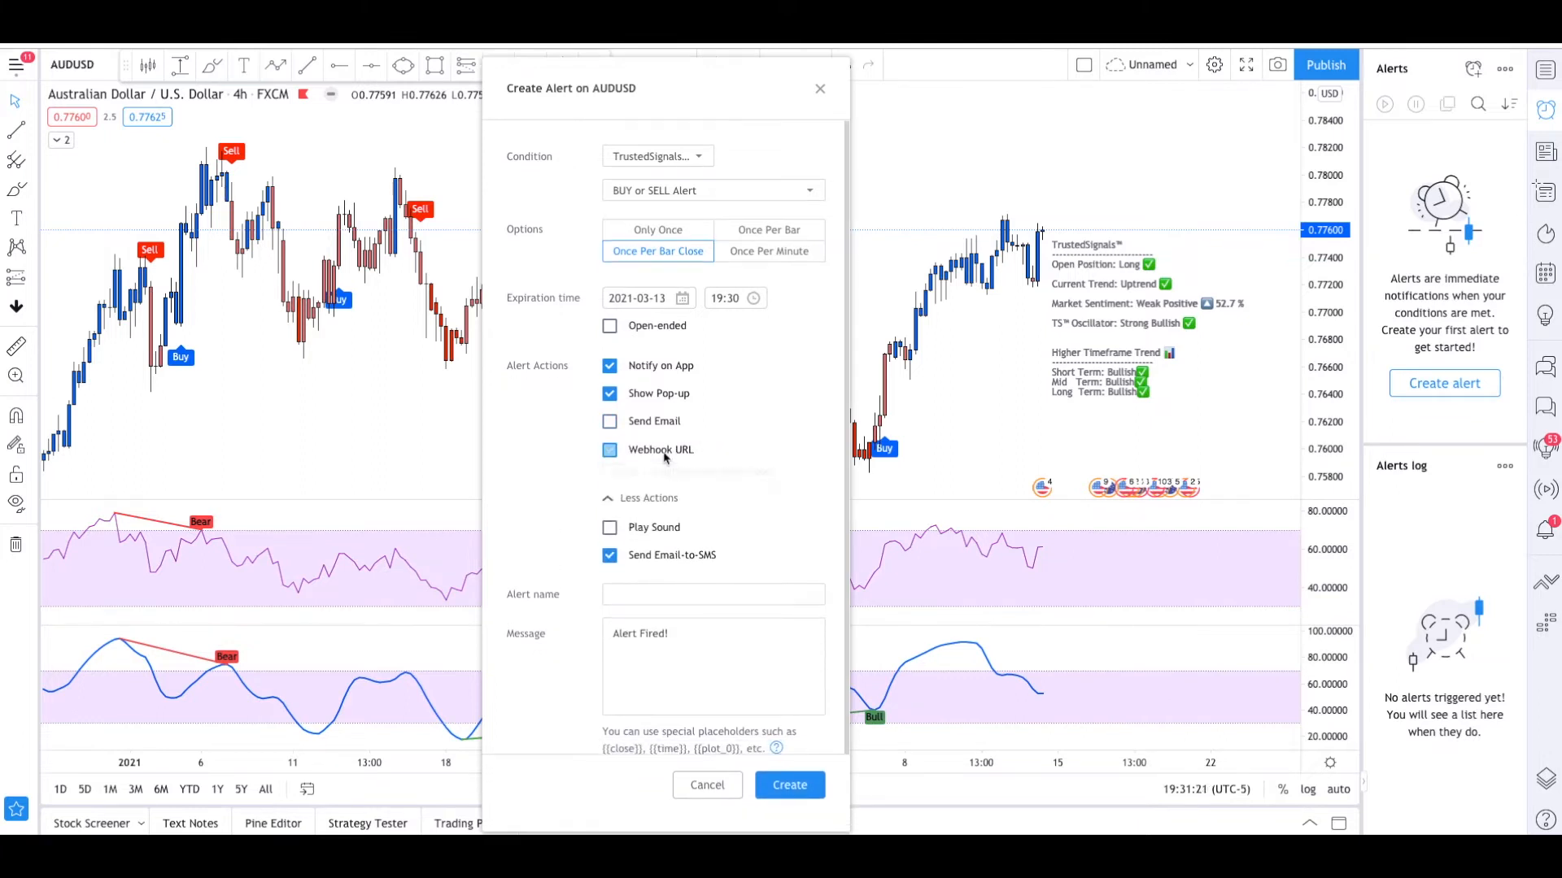
{"action": "left_click", "coordinate": [609, 421]}
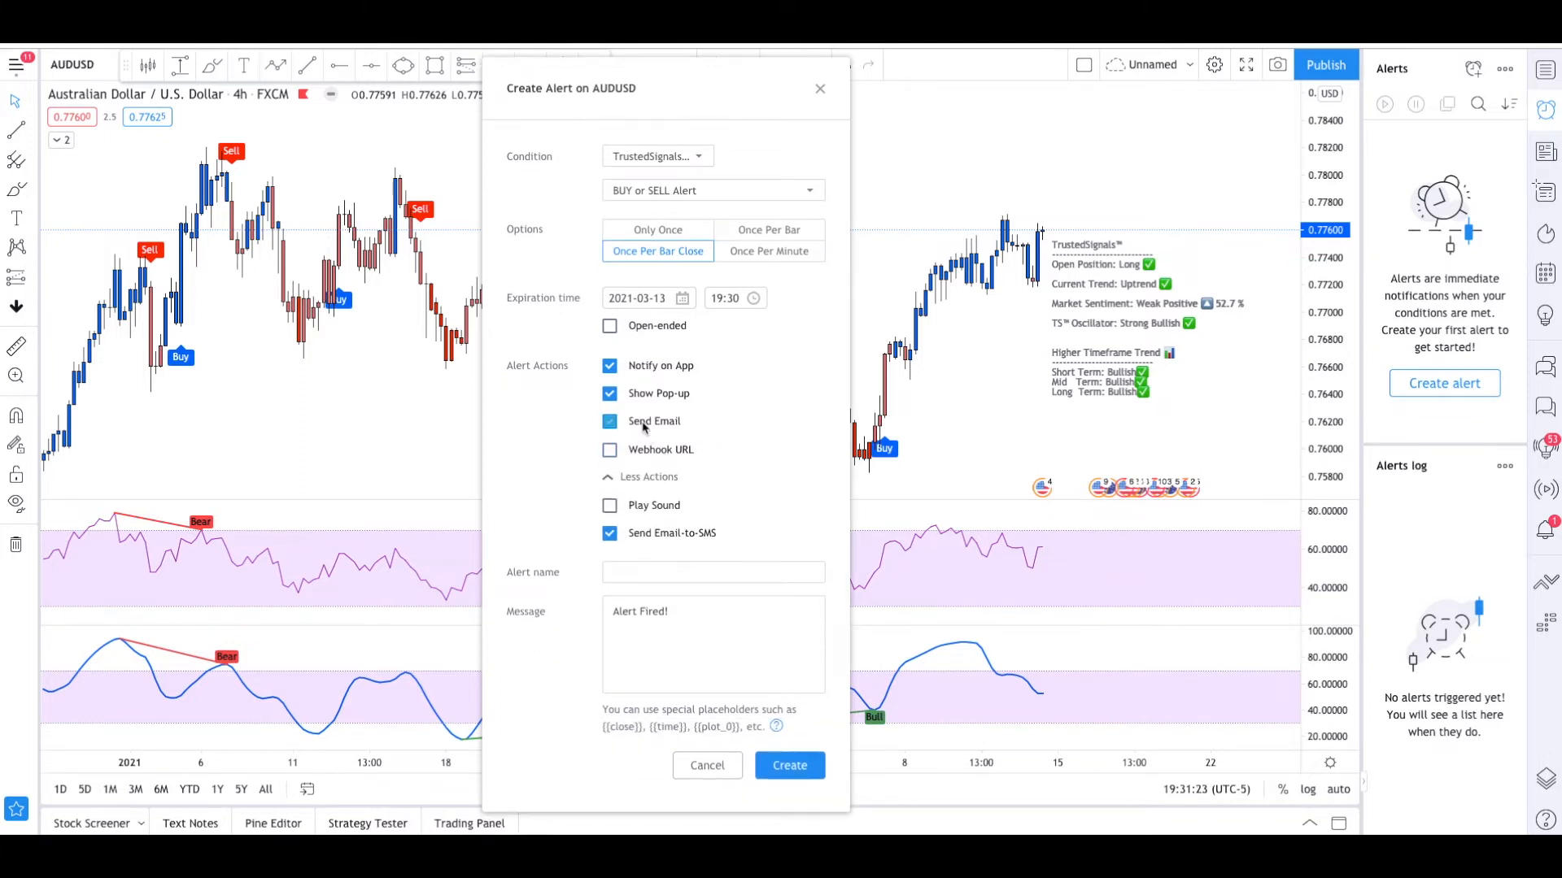
{"action": "left_click", "coordinate": [609, 449]}
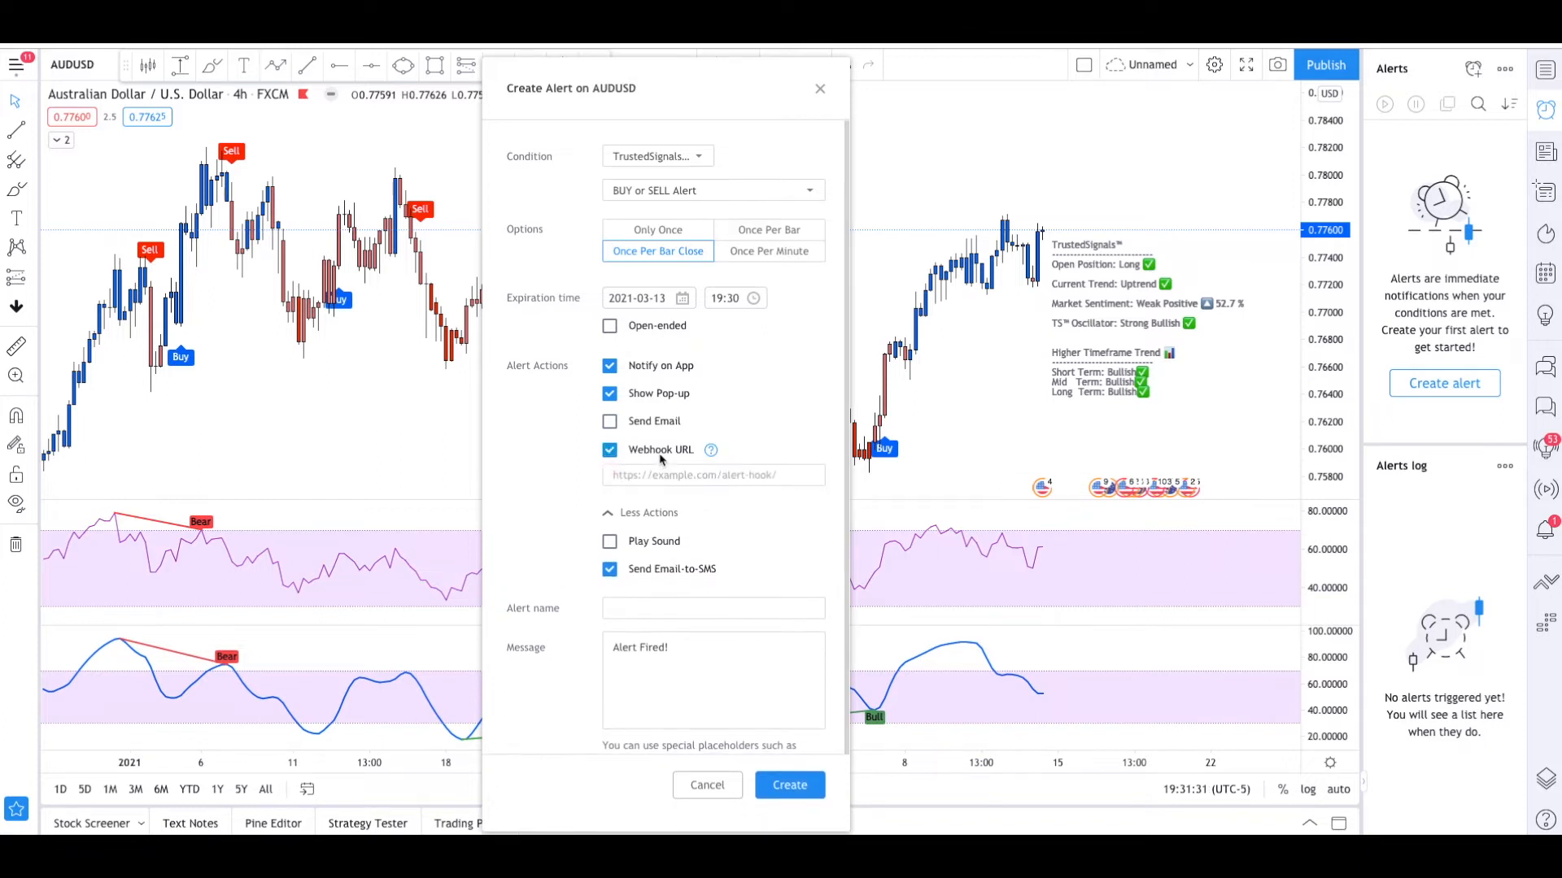
{"action": "left_click", "coordinate": [608, 449]}
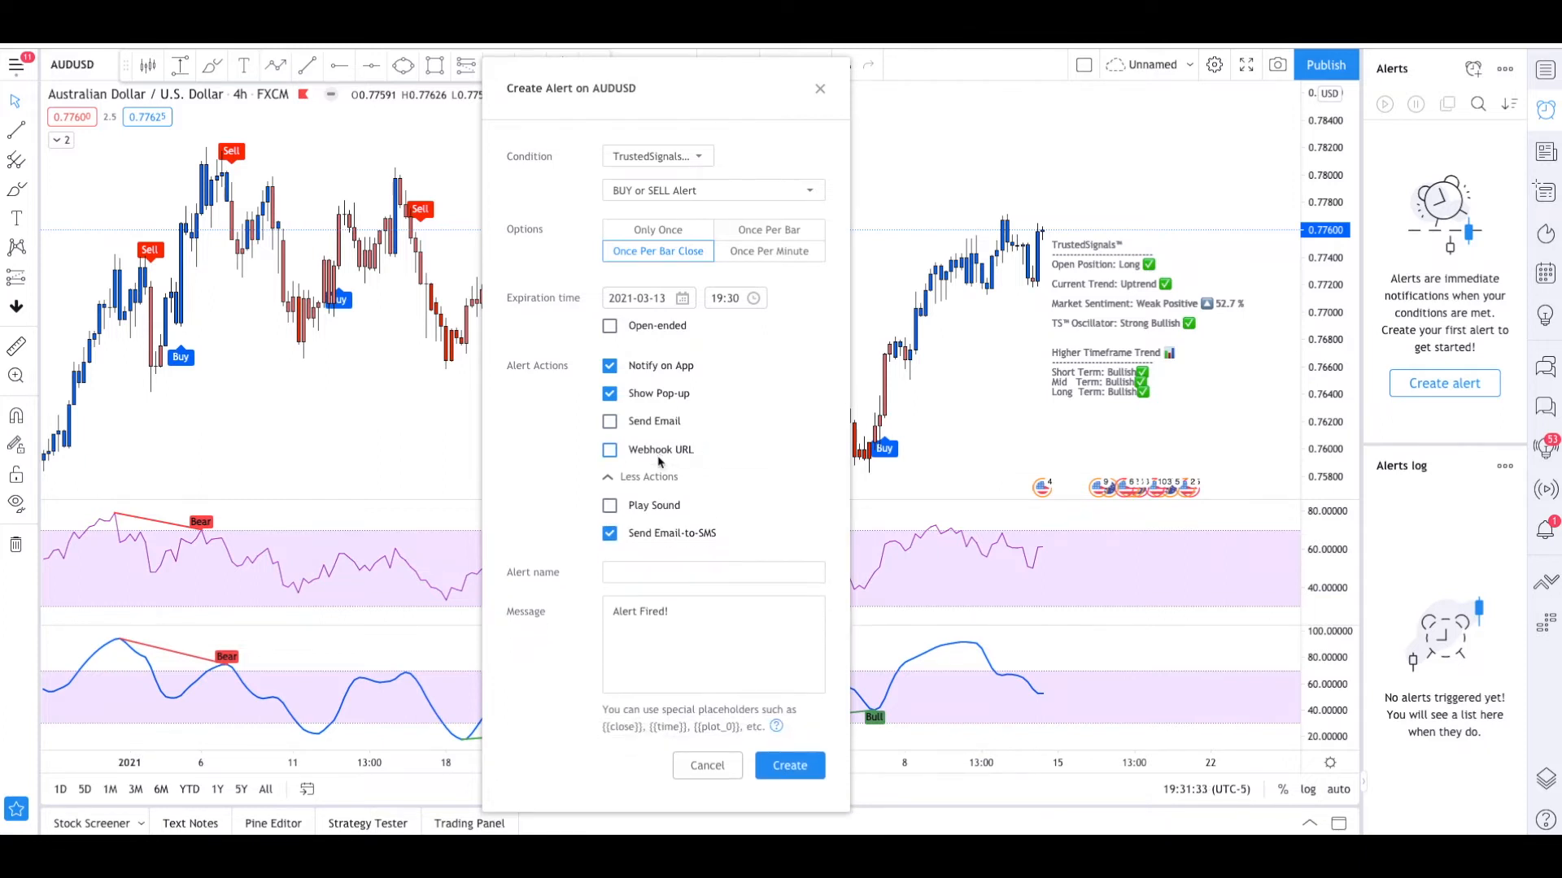
{"action": "left_click", "coordinate": [609, 505]}
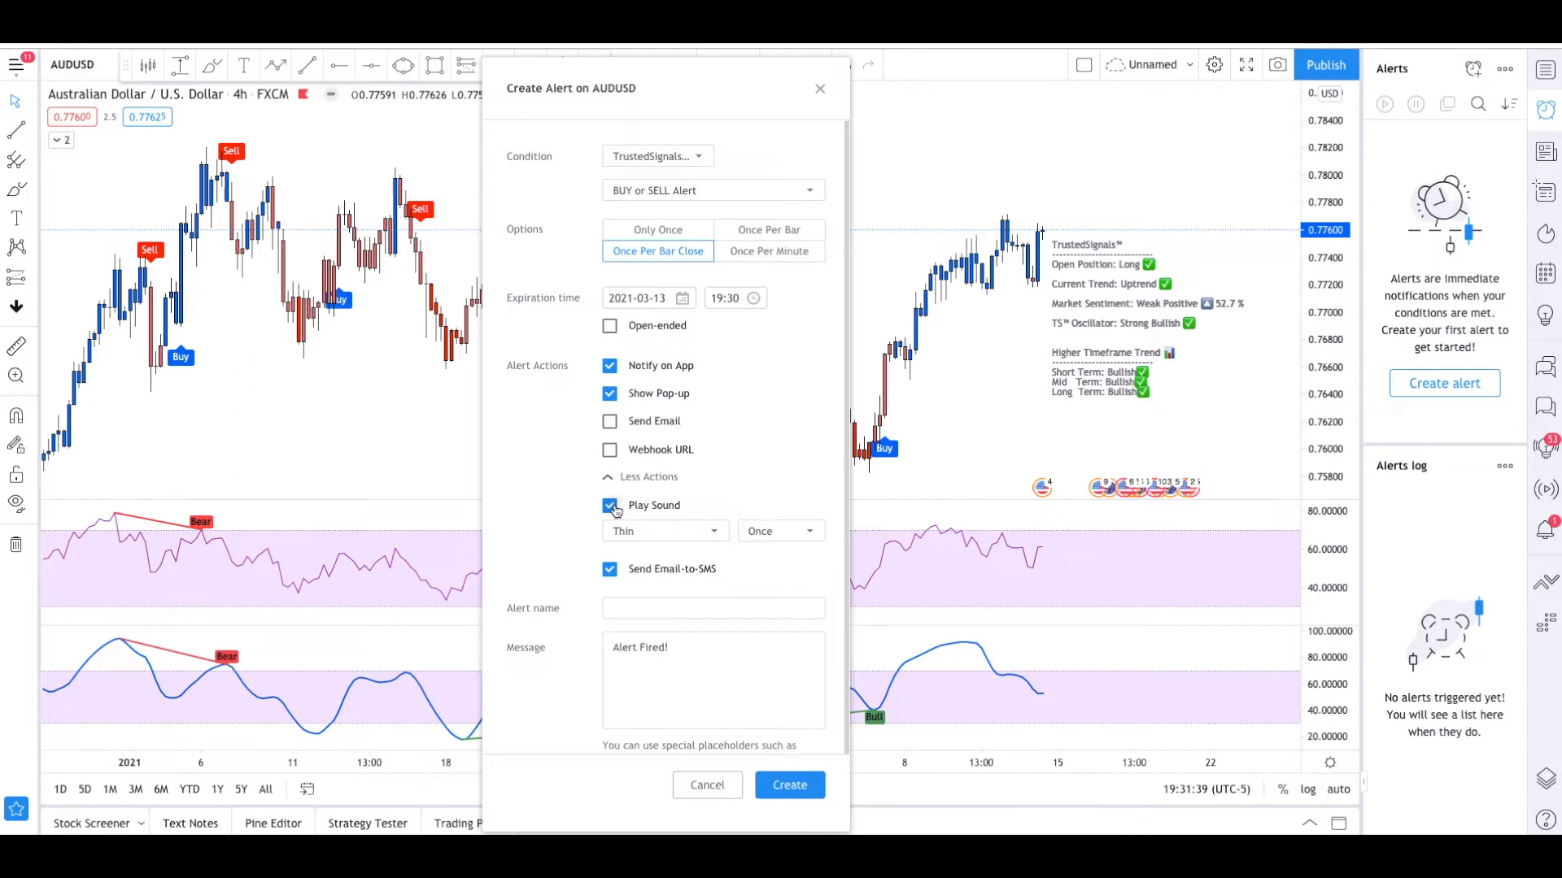
{"action": "left_click", "coordinate": [609, 506]}
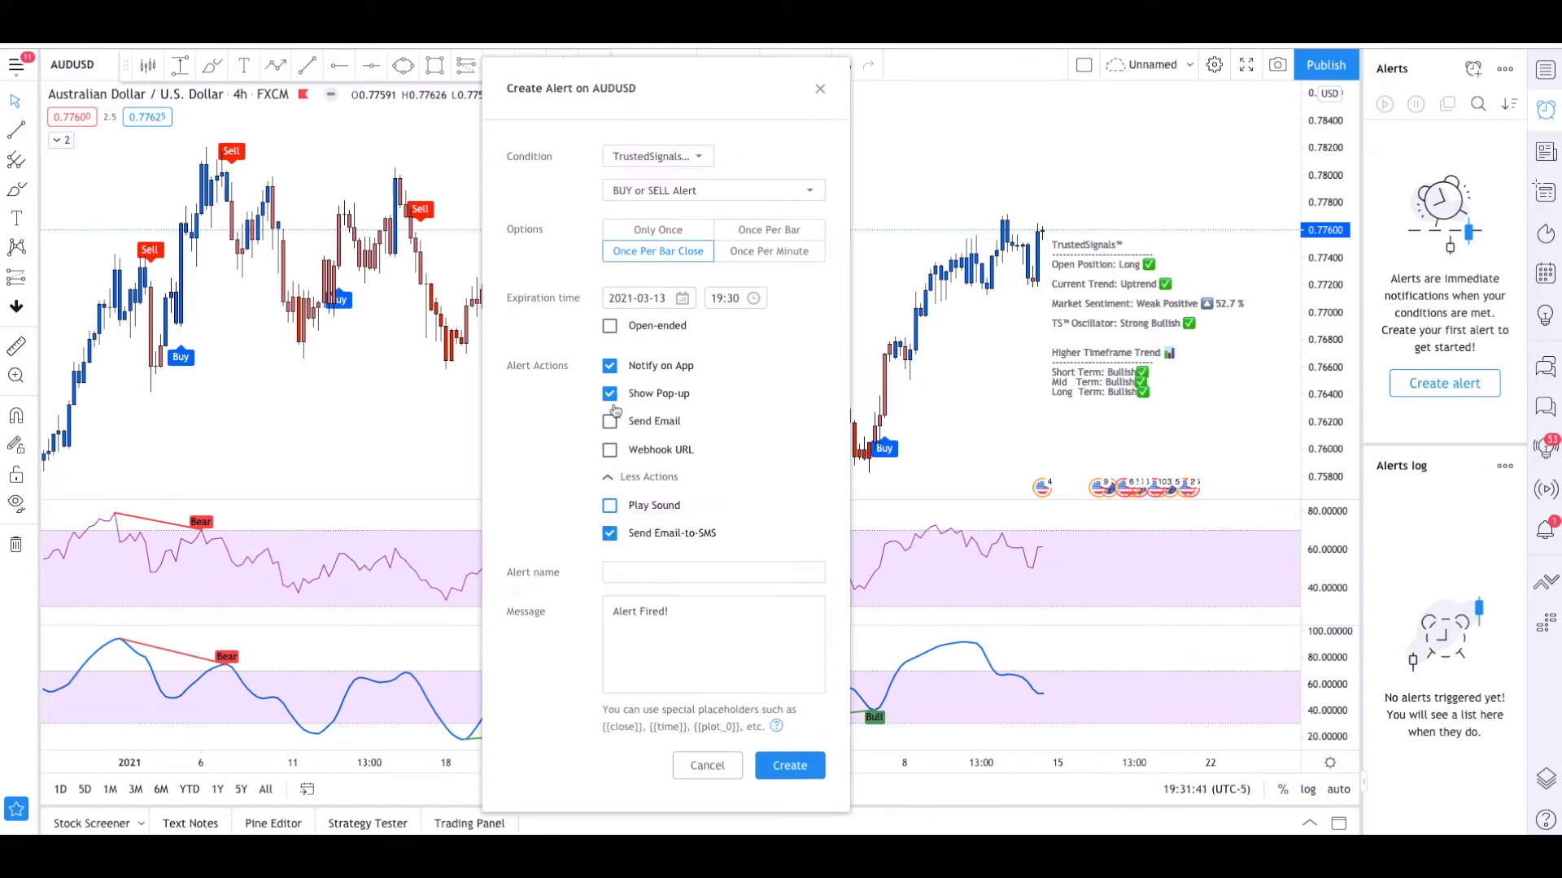
{"action": "left_click", "coordinate": [609, 394]}
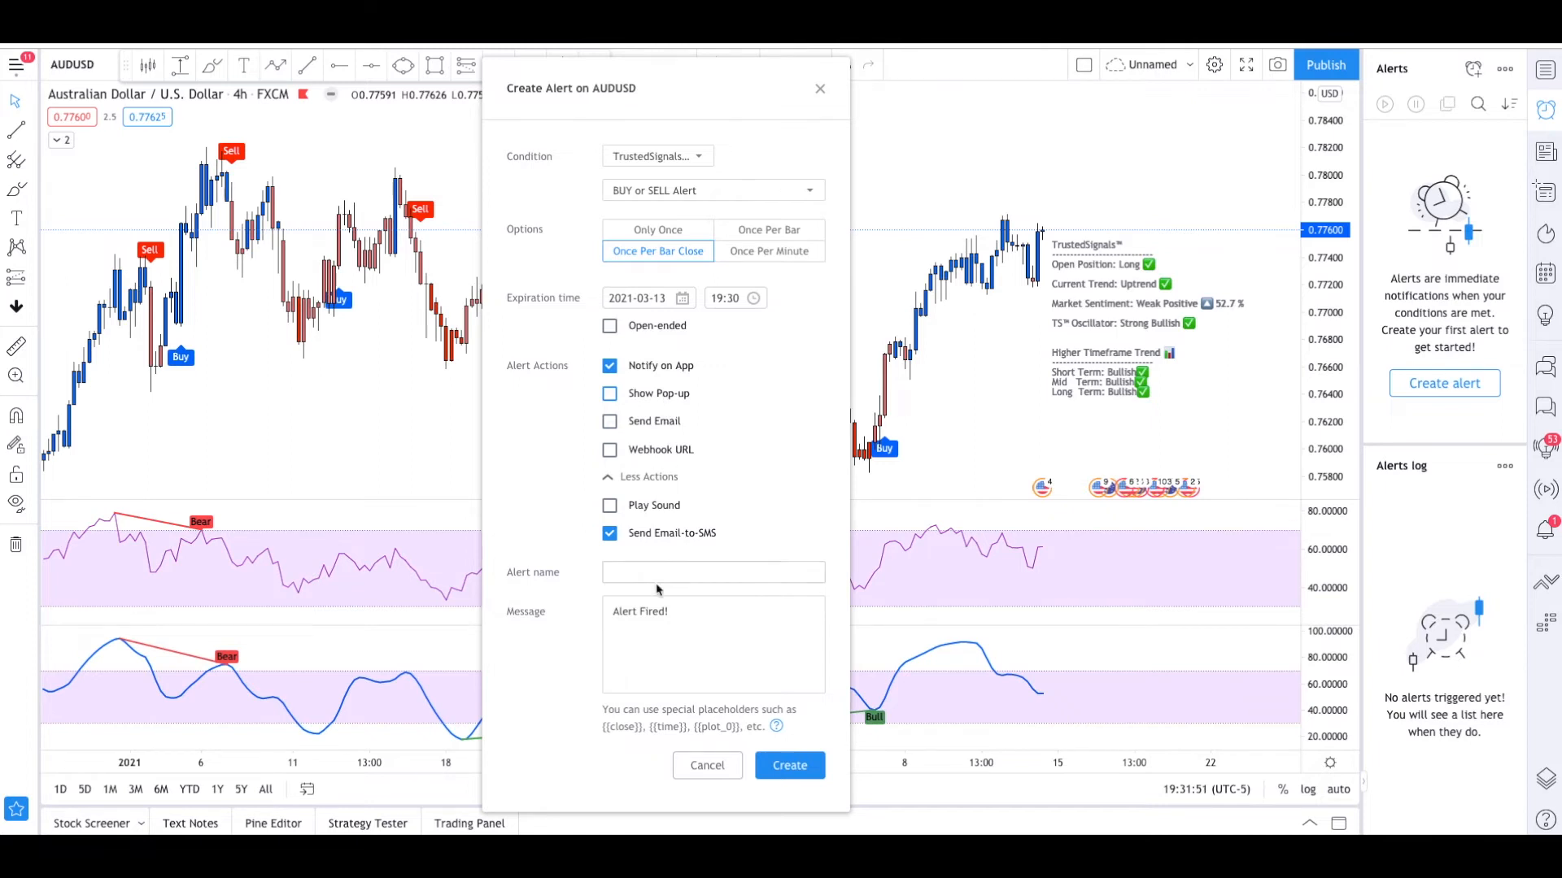
{"action": "left_click", "coordinate": [609, 392]}
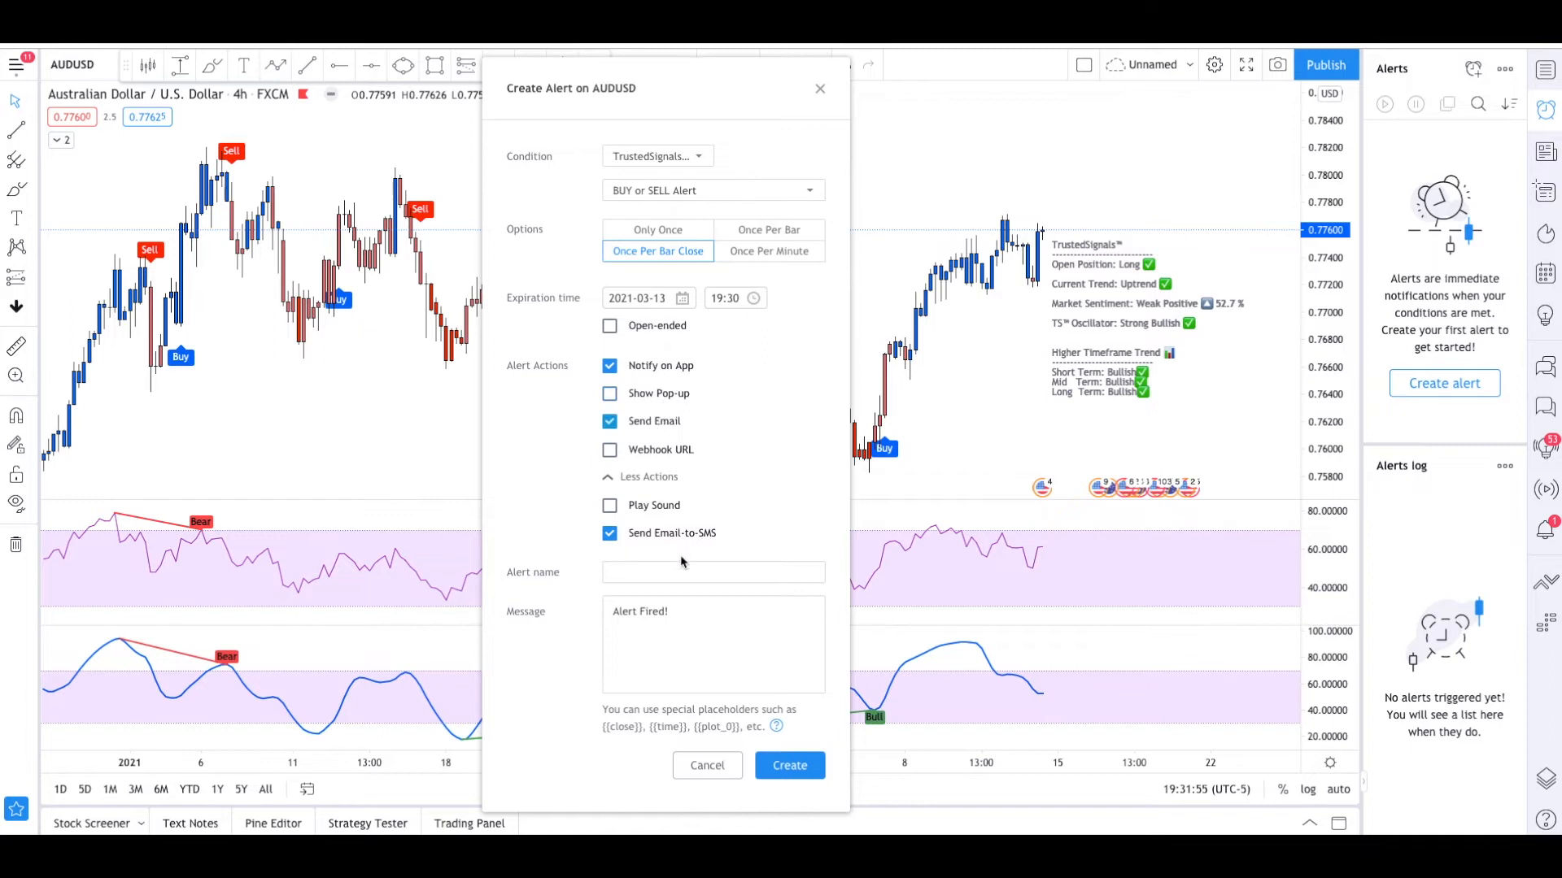
{"action": "mouse_move", "coordinate": [667, 416]}
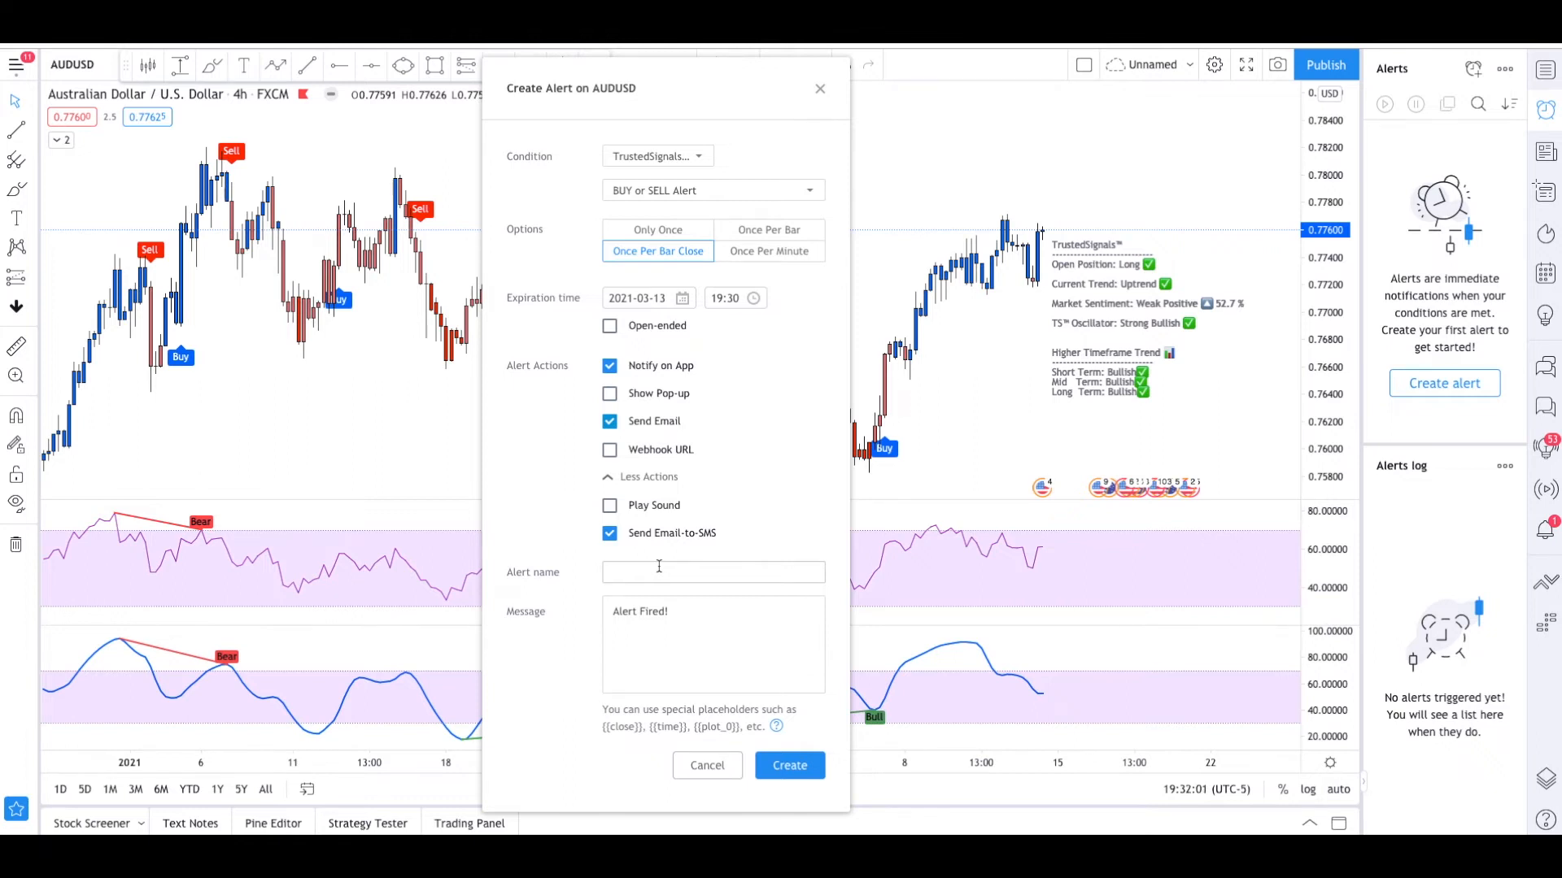
{"action": "mouse_move", "coordinate": [683, 656]}
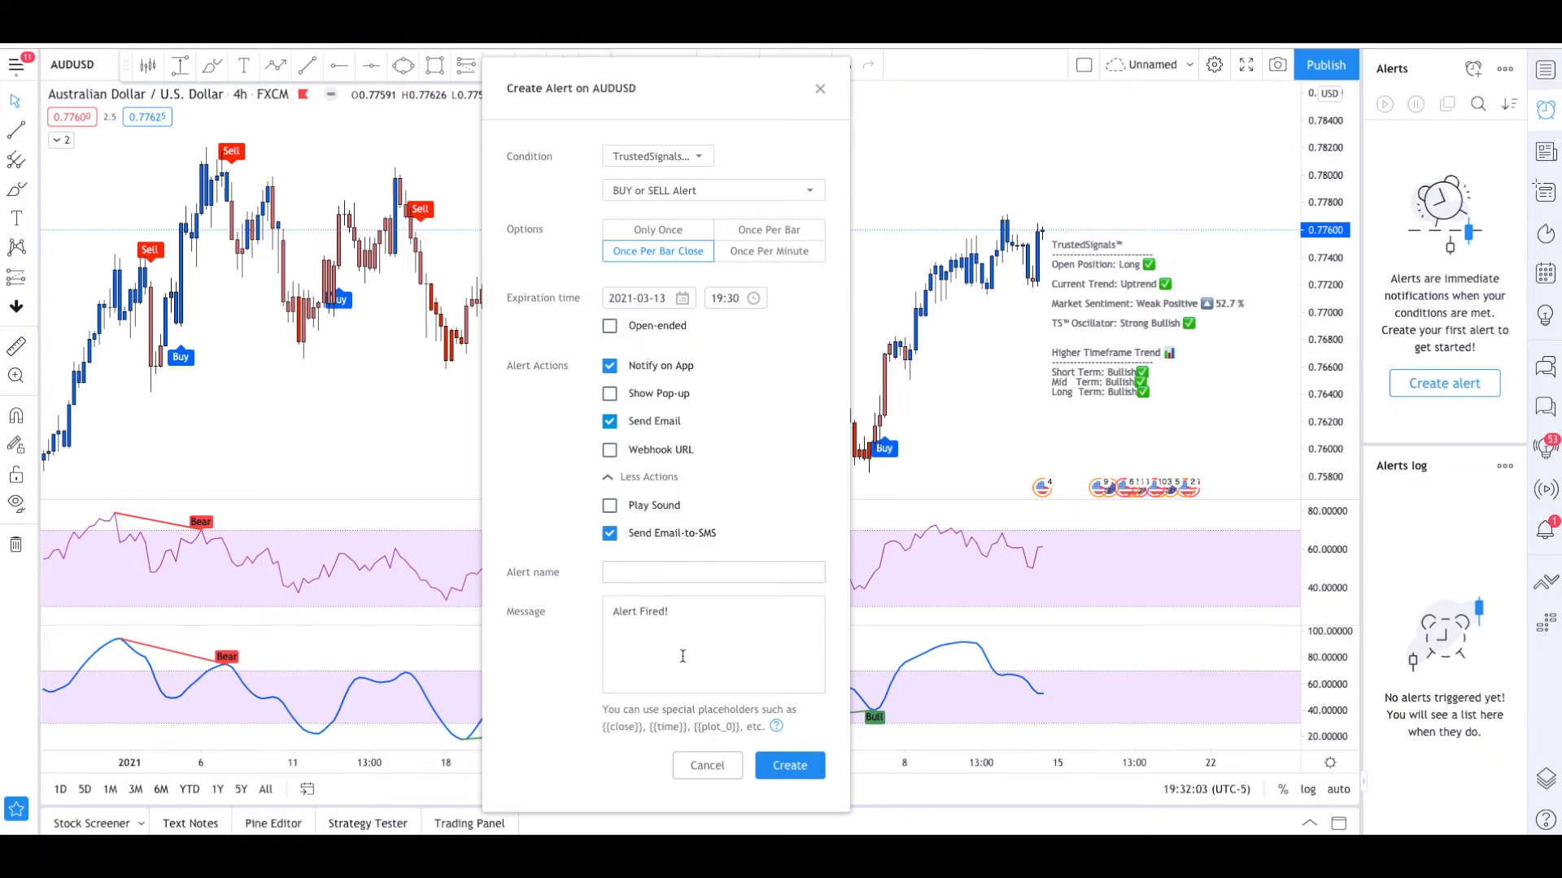
Create the alert and choose Continue anyway on the repainting warning
{"action": "left_click", "coordinate": [789, 765]}
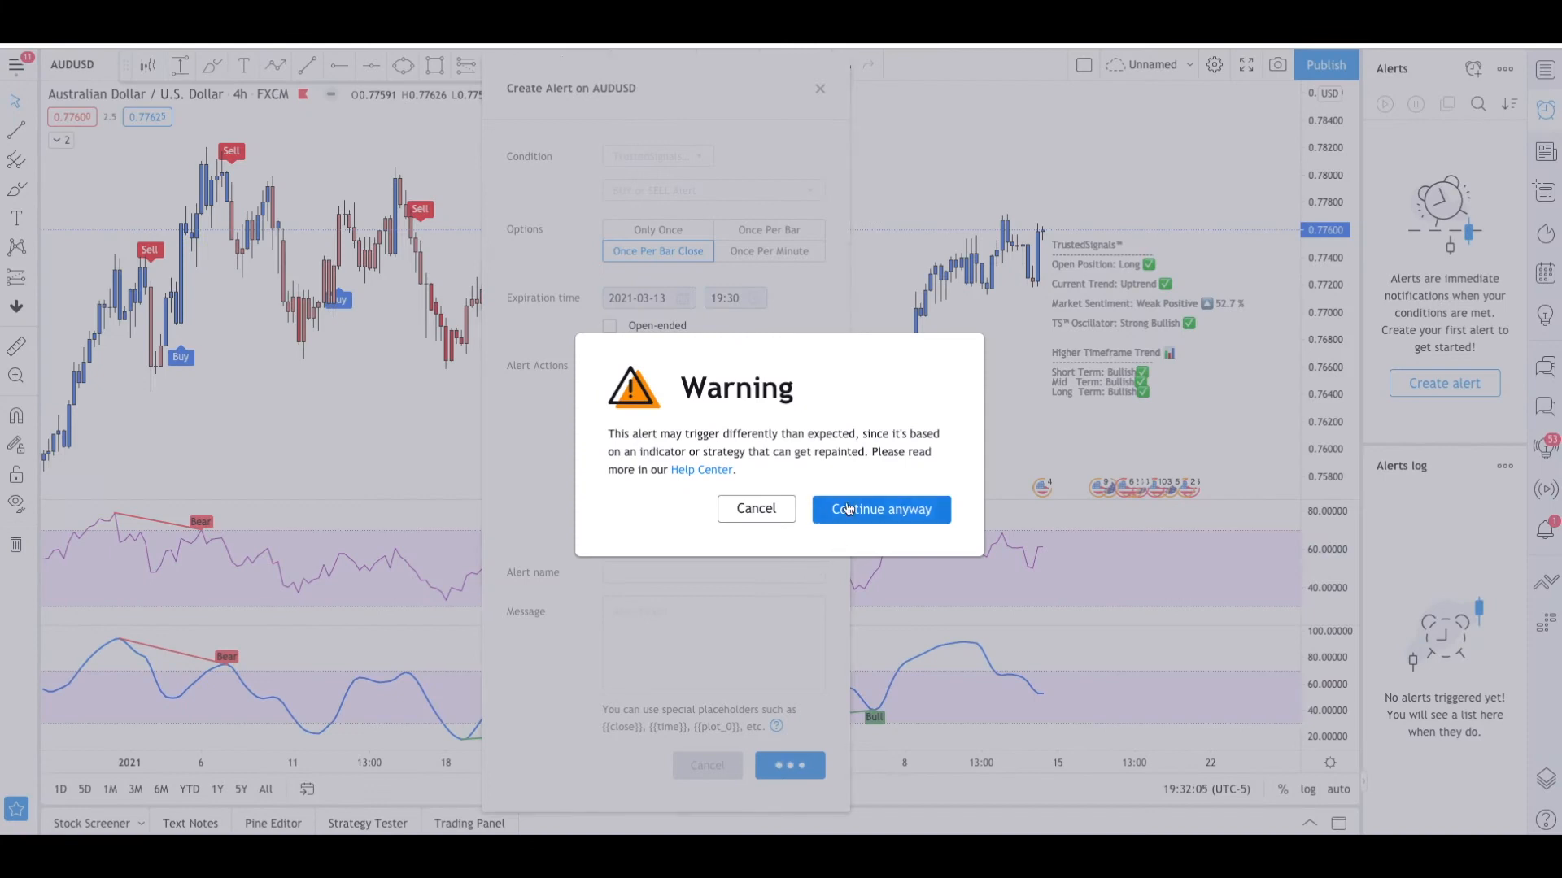
{"action": "left_click", "coordinate": [879, 510]}
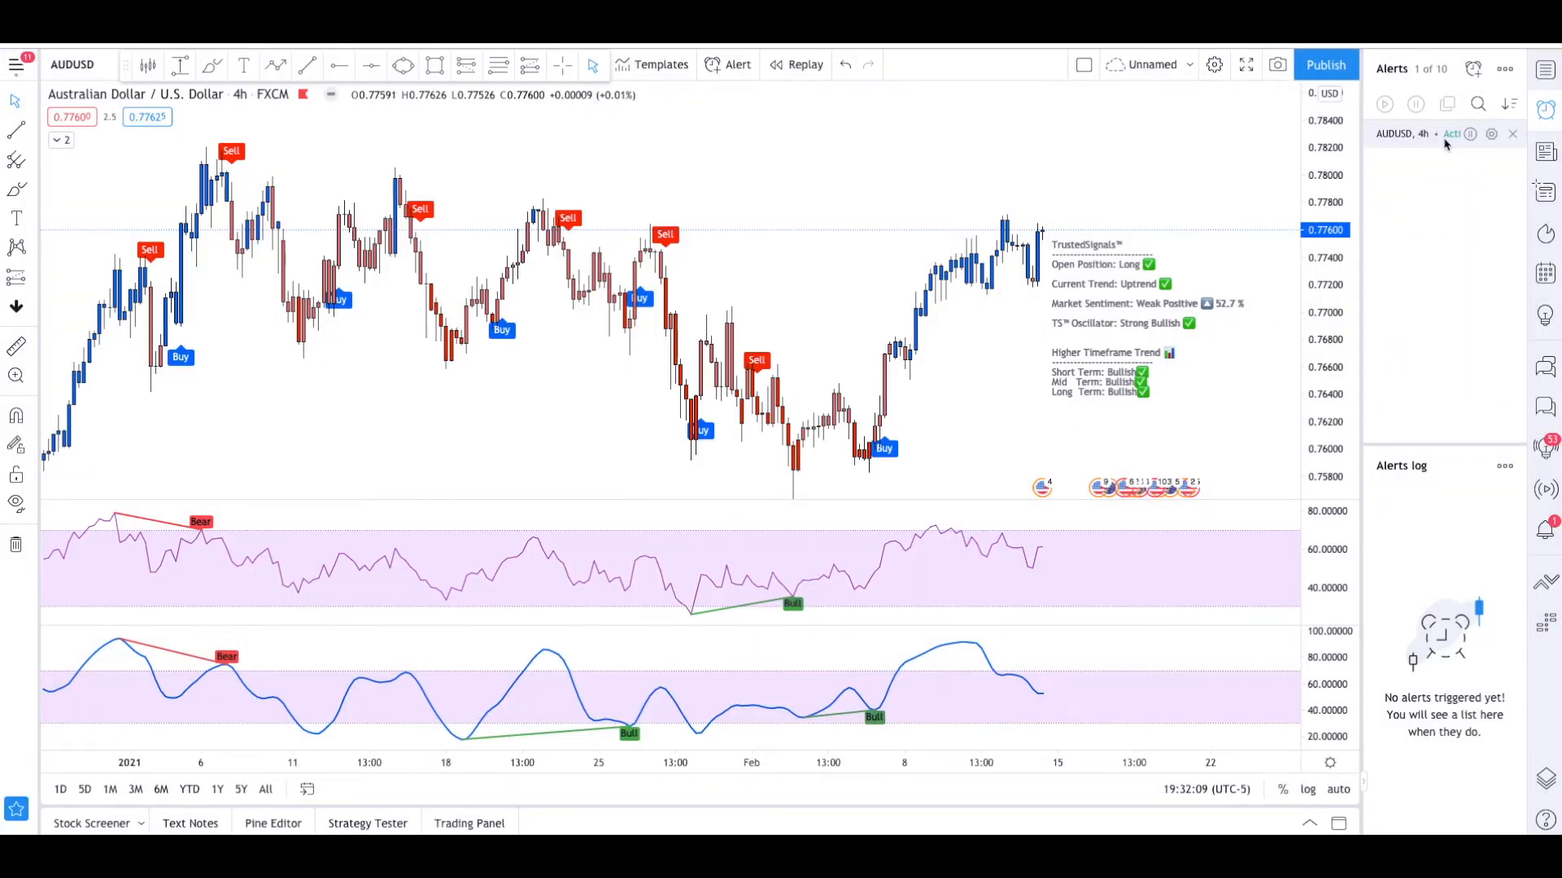
{"action": "mouse_move", "coordinate": [926, 648]}
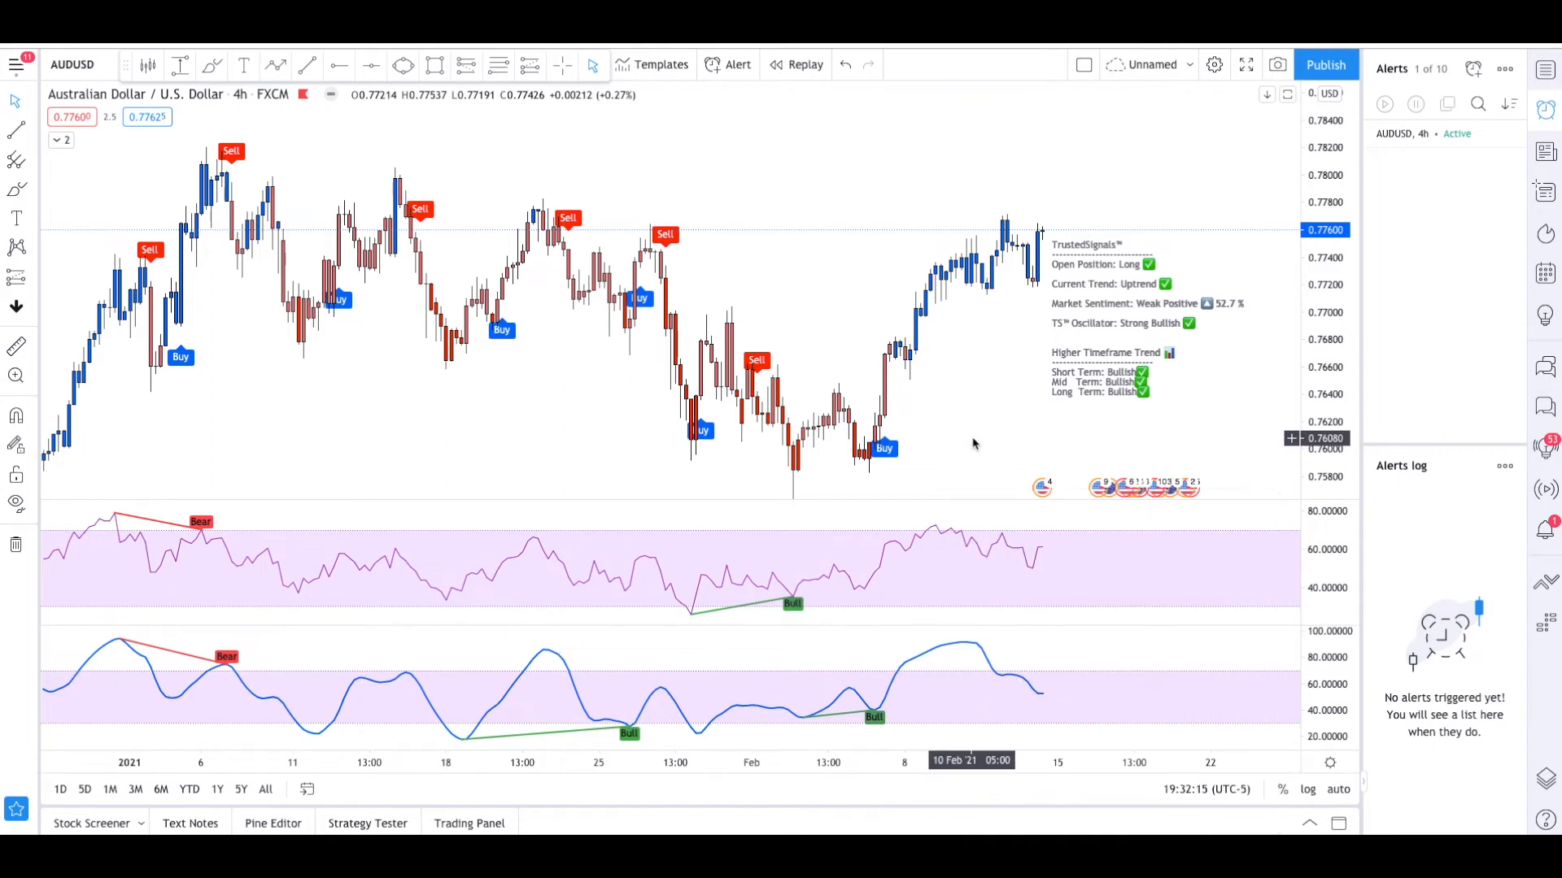
Browse TrustedSignals condition types in a new alert draft, then dismiss it uncreated
{"action": "left_click", "coordinate": [737, 64]}
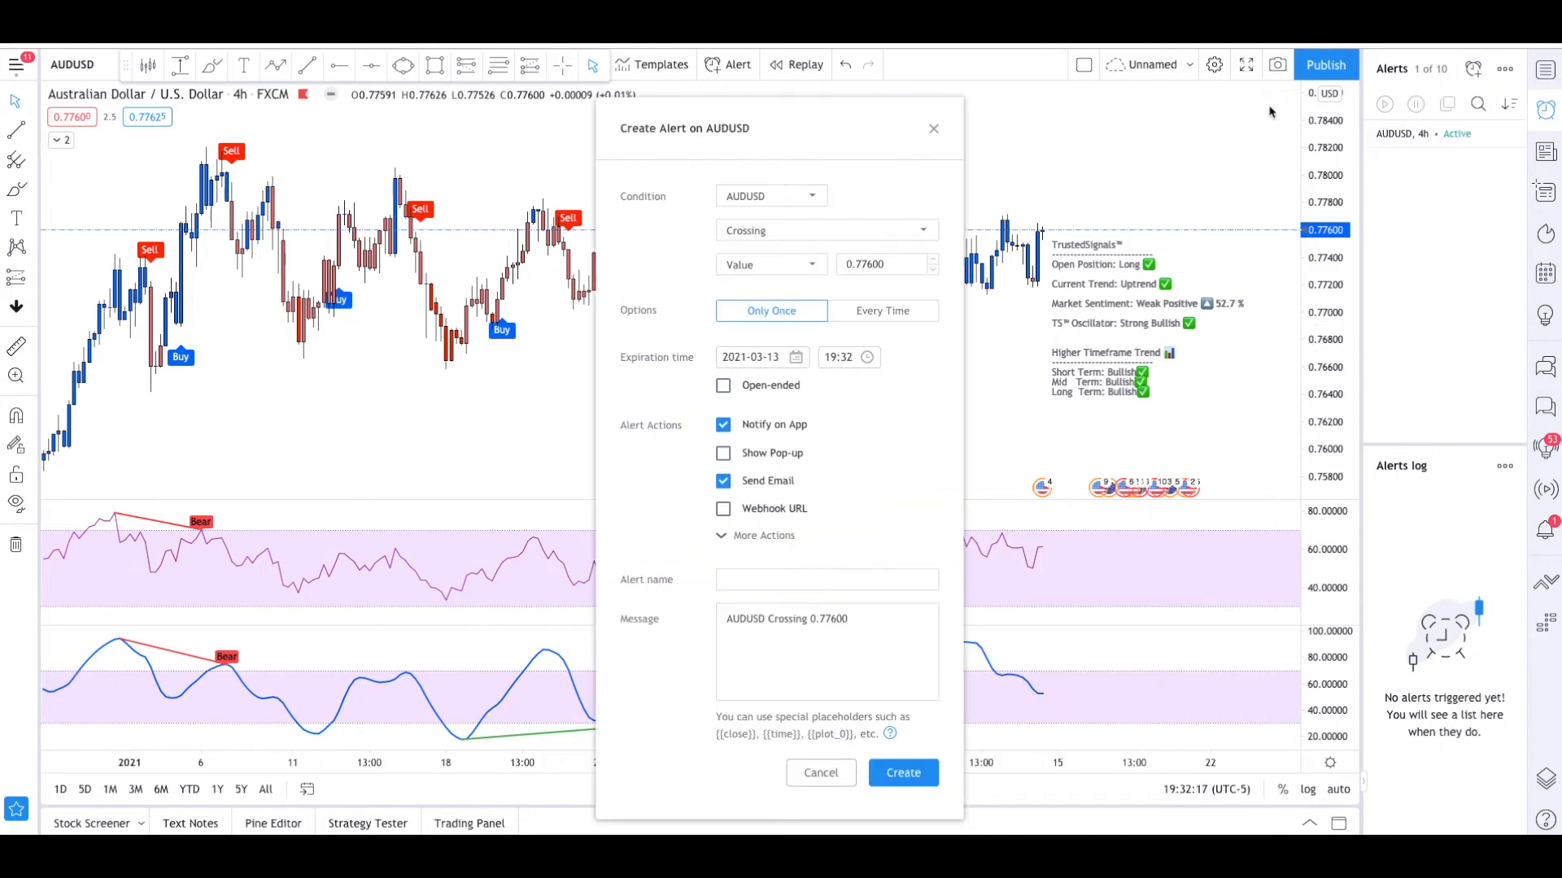
{"action": "left_click", "coordinate": [770, 195]}
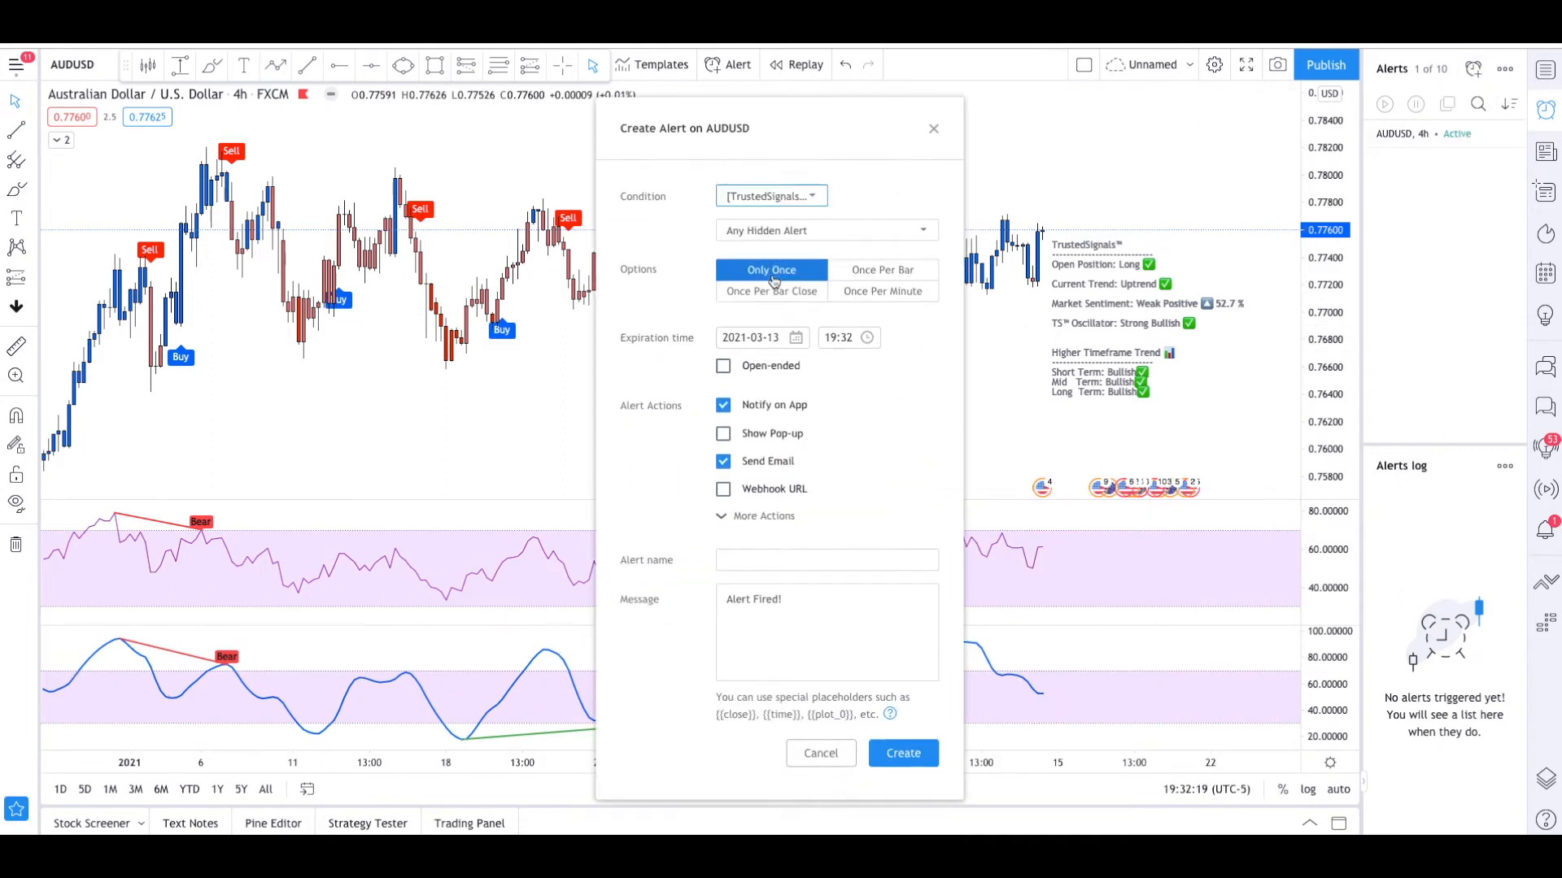
{"action": "left_click", "coordinate": [825, 230]}
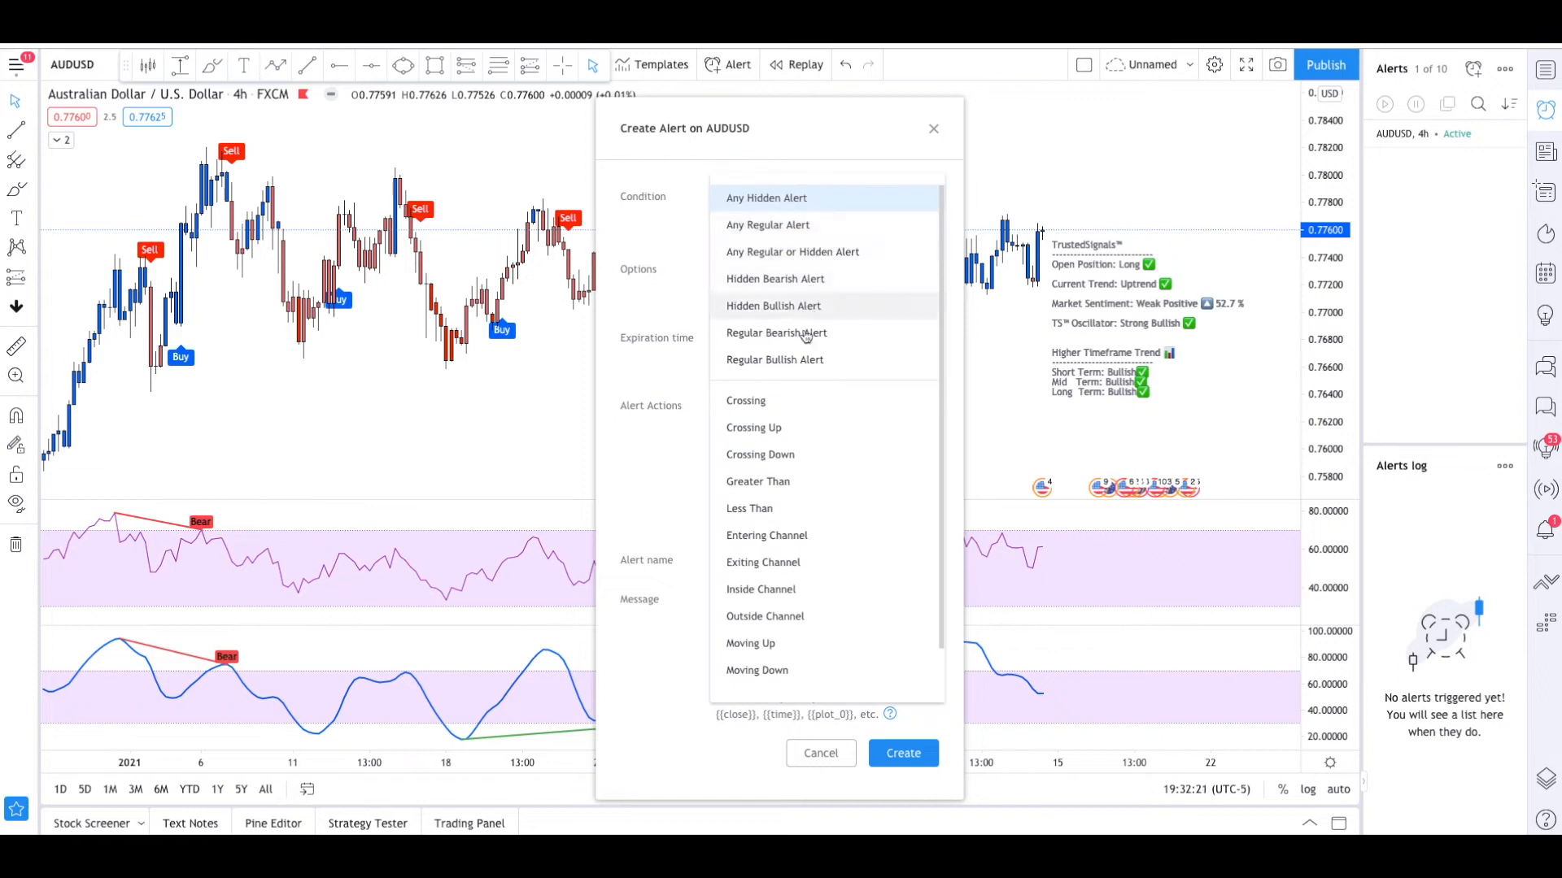
{"action": "mouse_move", "coordinate": [784, 314]}
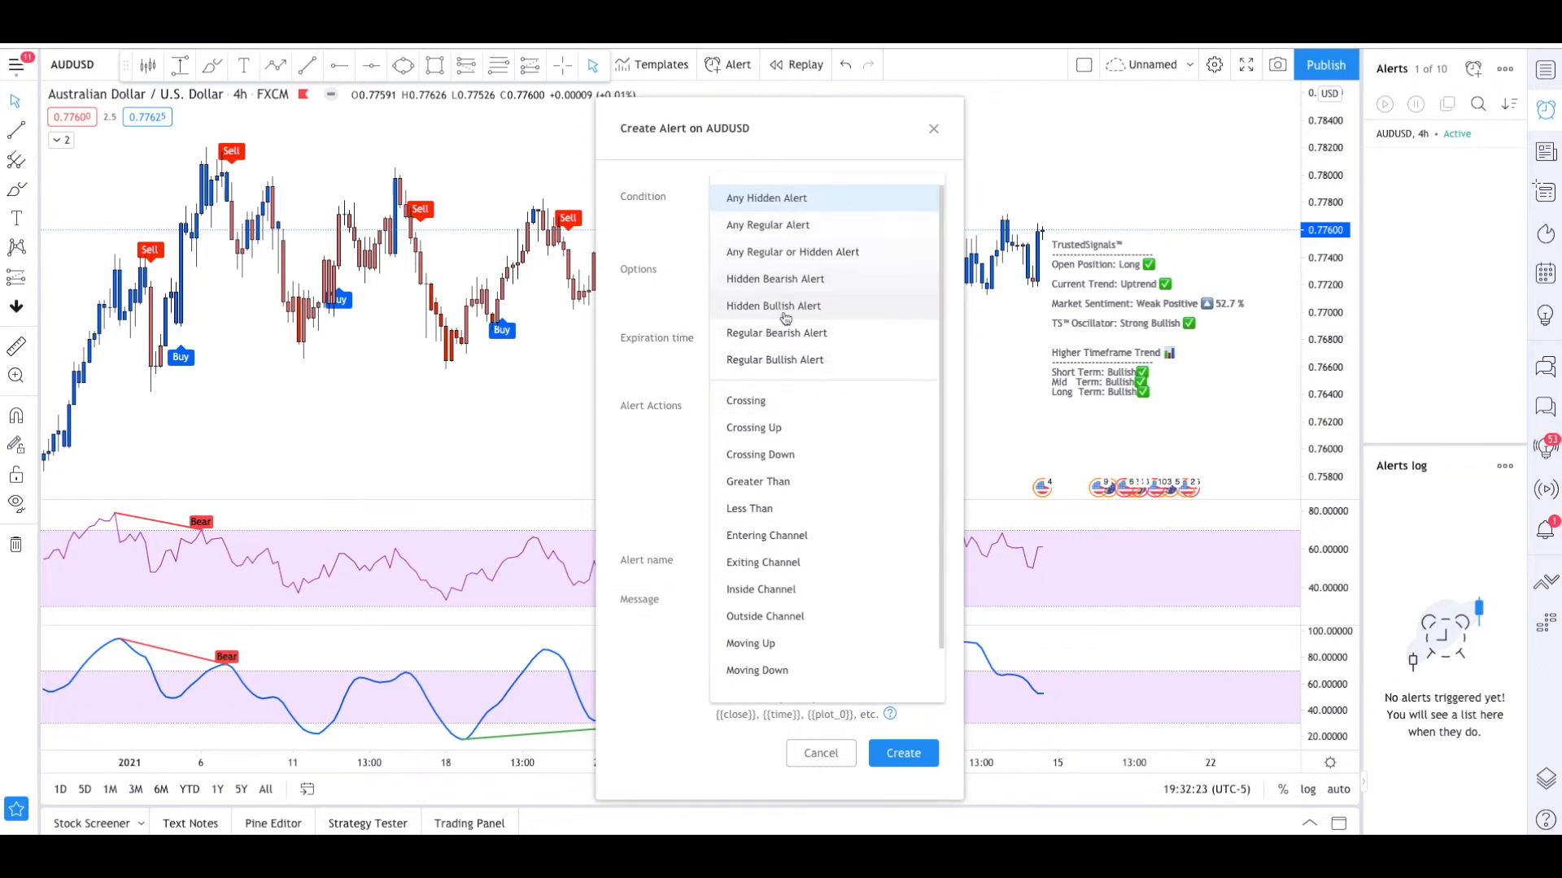
{"action": "mouse_move", "coordinate": [766, 536]}
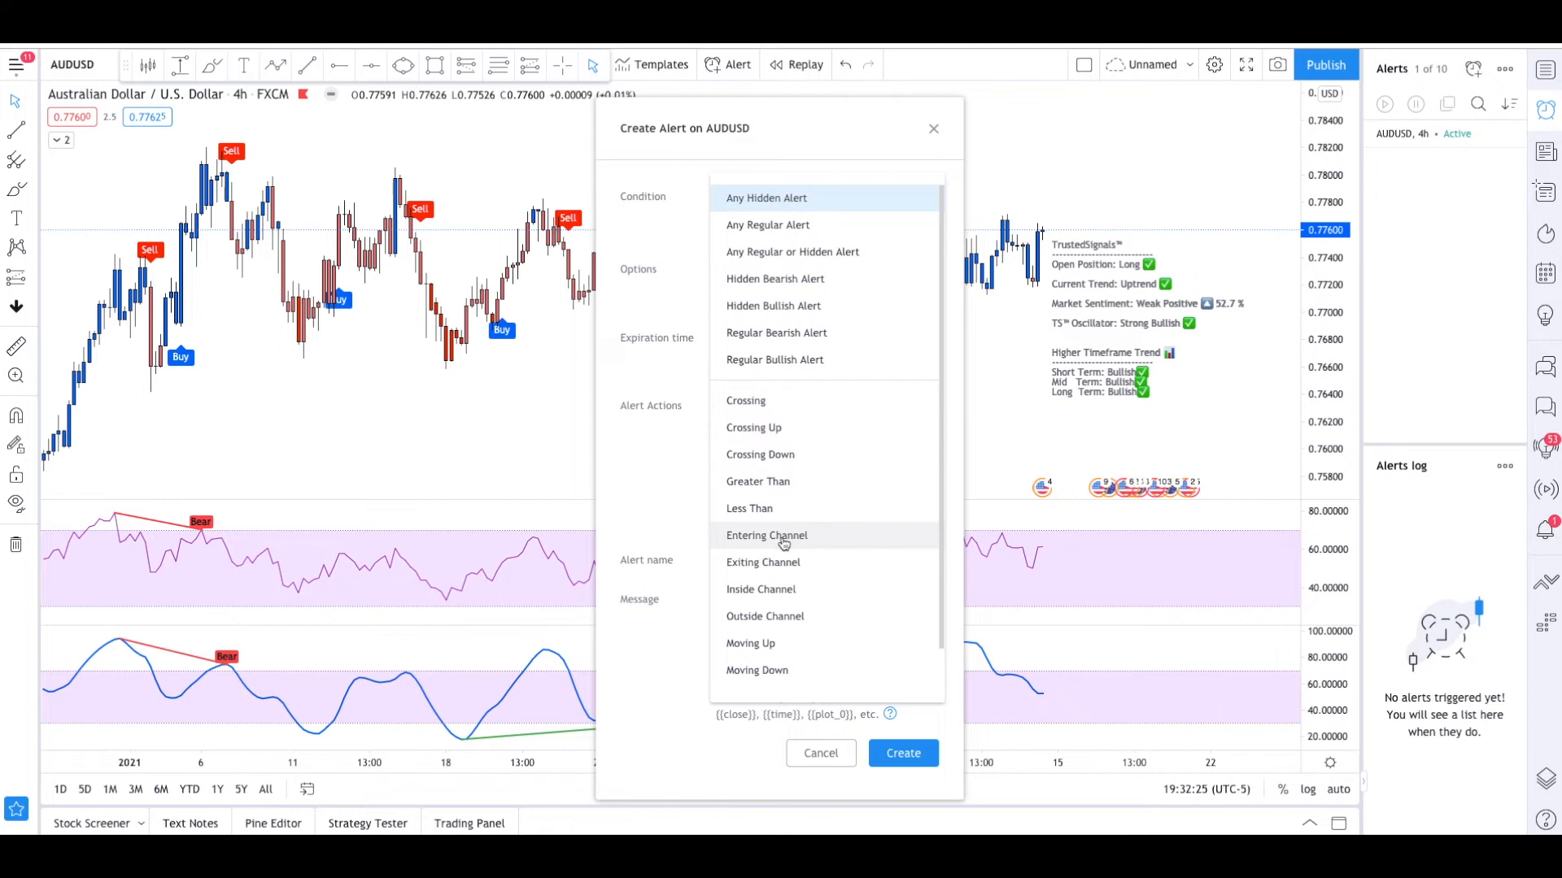
{"action": "left_click", "coordinate": [820, 753]}
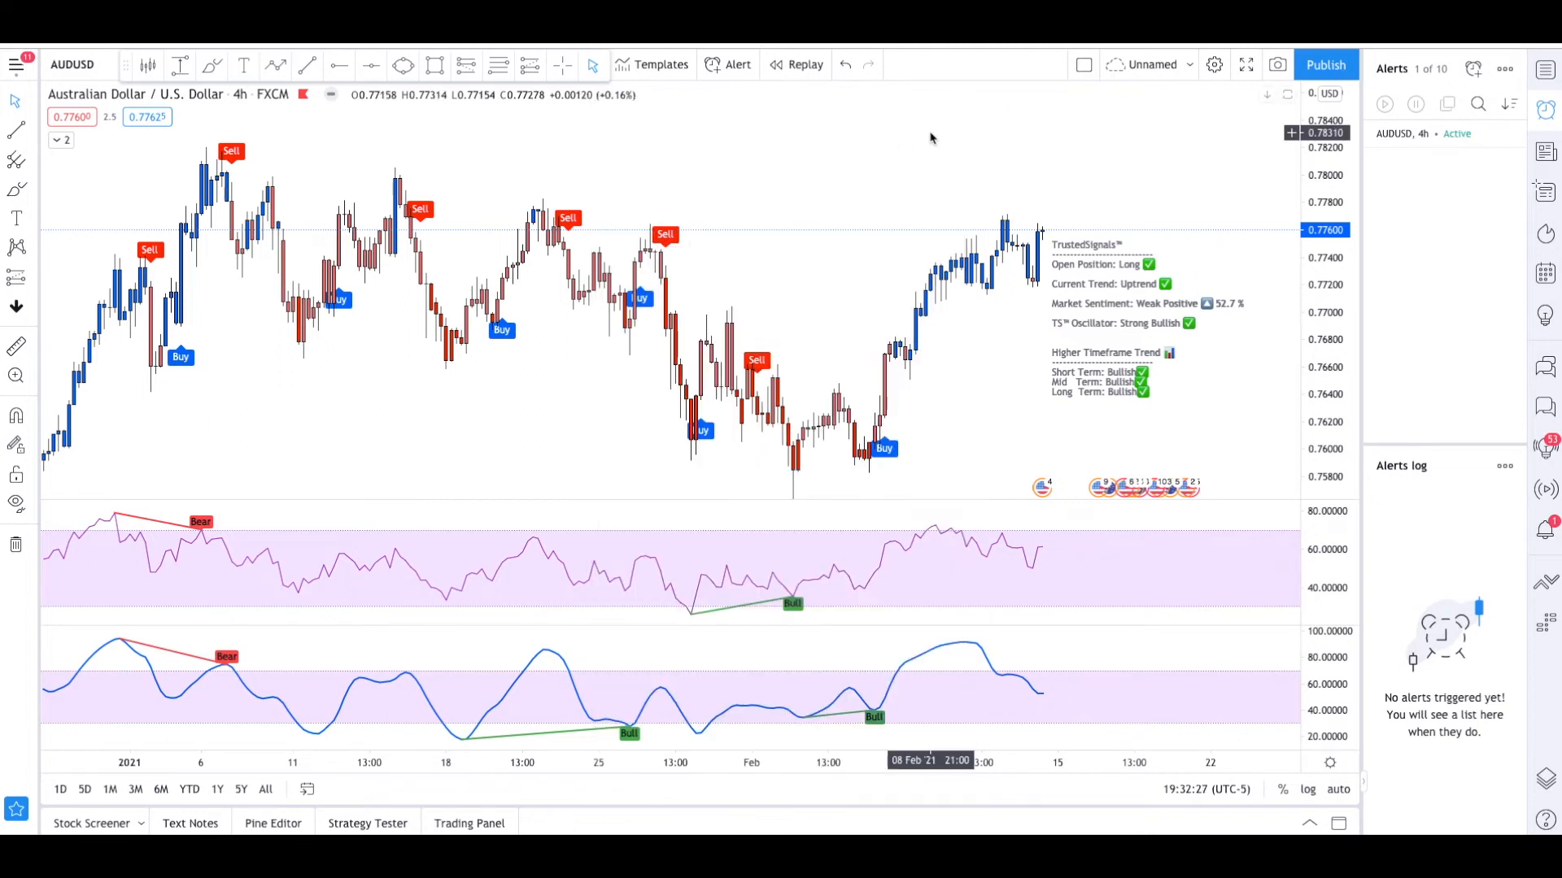
{"action": "left_click", "coordinate": [931, 654]}
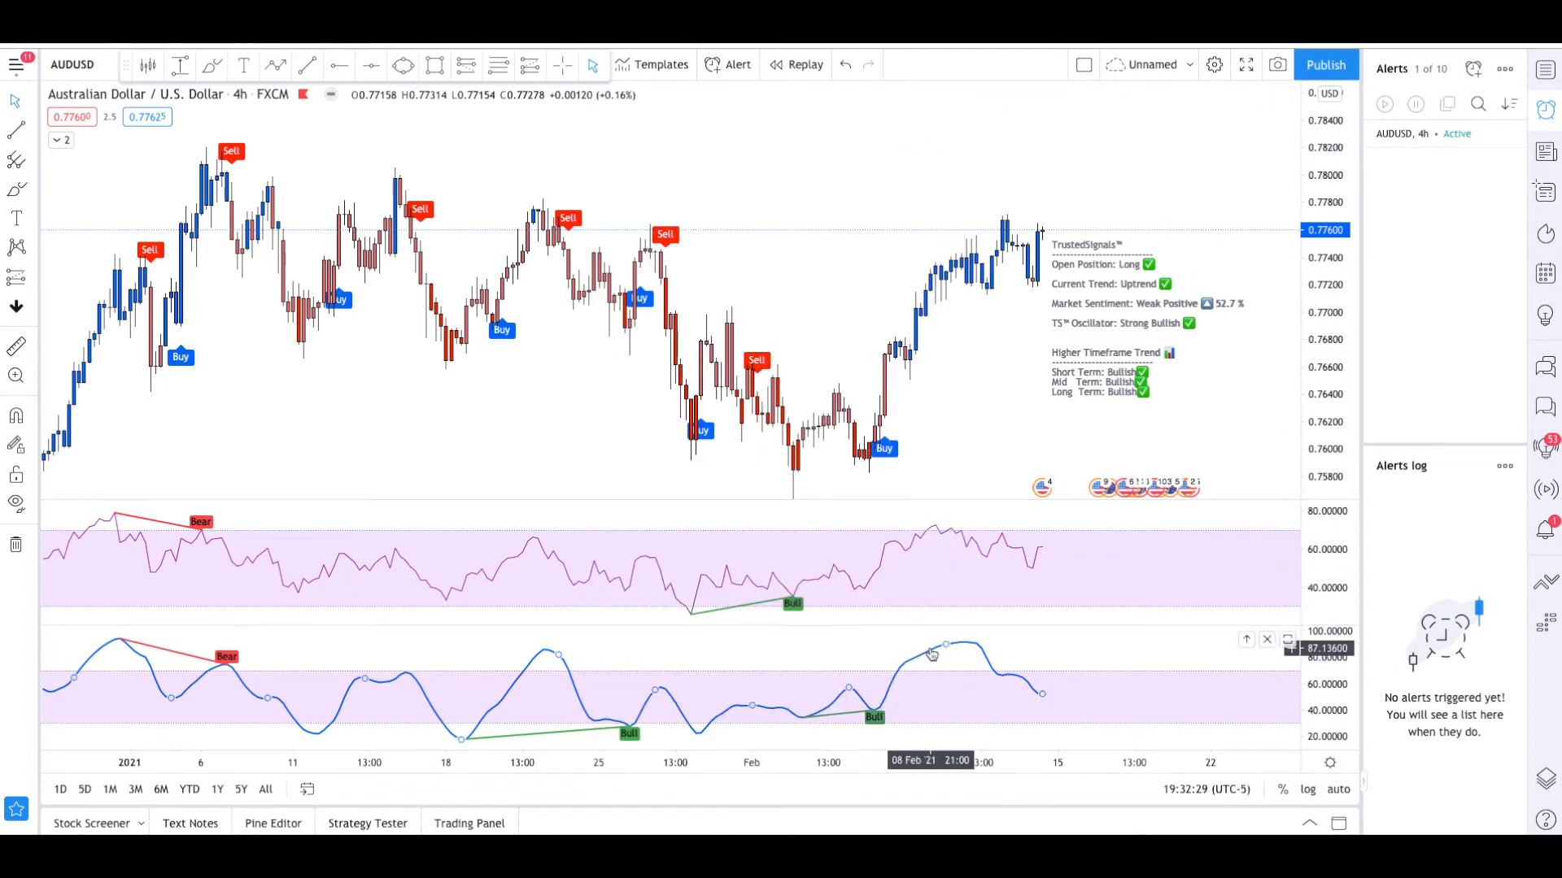
Configure a TS Oscillator Entering Channel alert (52.56526–70), once per bar close, with sound
{"action": "left_click", "coordinate": [737, 64]}
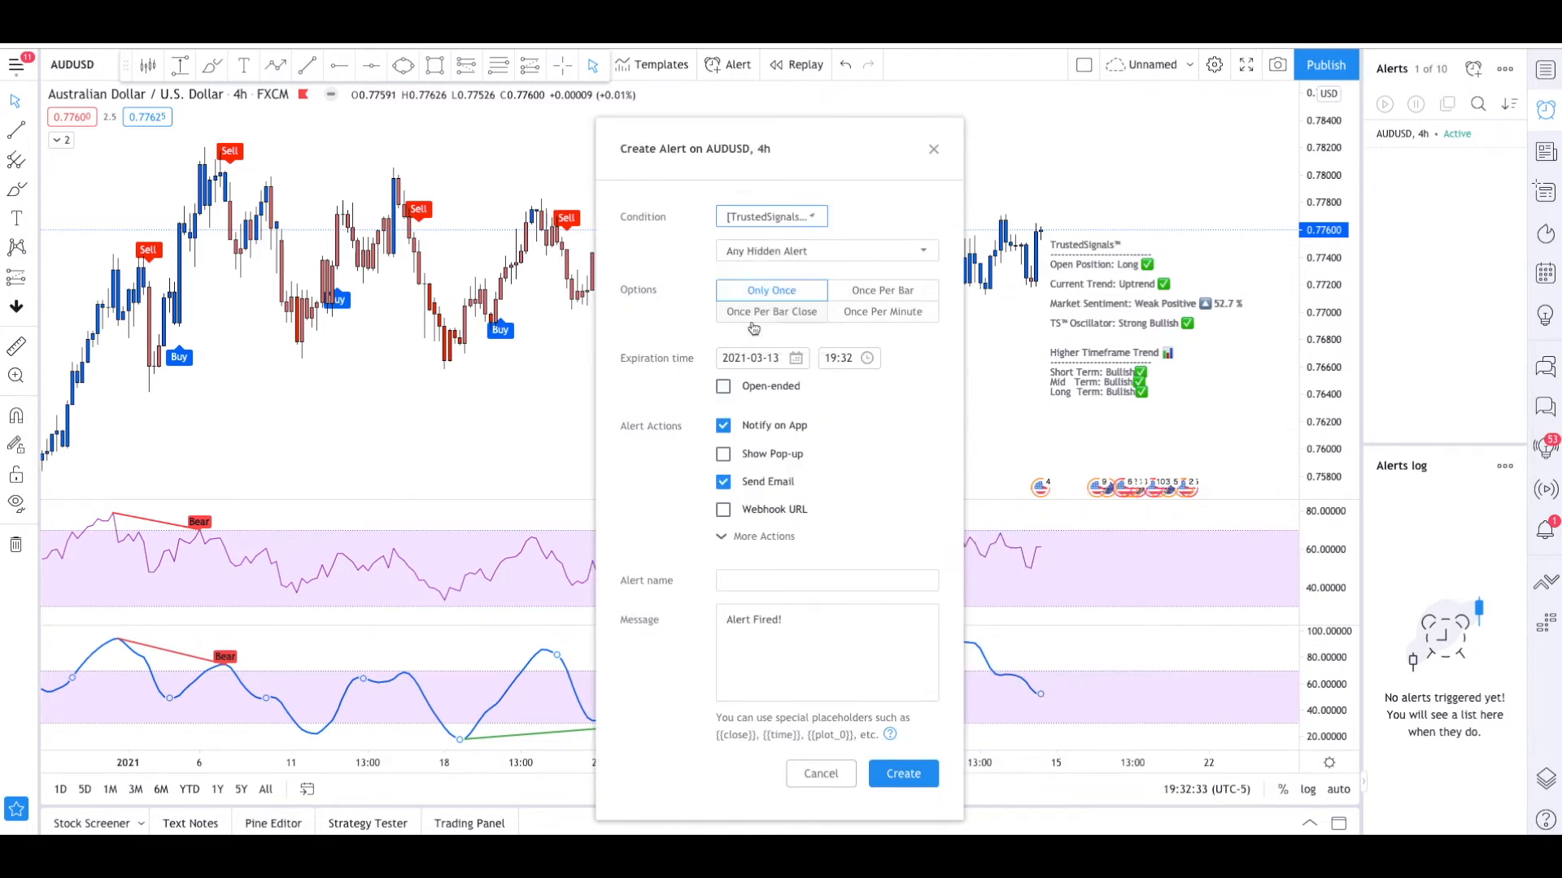
{"action": "left_click", "coordinate": [825, 250]}
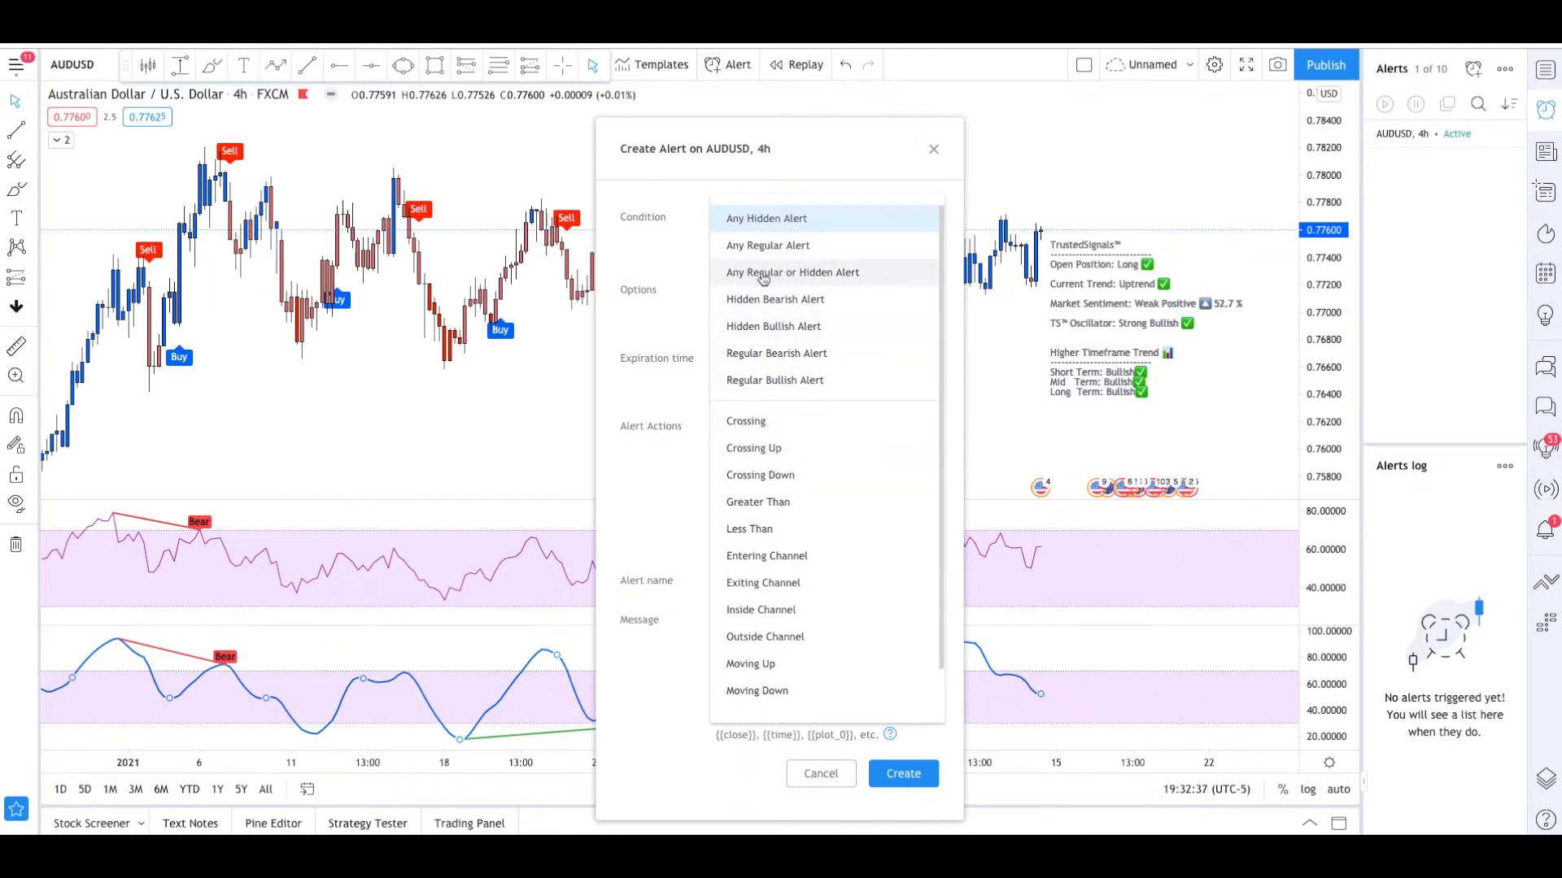
{"action": "mouse_move", "coordinate": [769, 436]}
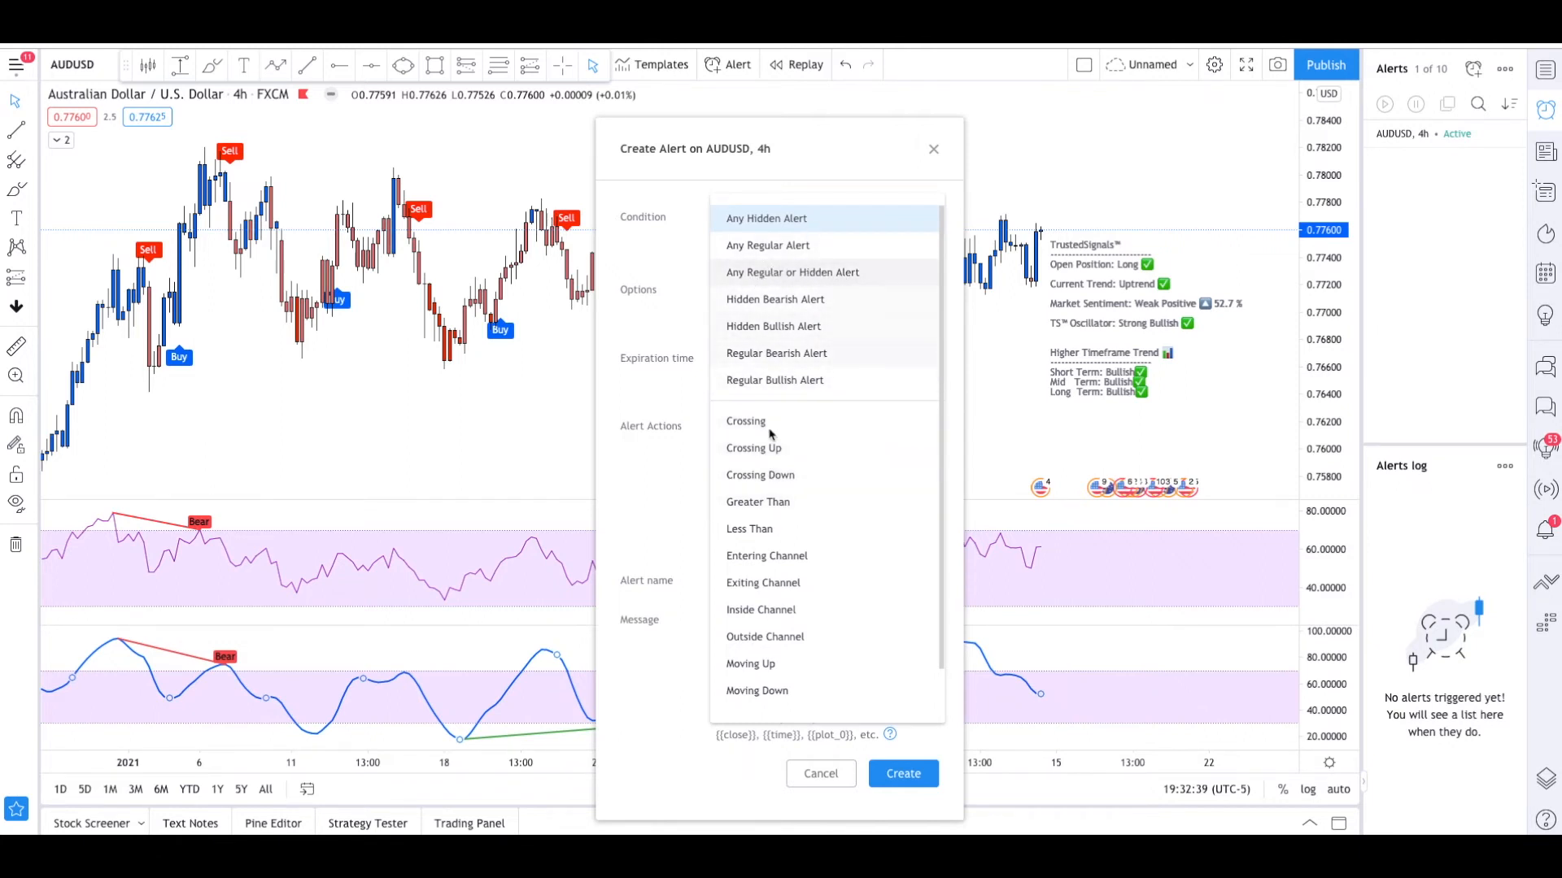
{"action": "mouse_move", "coordinate": [762, 583]}
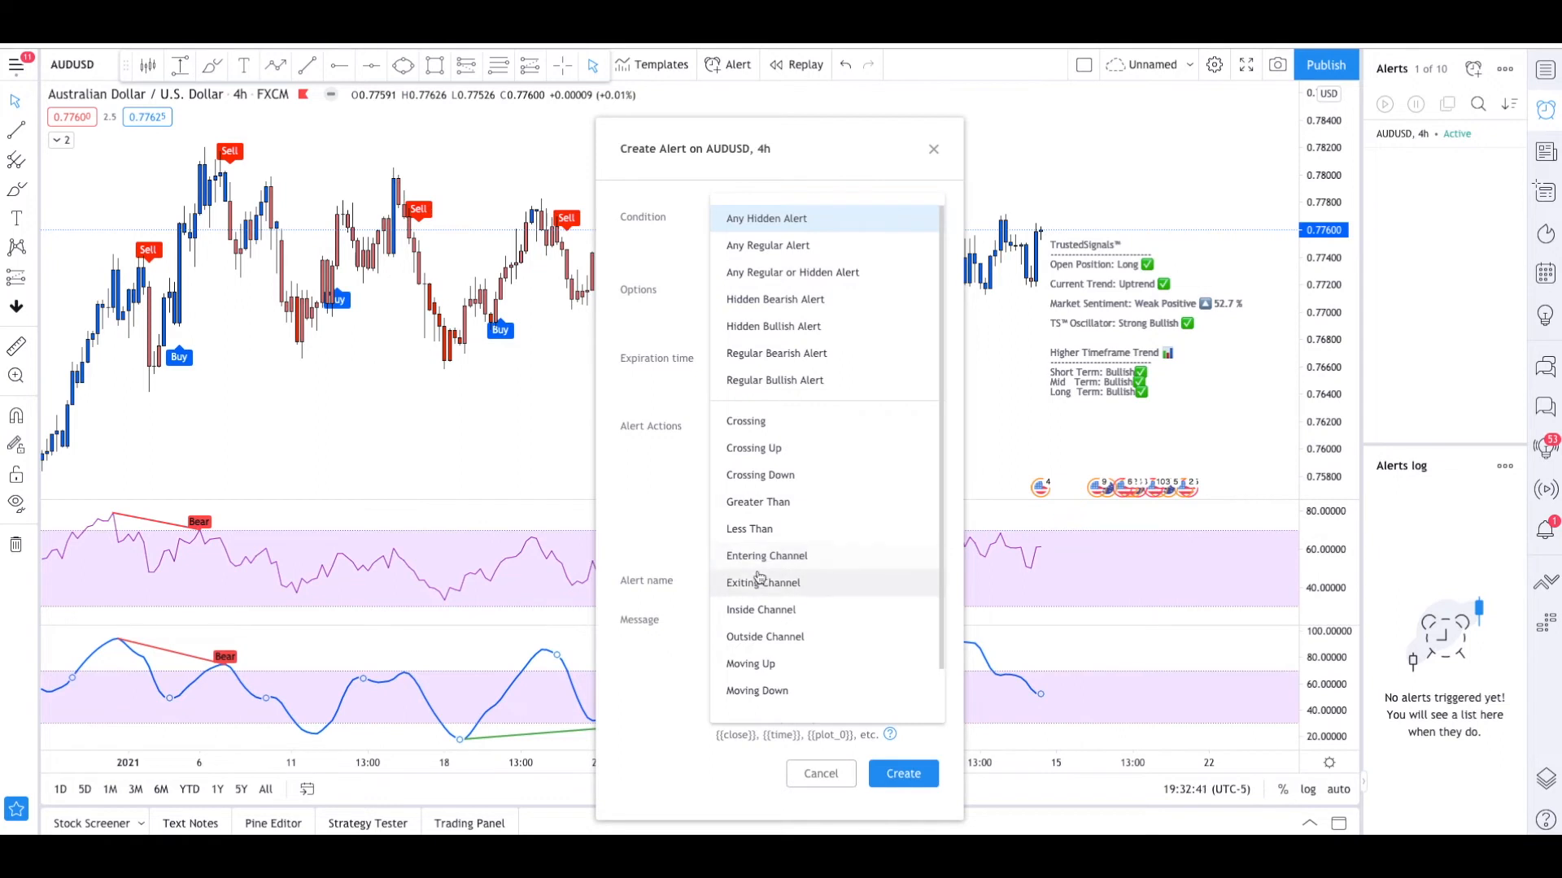
{"action": "mouse_move", "coordinate": [766, 555]}
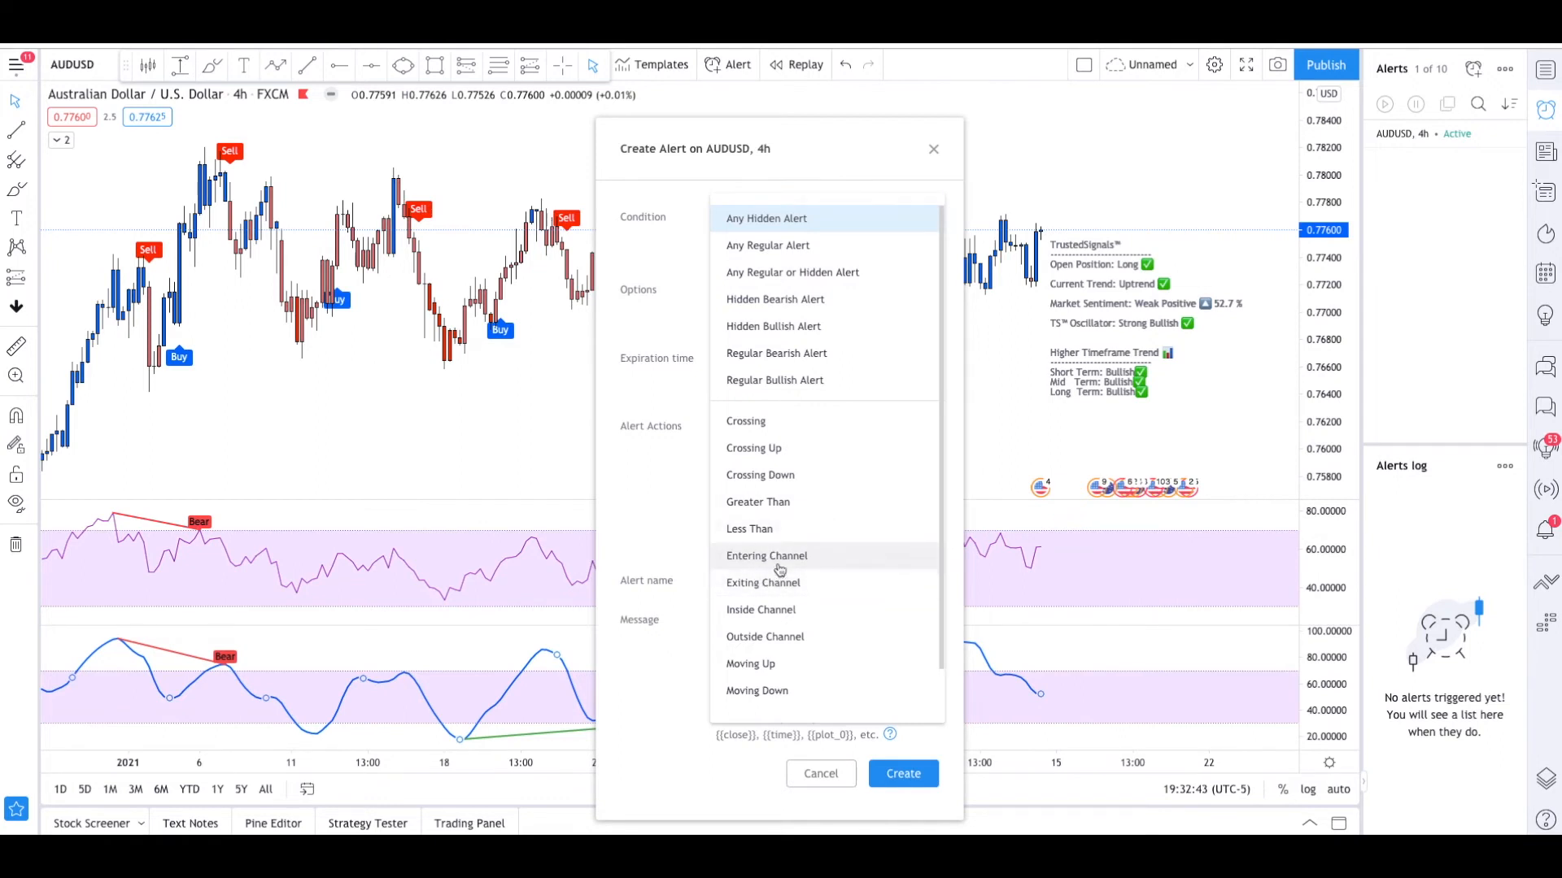
{"action": "left_click", "coordinate": [766, 555]}
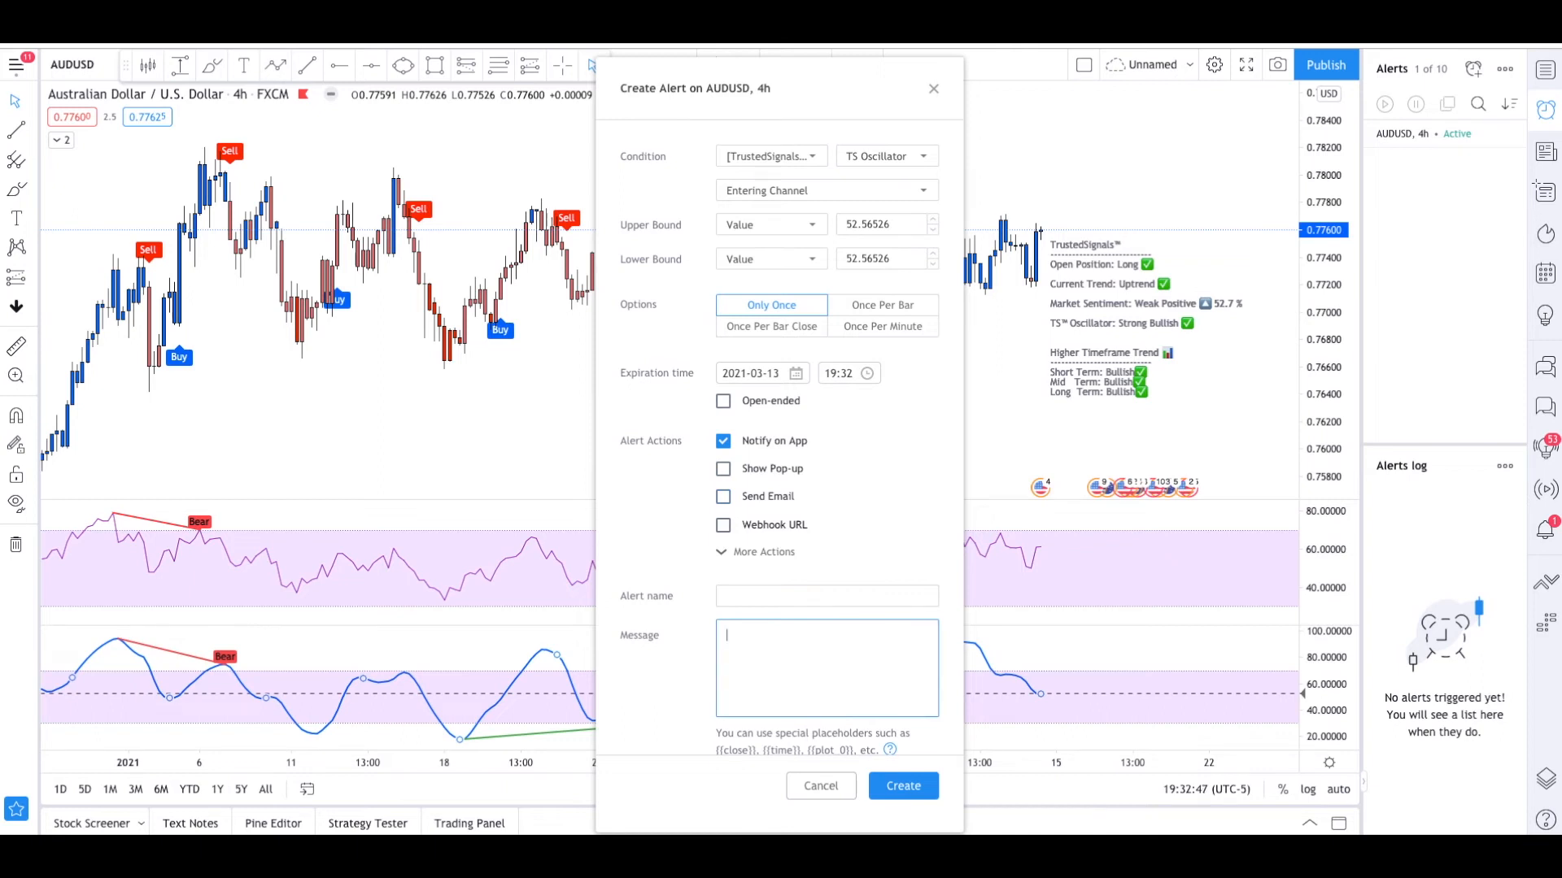
{"action": "left_click", "coordinate": [868, 224]}
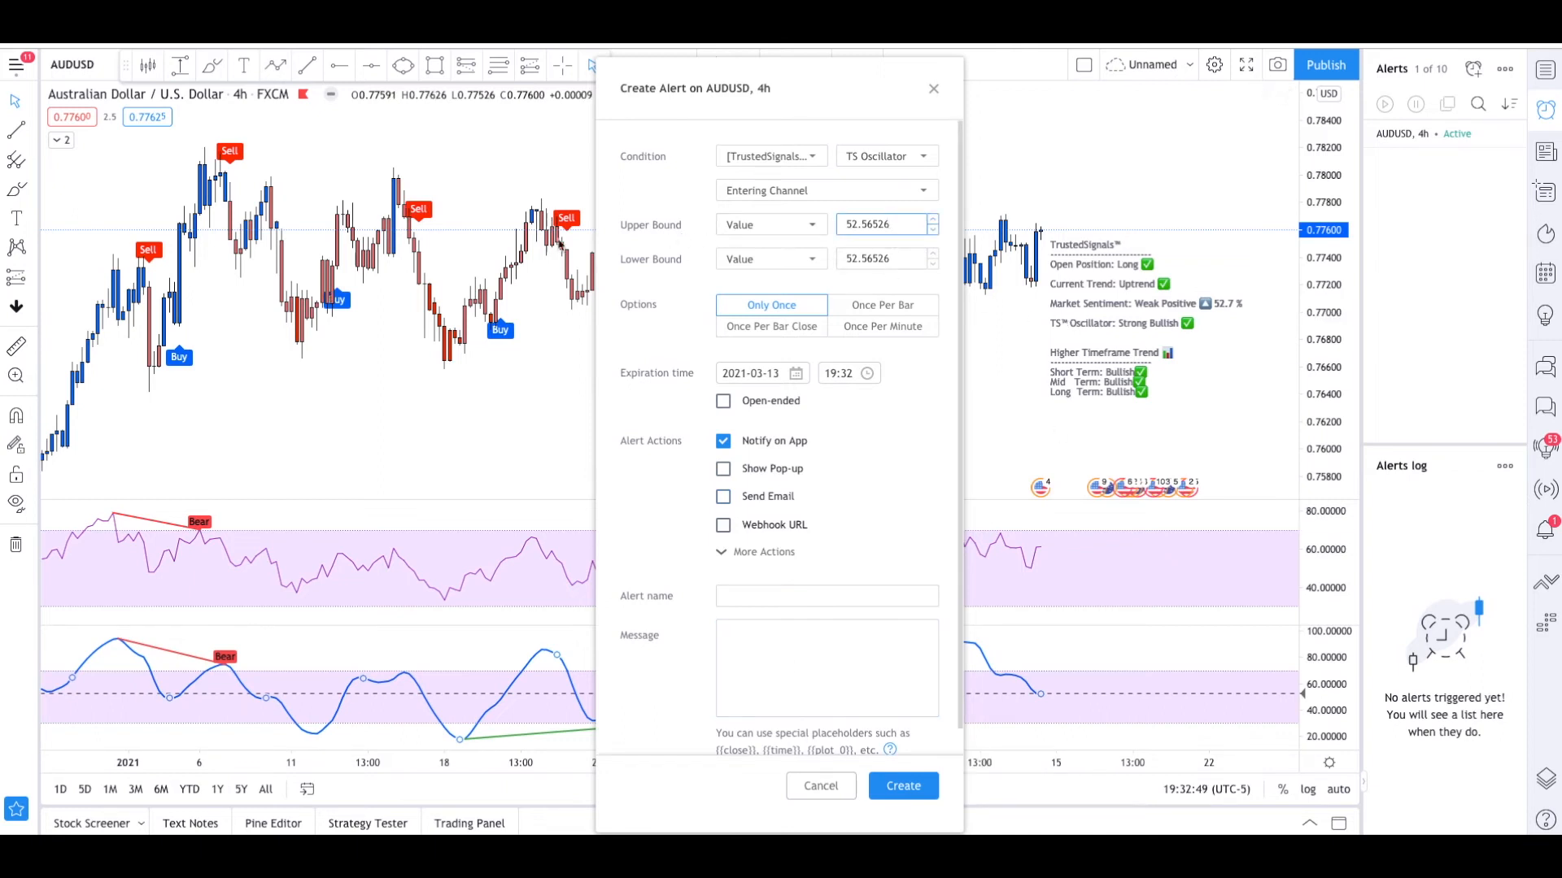
{"action": "left_click", "coordinate": [882, 224]}
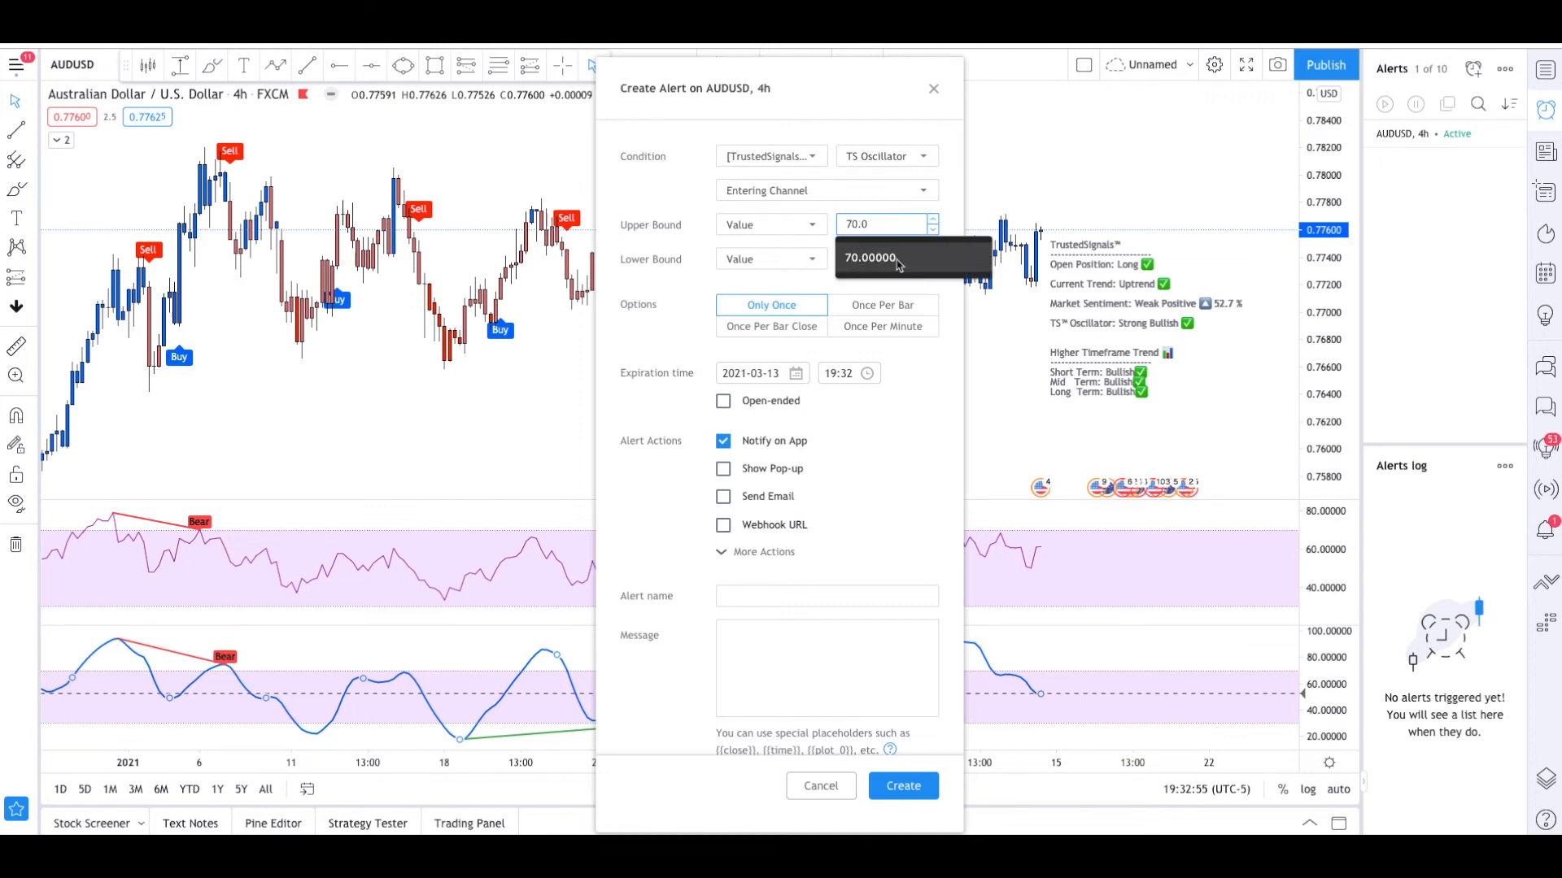
{"action": "left_click", "coordinate": [770, 325]}
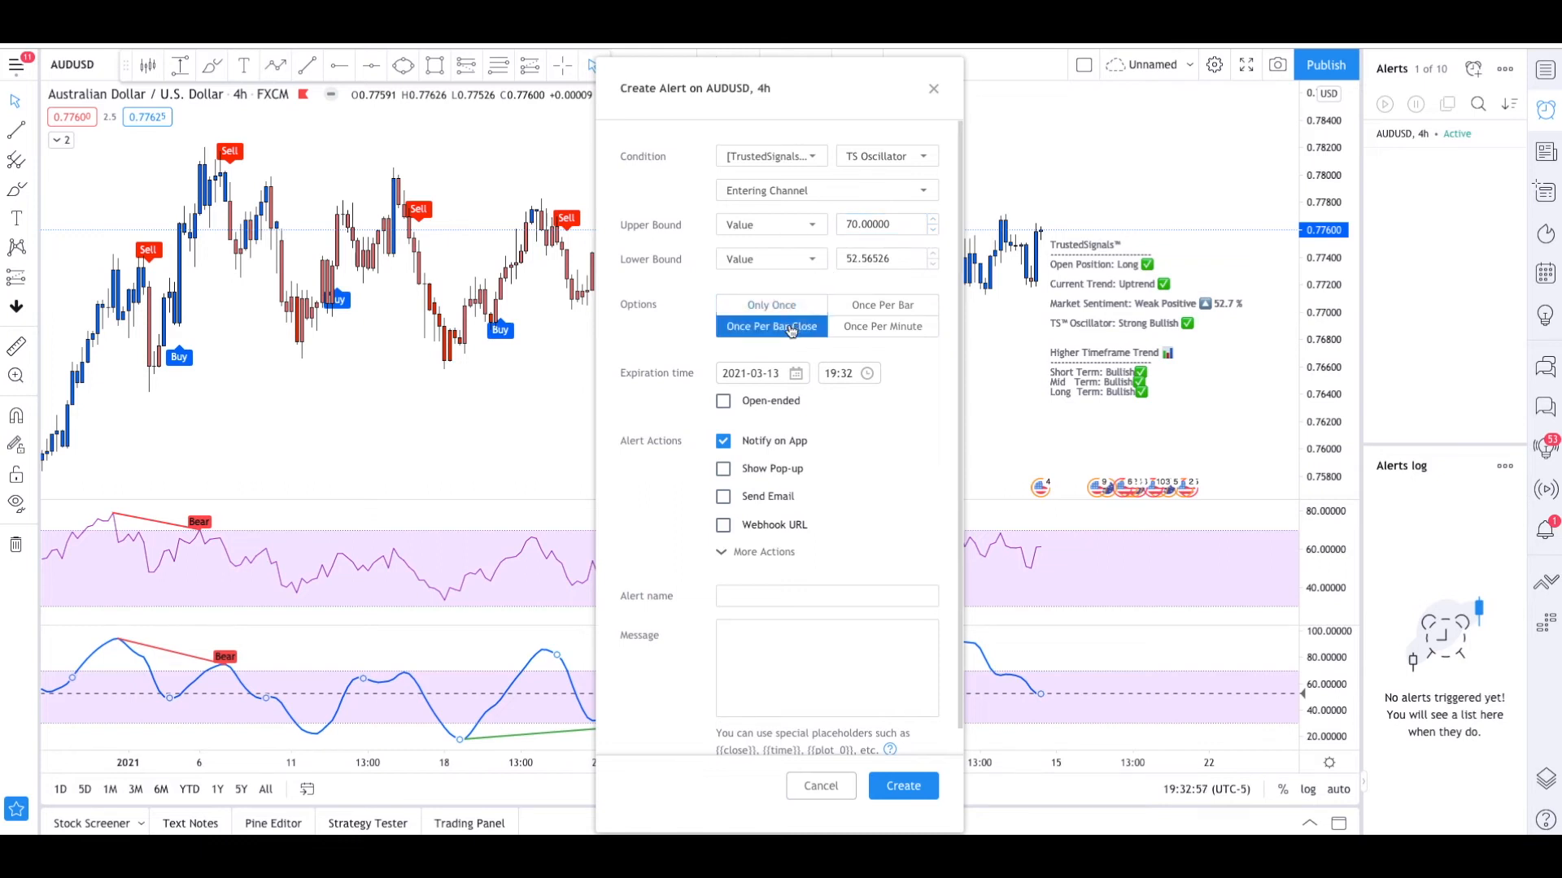
{"action": "left_click", "coordinate": [763, 551]}
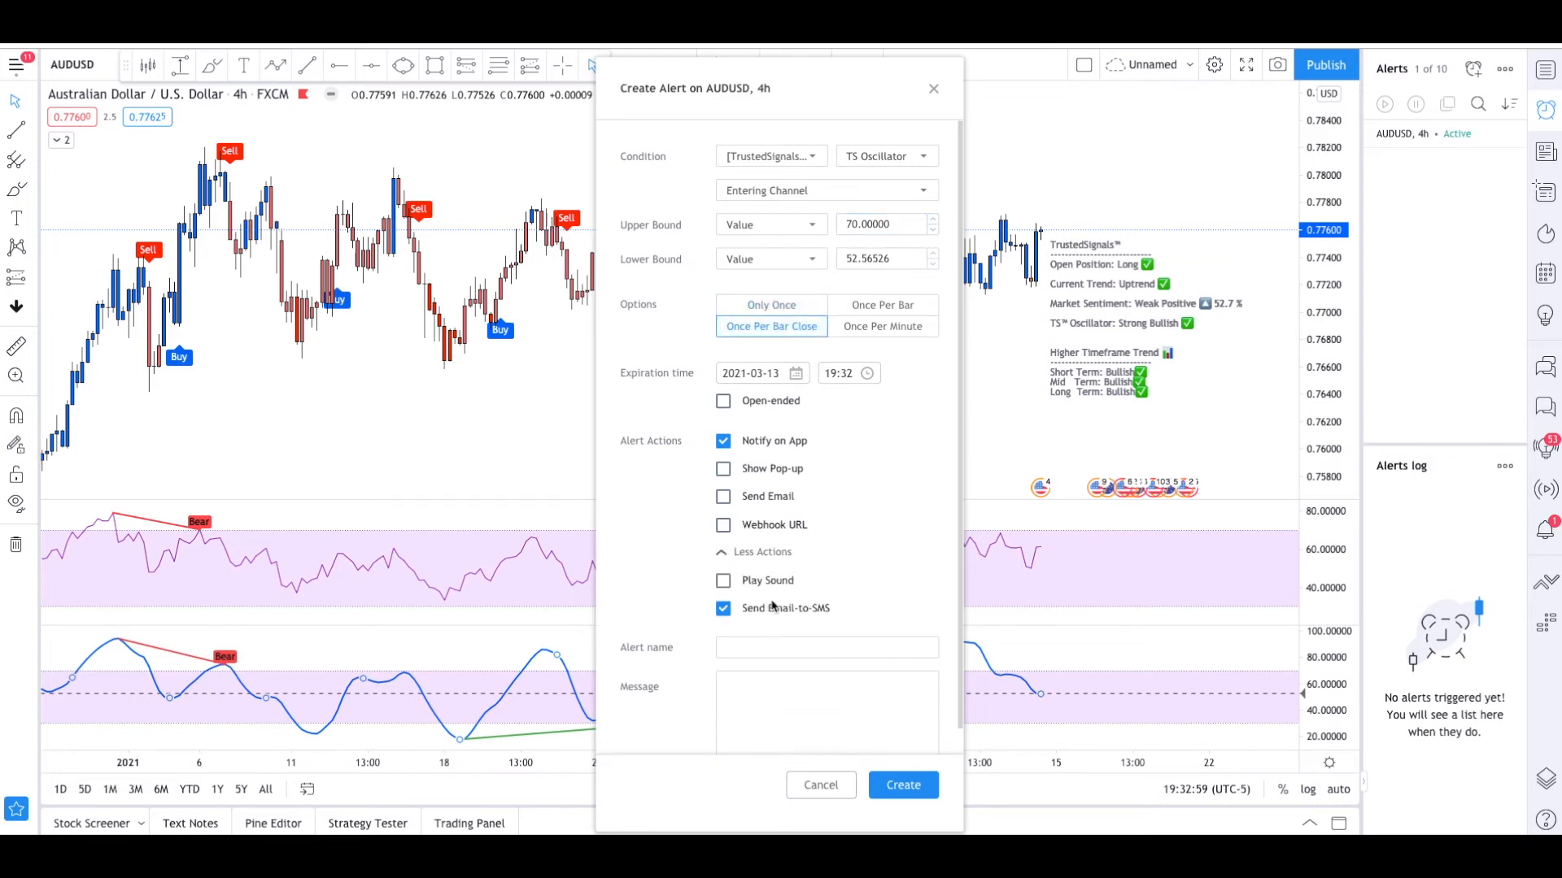
{"action": "left_click", "coordinate": [724, 581]}
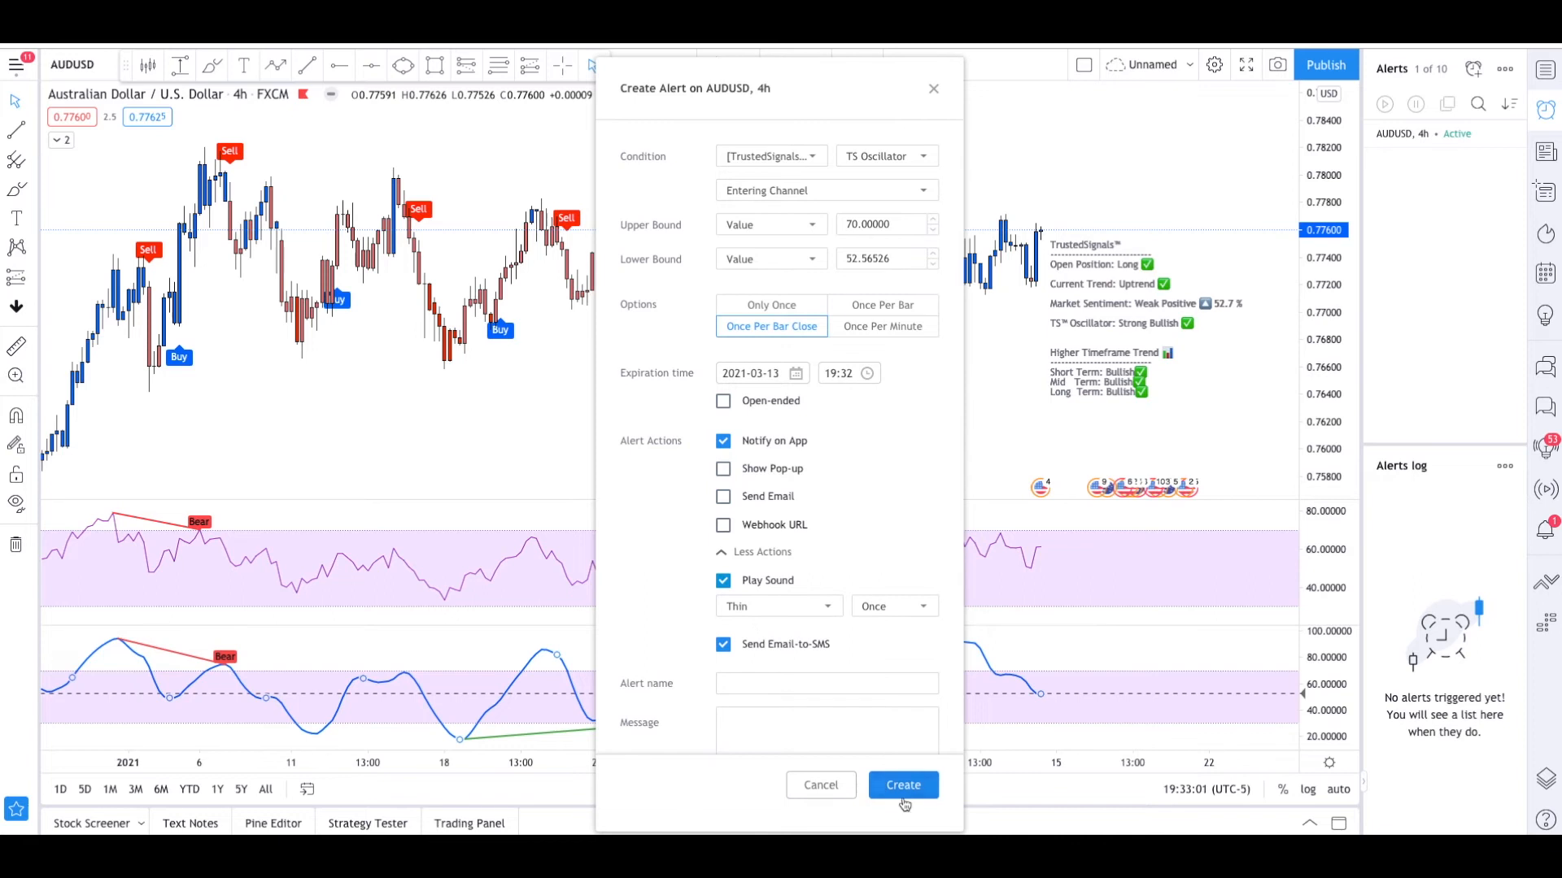
Create the oscillator channel alert and cancel the Edit Alert dialog
{"action": "left_click", "coordinate": [901, 785]}
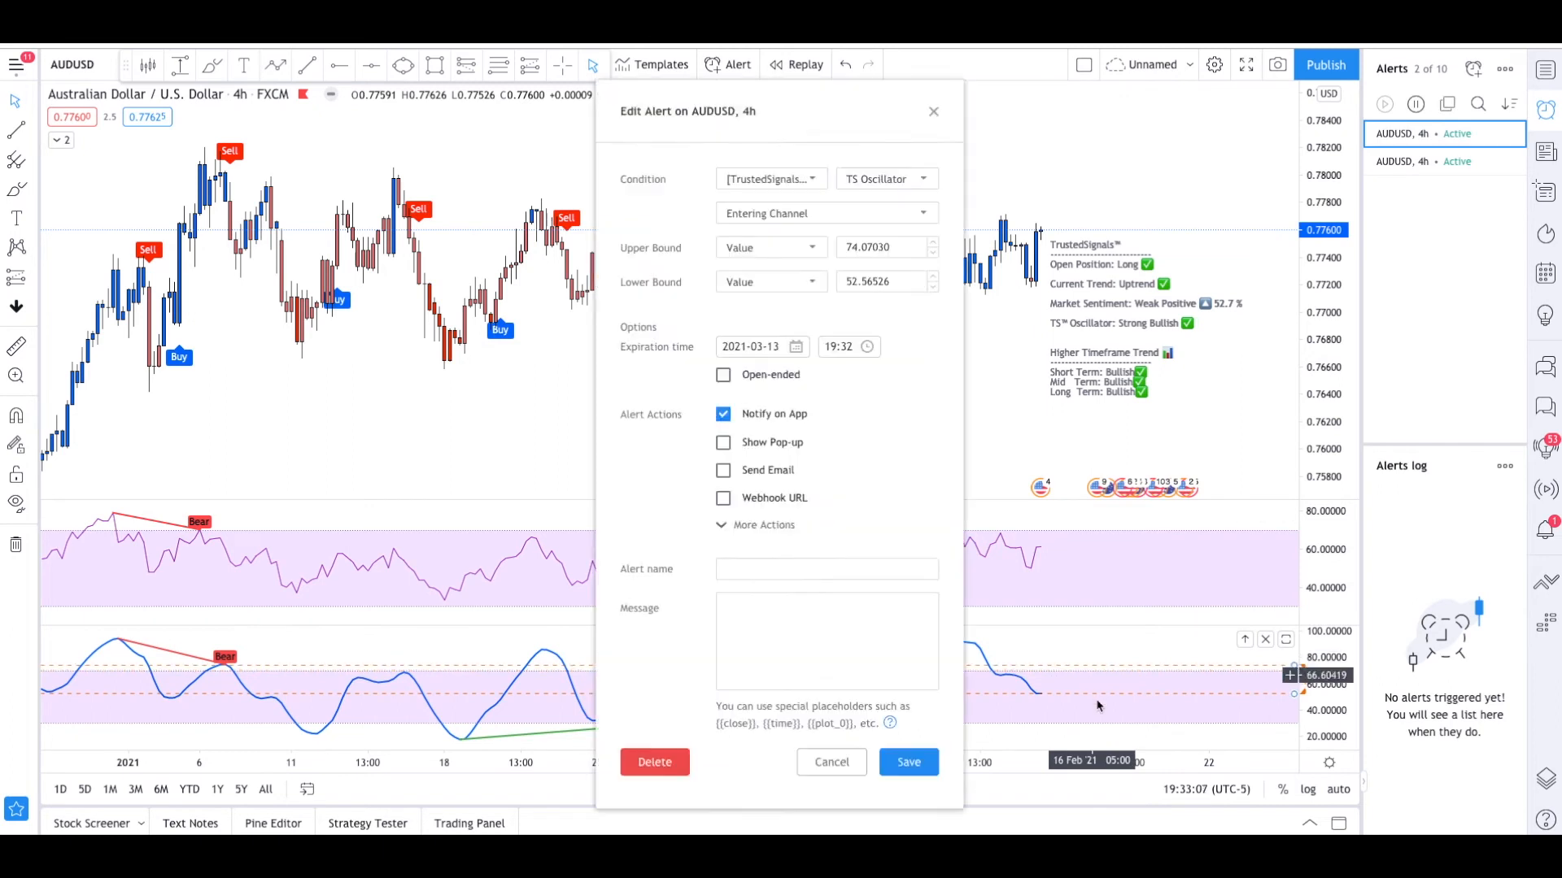
{"action": "left_click", "coordinate": [830, 762]}
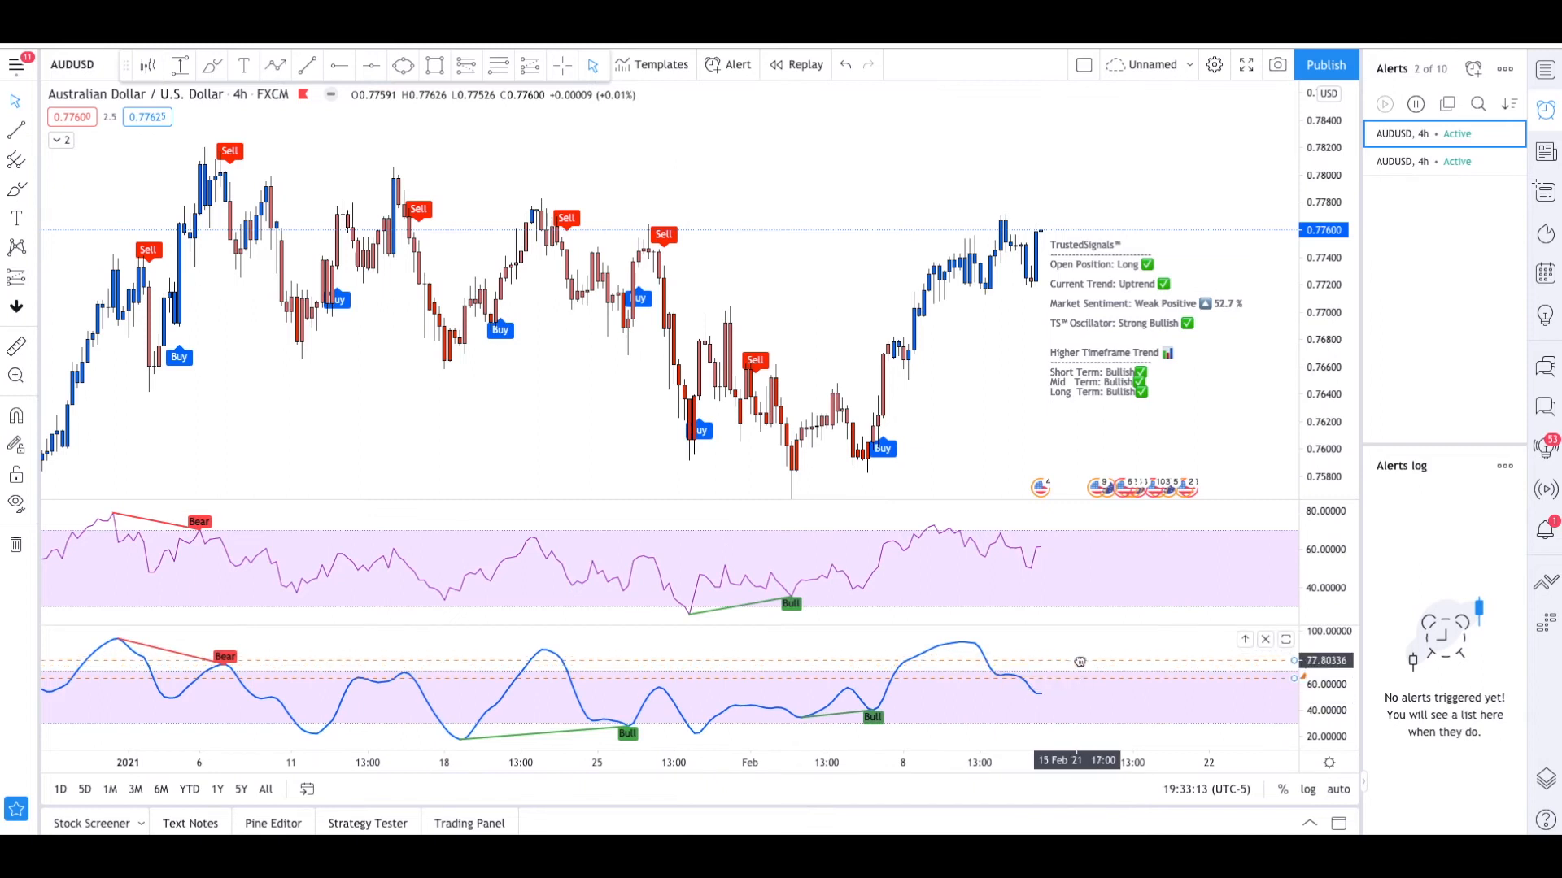
{"action": "mouse_move", "coordinate": [898, 564]}
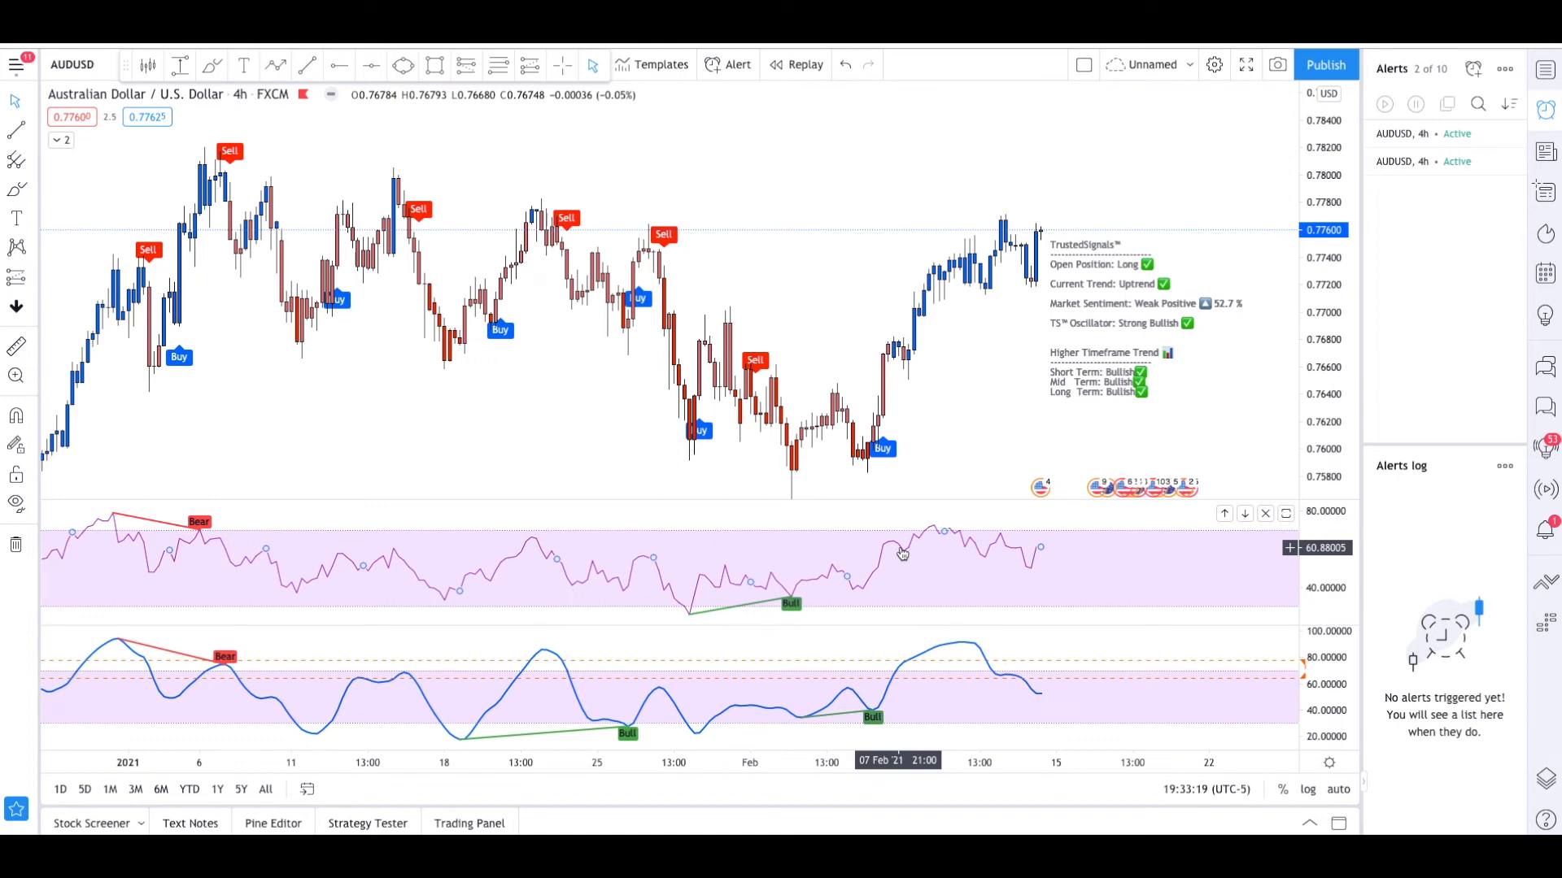
{"action": "mouse_move", "coordinate": [1076, 673]}
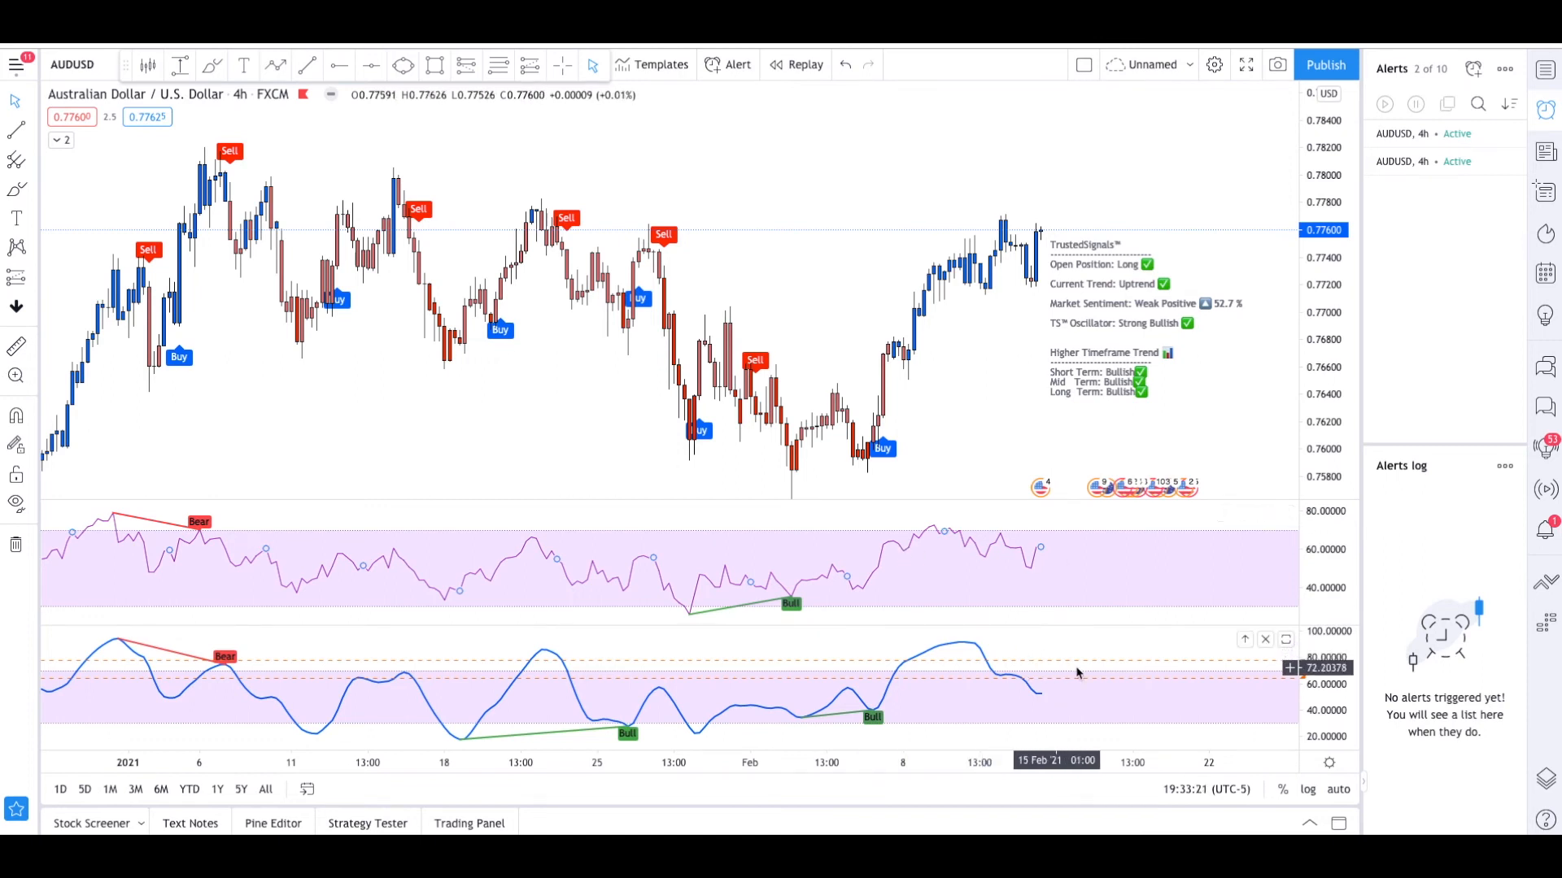
{"action": "mouse_move", "coordinate": [967, 556]}
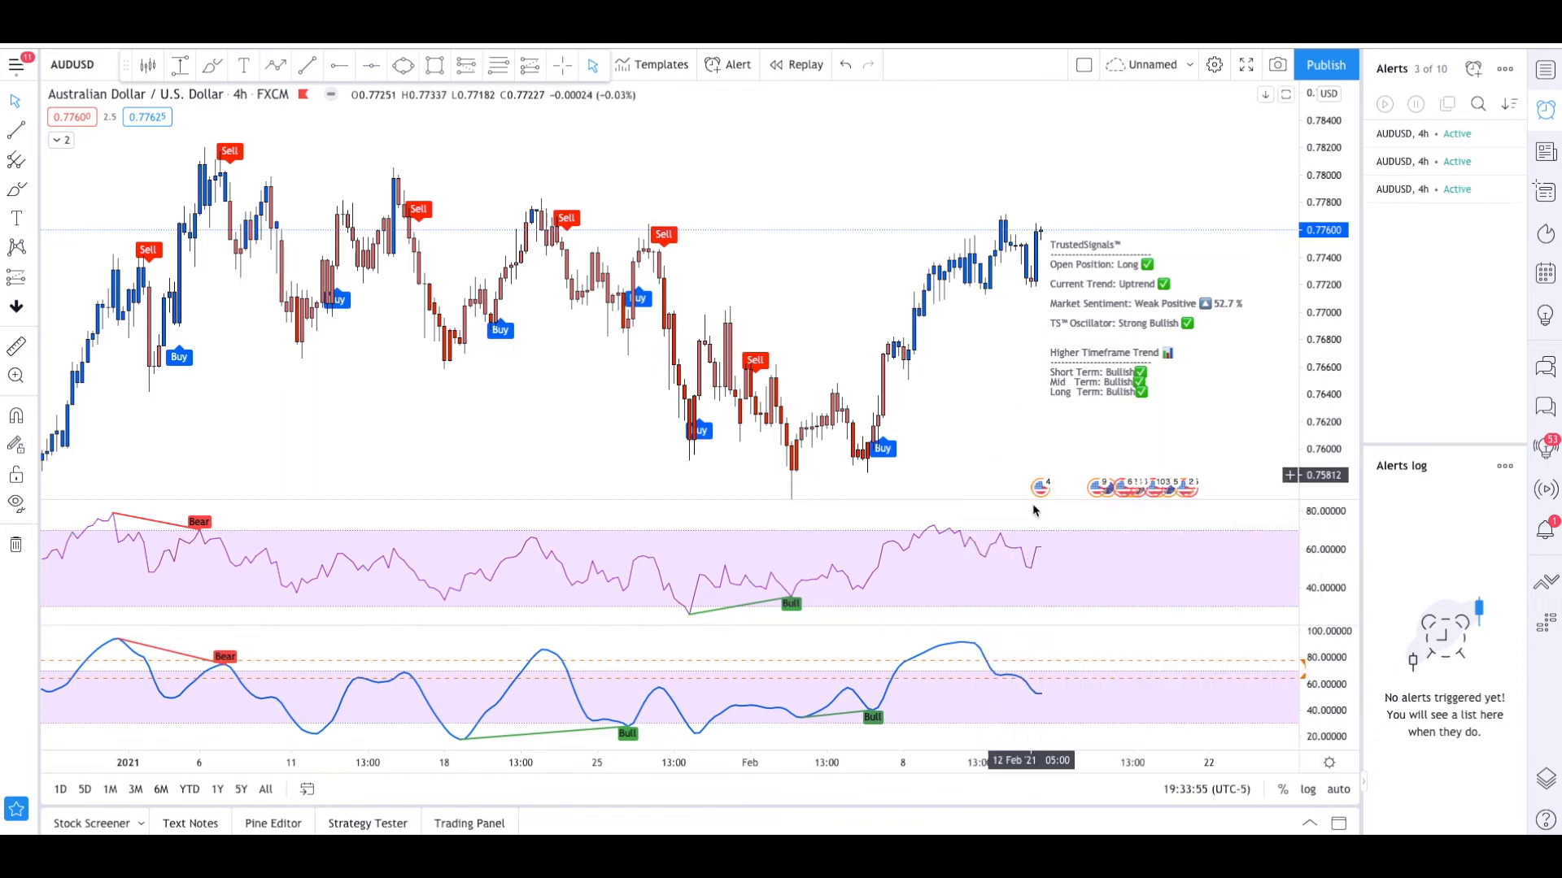
{"action": "mouse_move", "coordinate": [990, 555]}
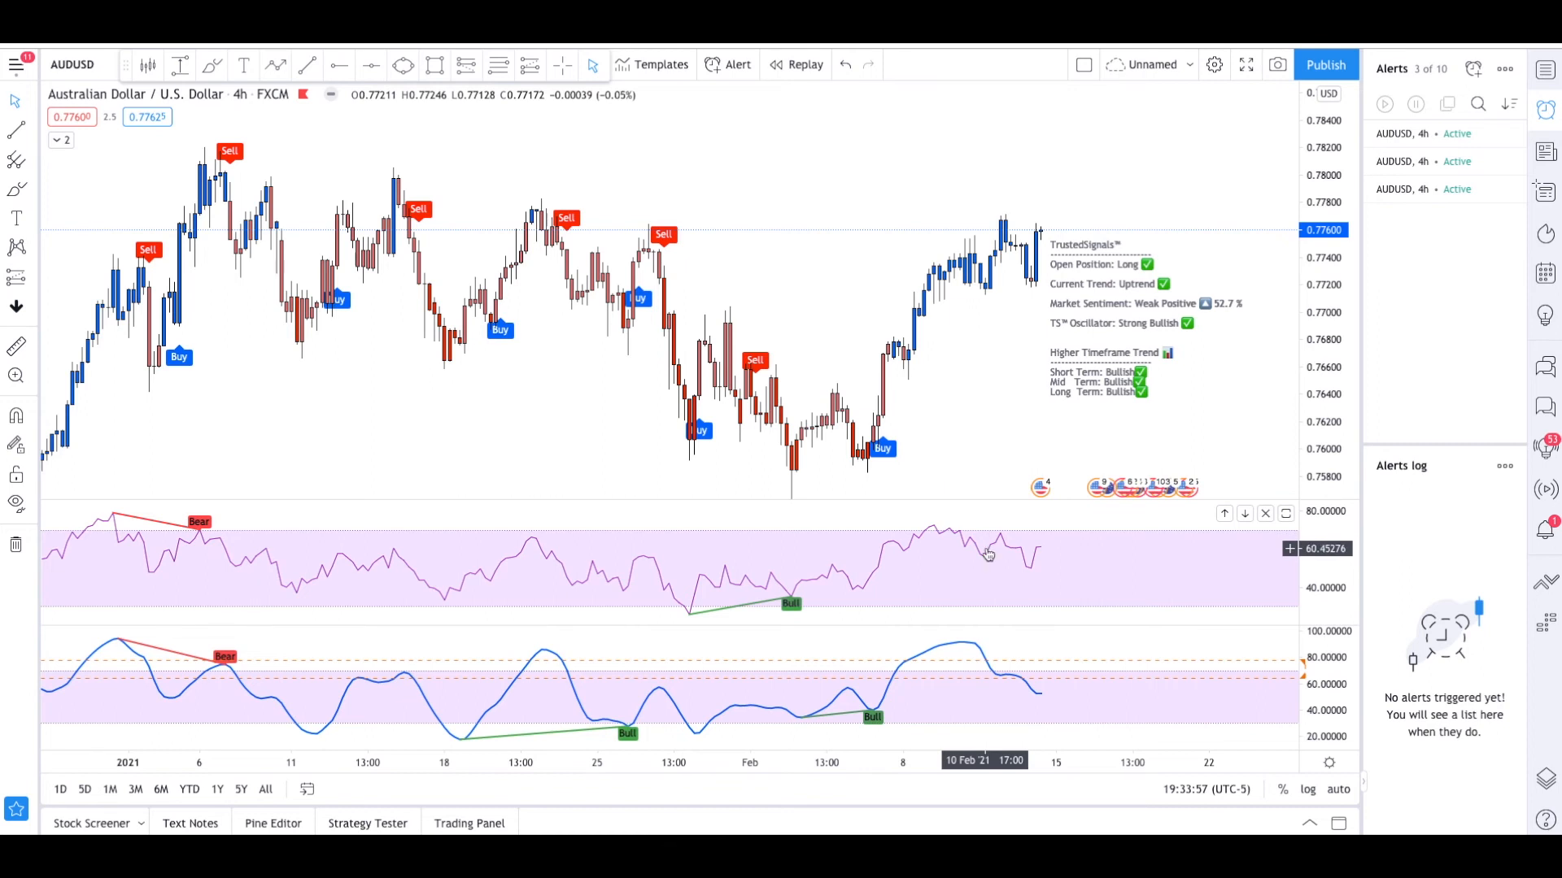
Create an Oscillator Divergences alert for crossing the value 70.00000
{"action": "right_click", "coordinate": [986, 555]}
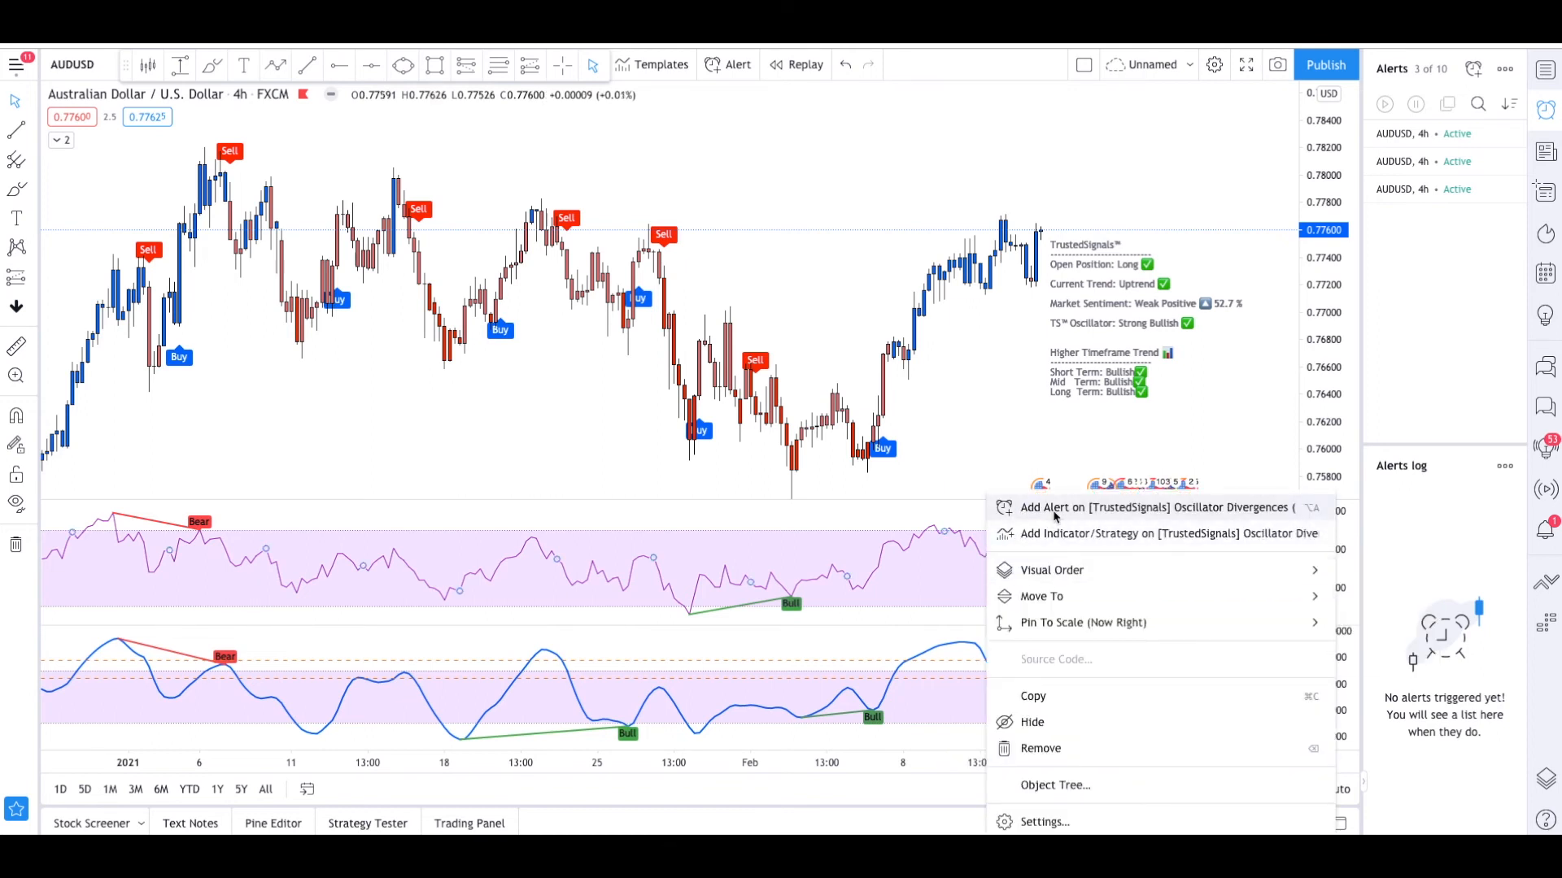
{"action": "left_click", "coordinate": [1152, 507]}
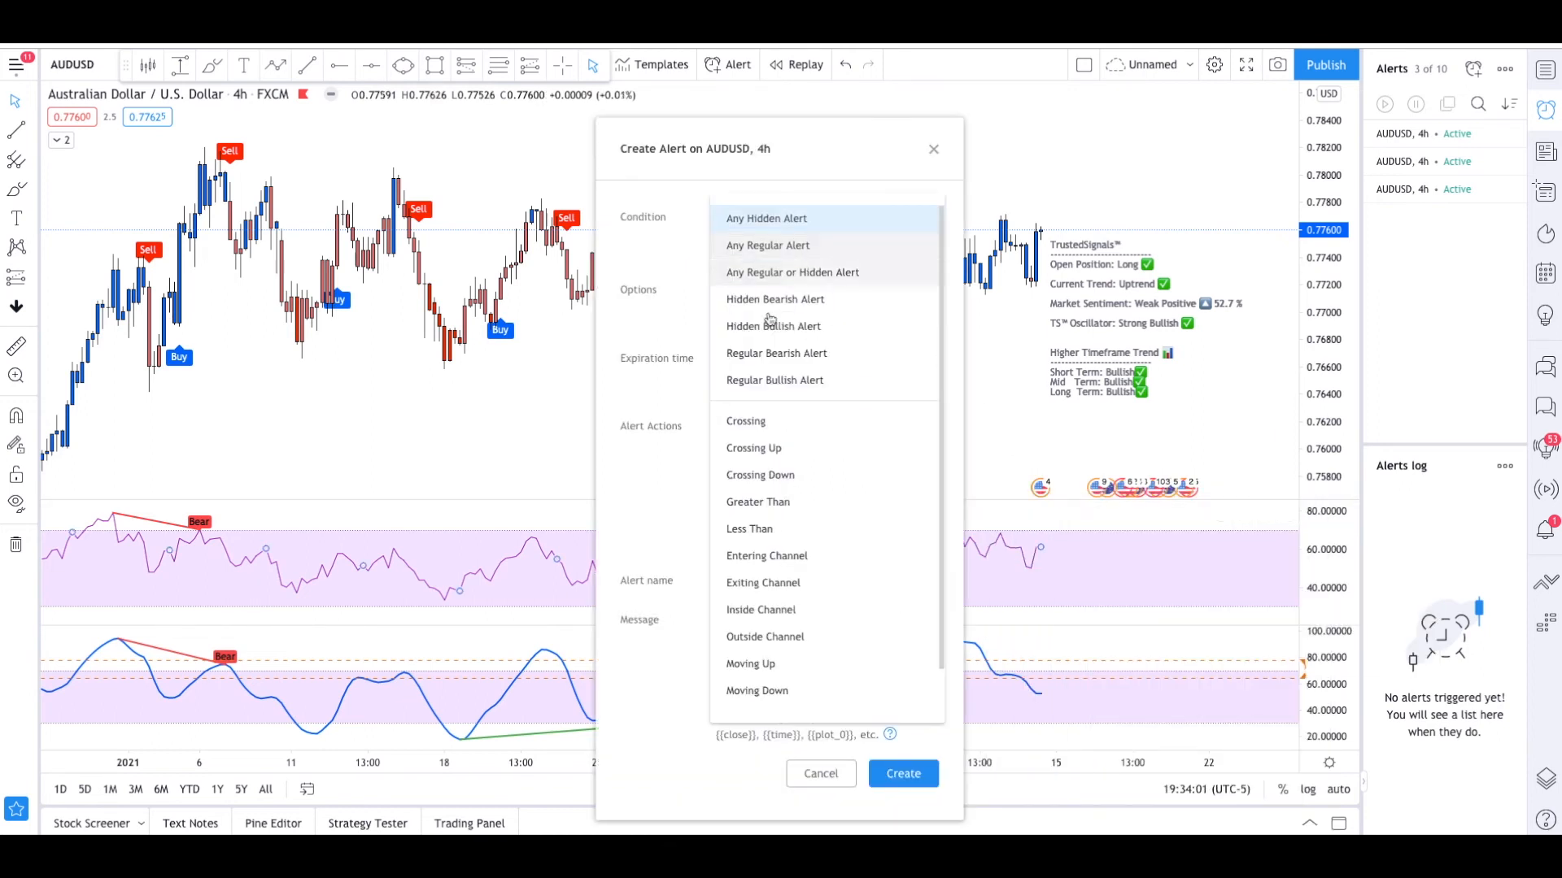
{"action": "left_click", "coordinate": [745, 421]}
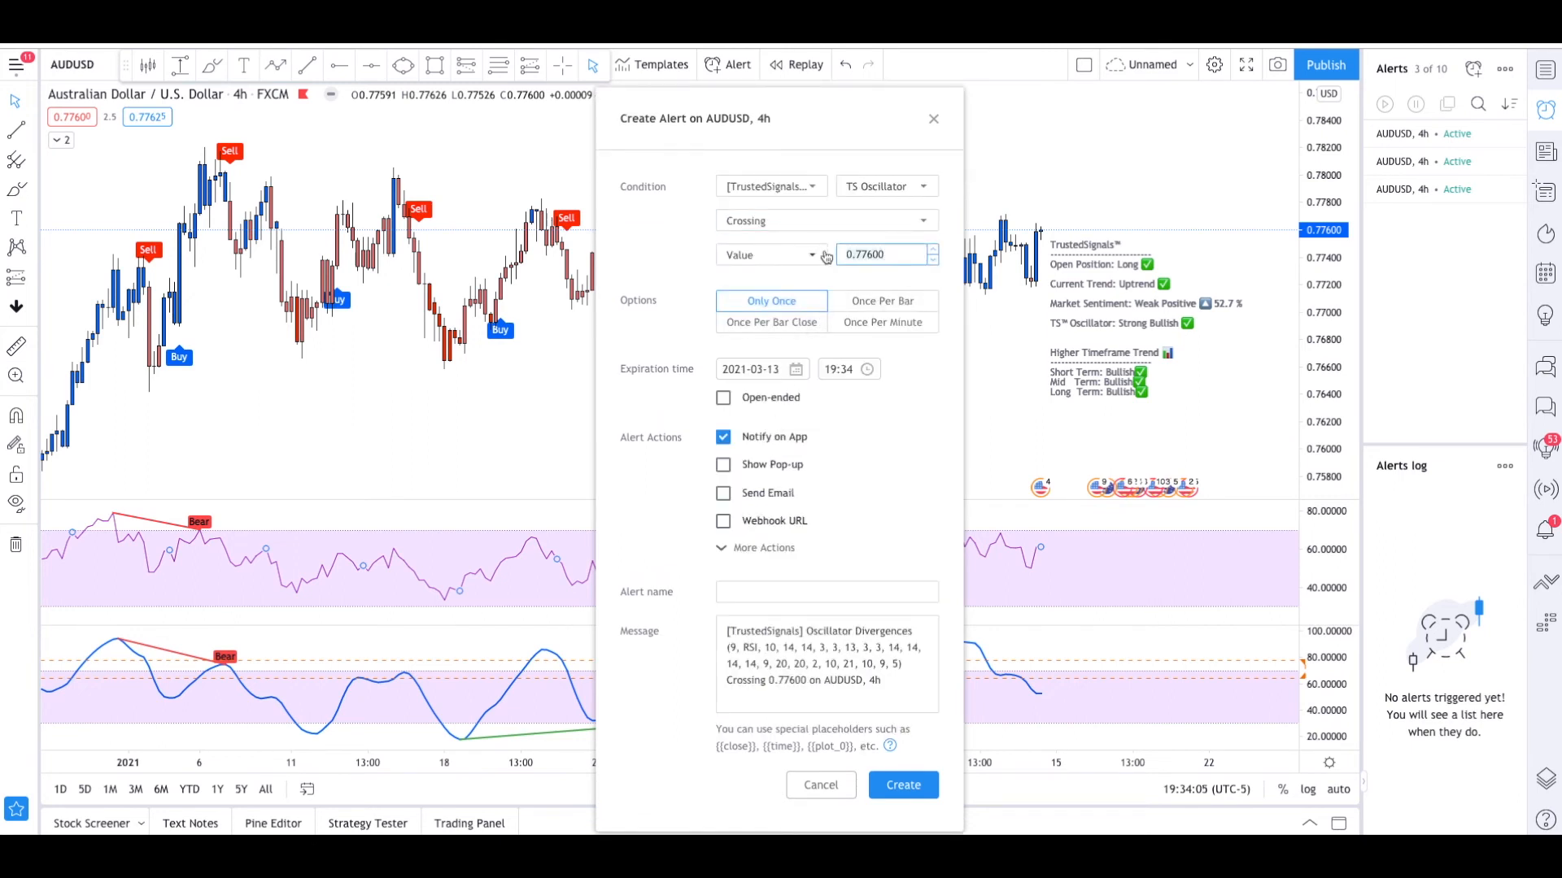
{"action": "type", "text": "70.00000"}
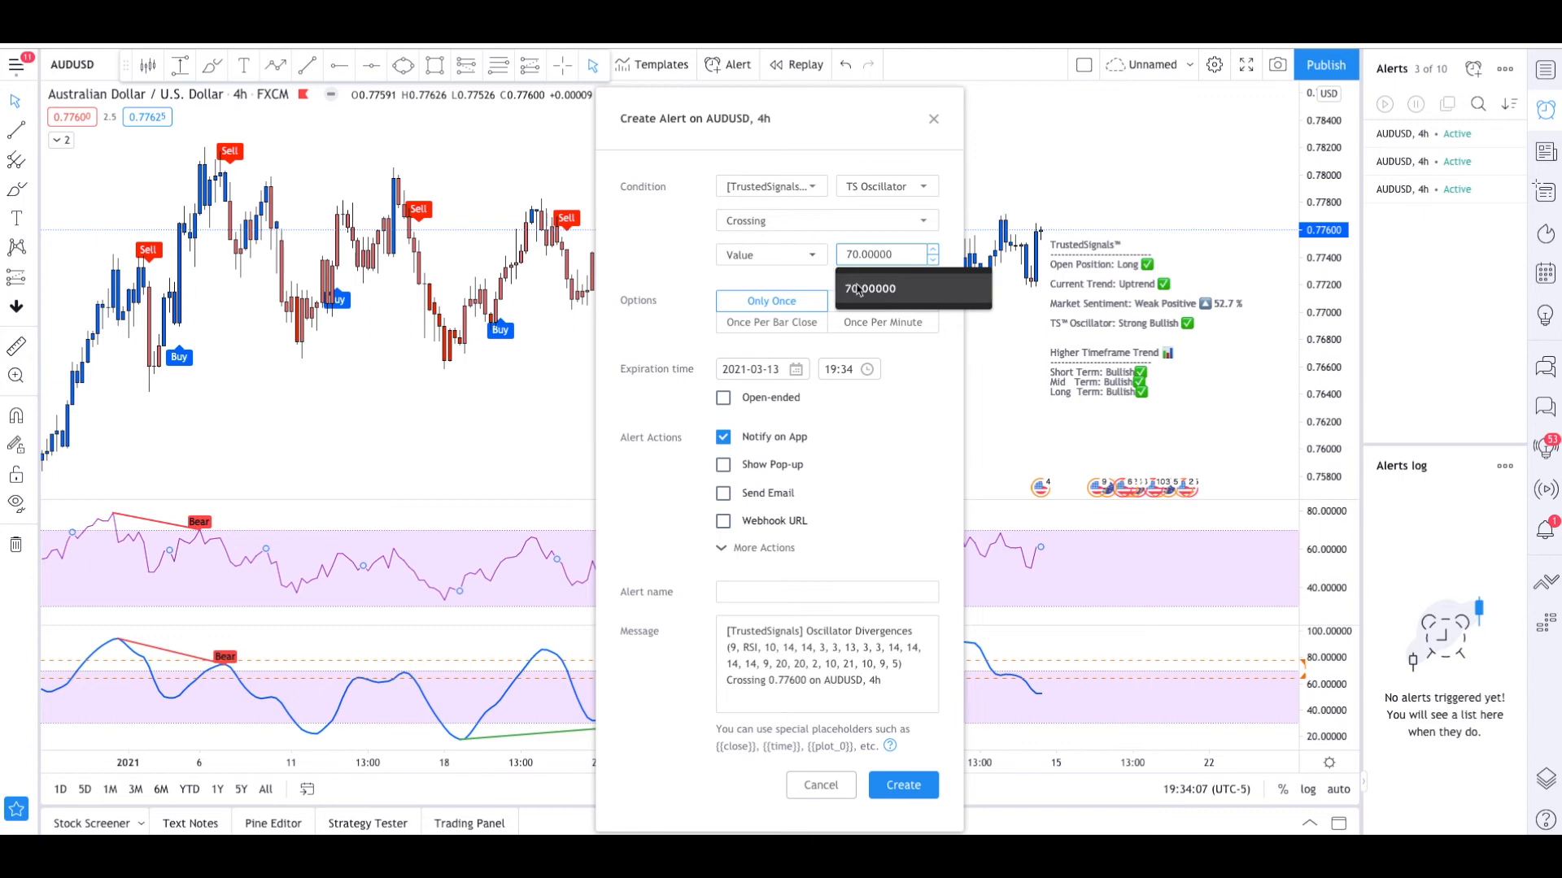
{"action": "left_click", "coordinate": [820, 785]}
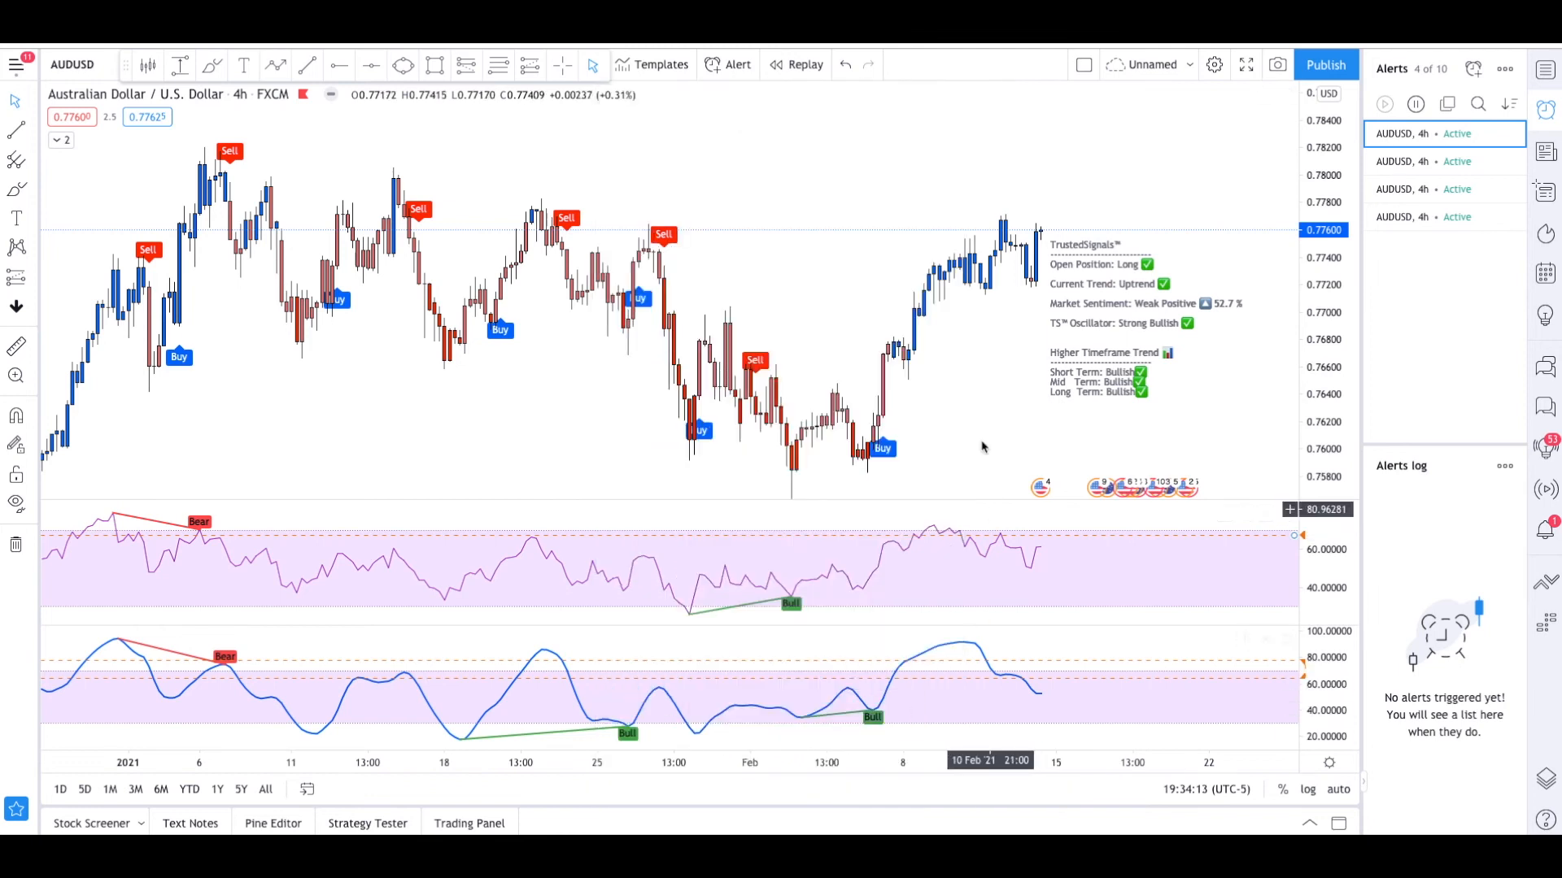
{"action": "mouse_move", "coordinate": [1242, 244]}
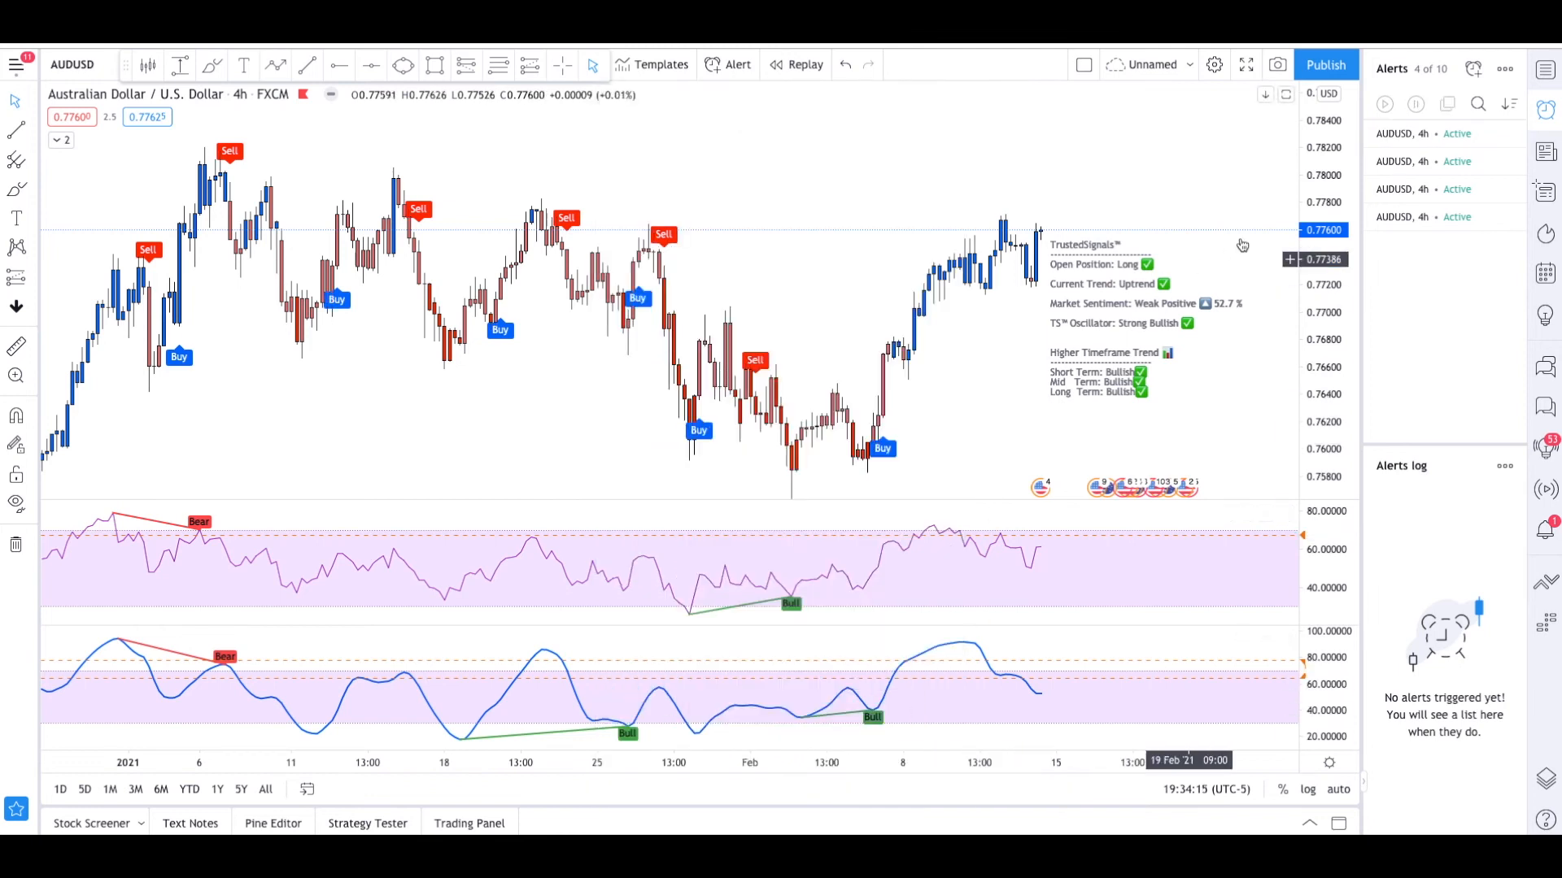